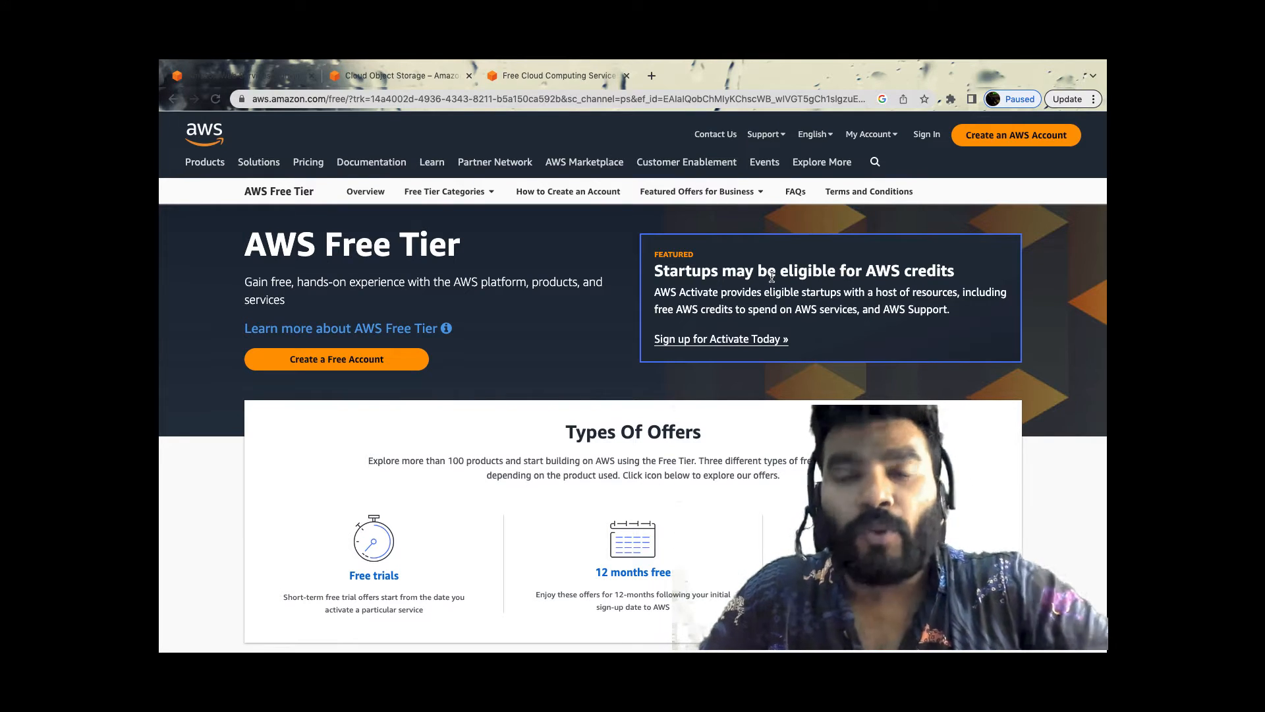
mouse_move(629, 222)
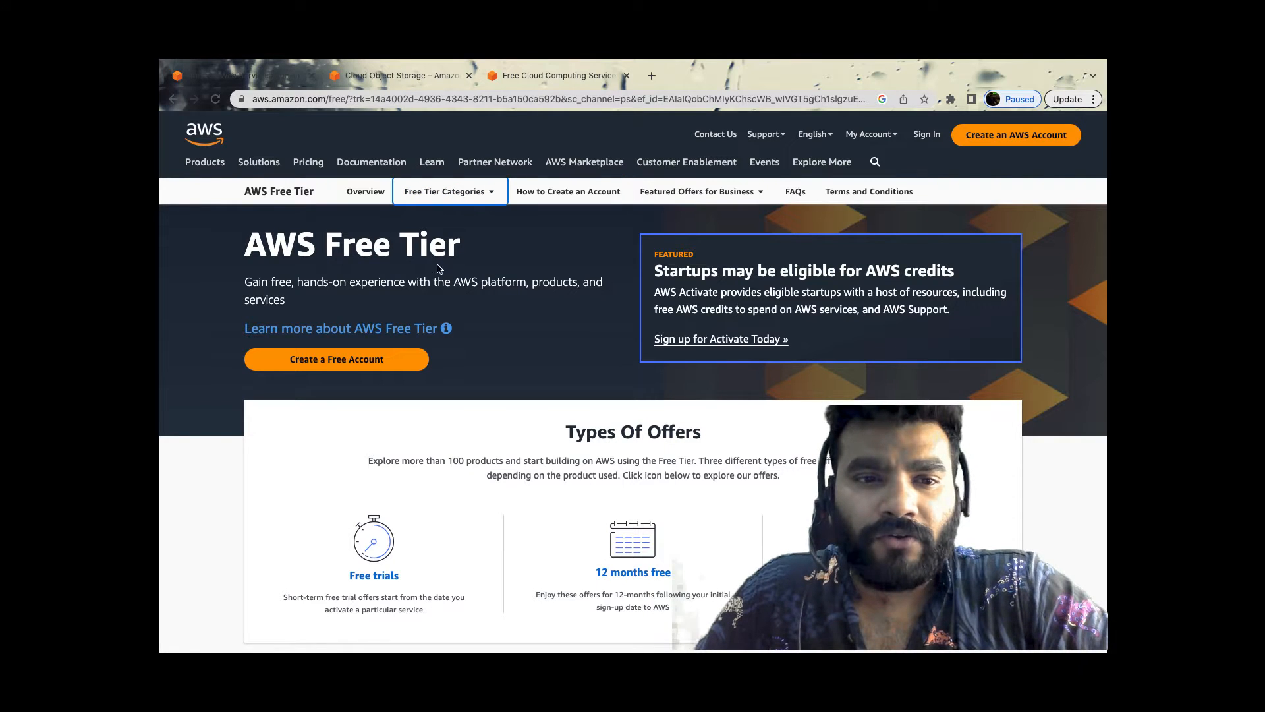
mouse_move(555, 303)
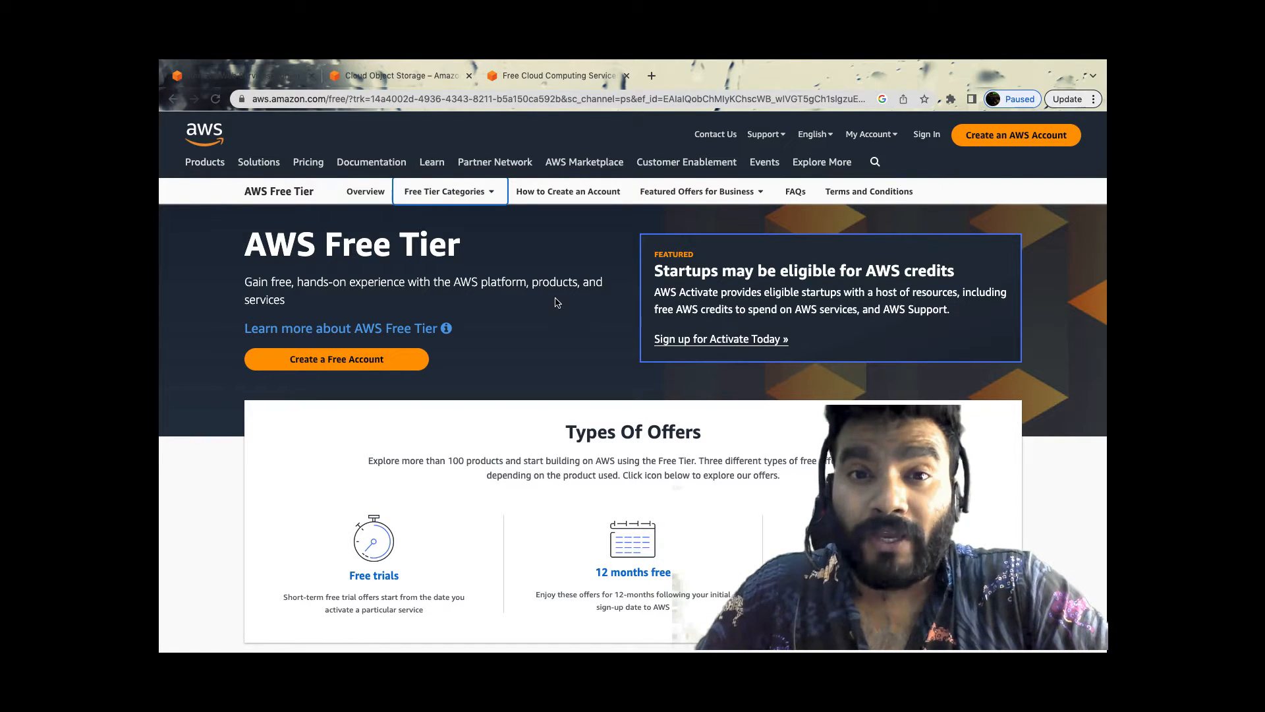
mouse_move(363, 346)
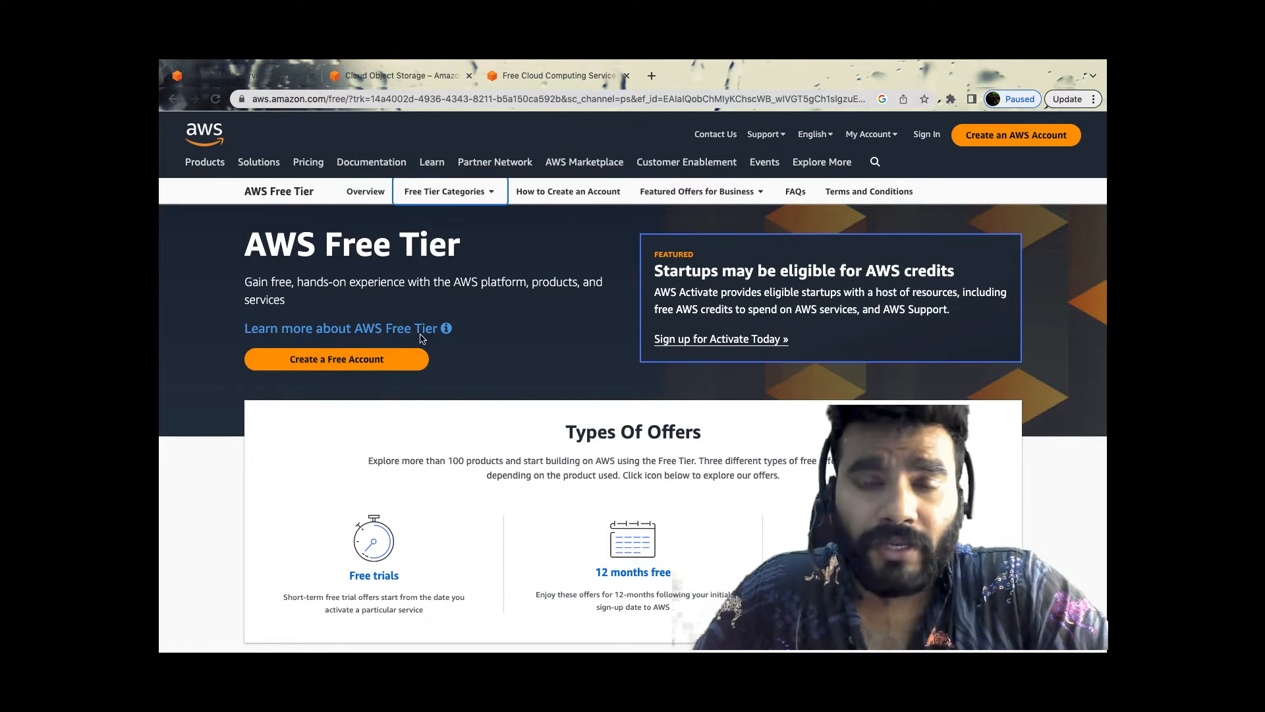
mouse_move(525, 392)
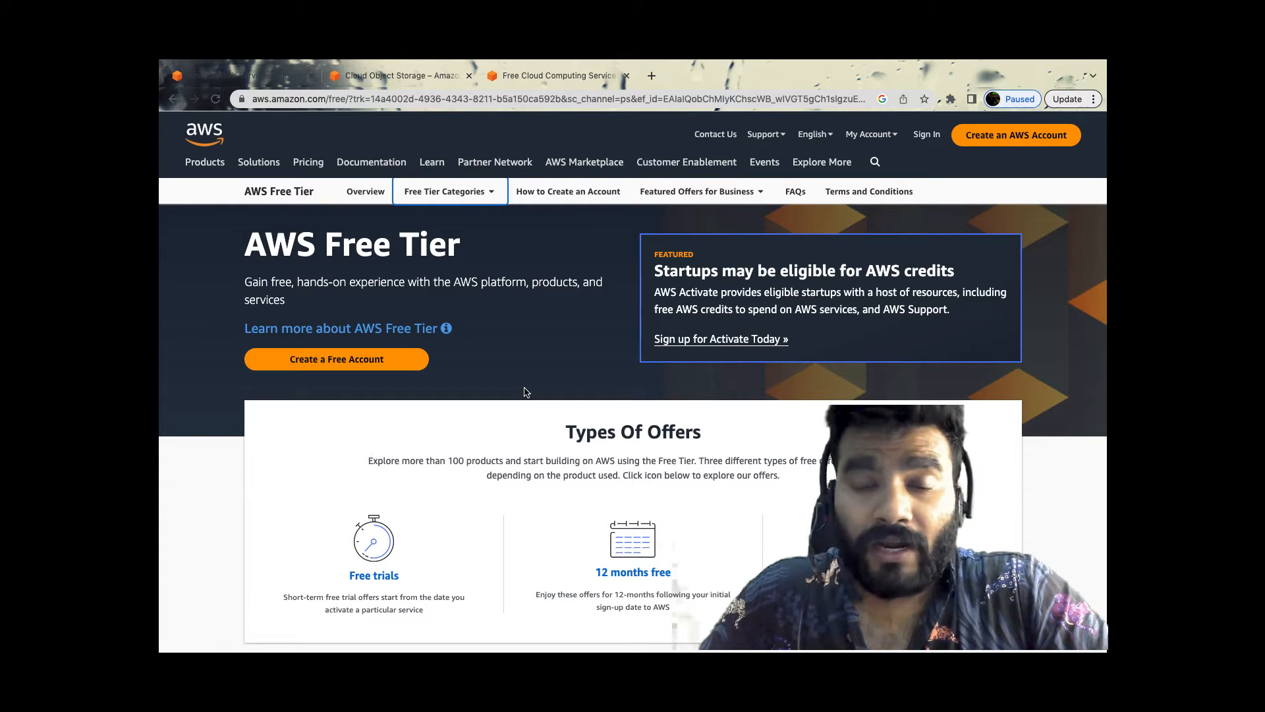
Go from the AWS Free Tier page to the AWS sign-in page.
left_click(926, 133)
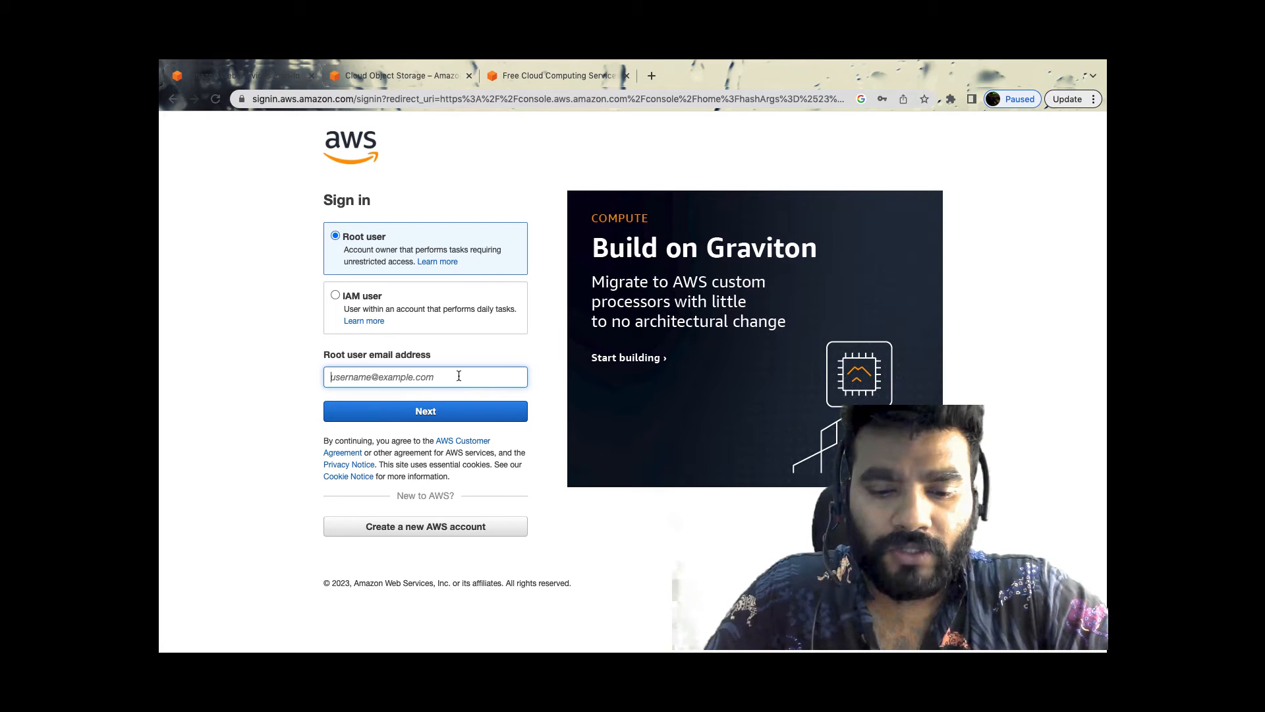
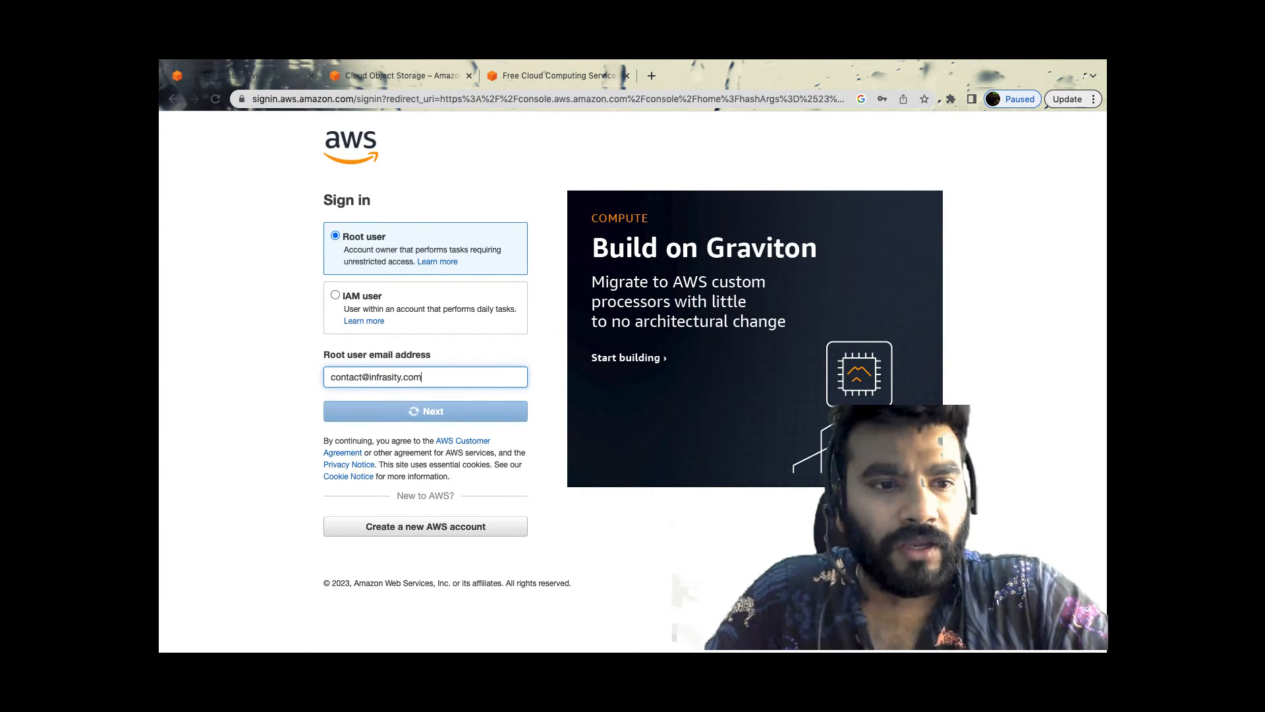
Sign in as root user with email and password, then search the console for 's3'.
left_click(424, 411)
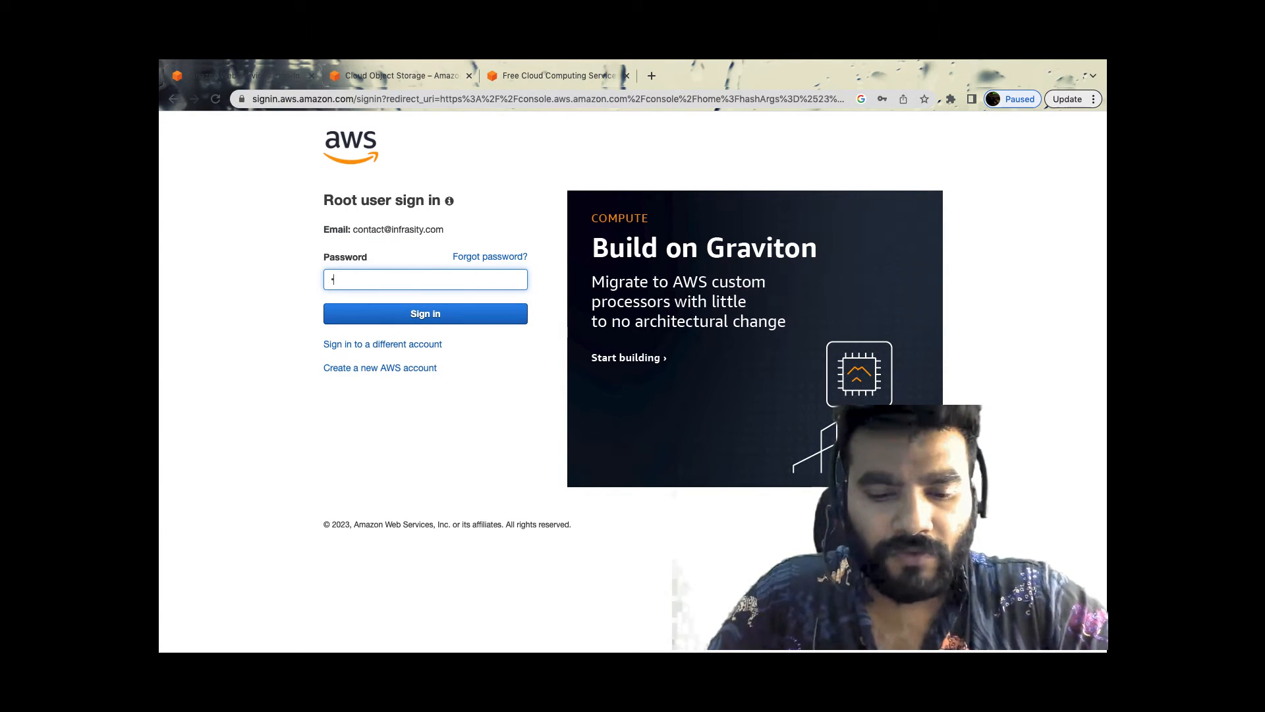
type("password")
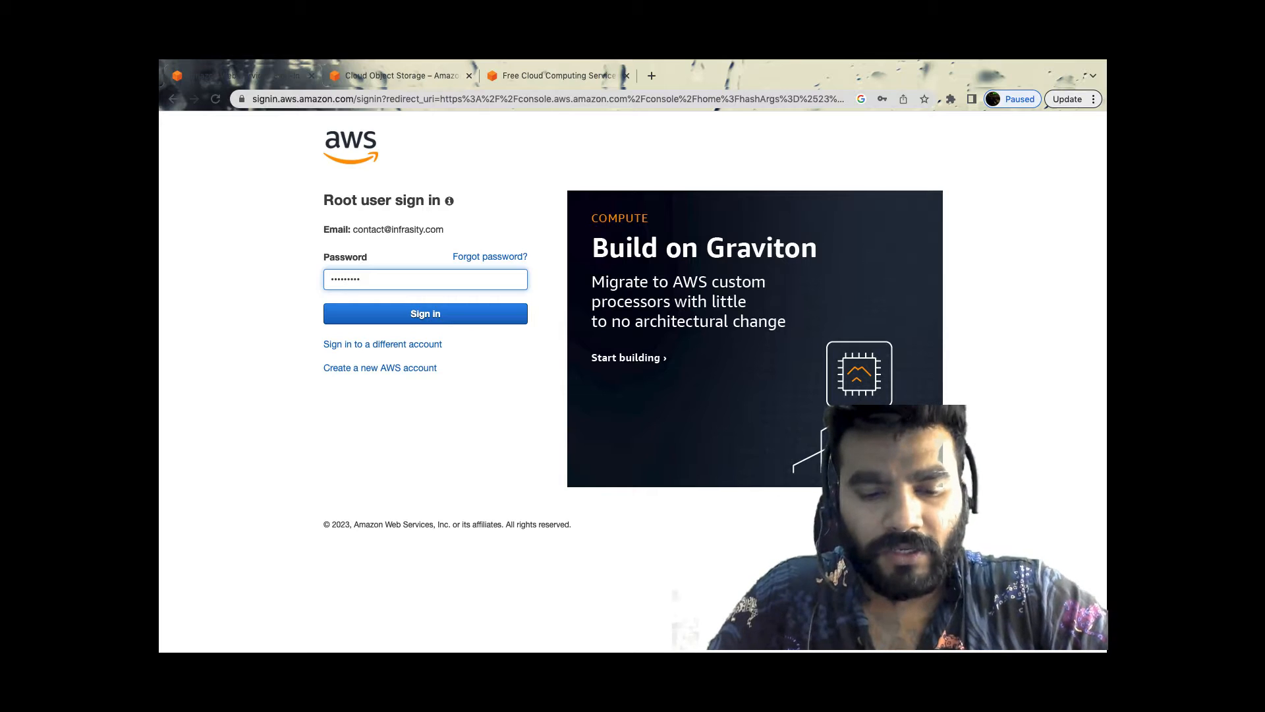
left_click(425, 314)
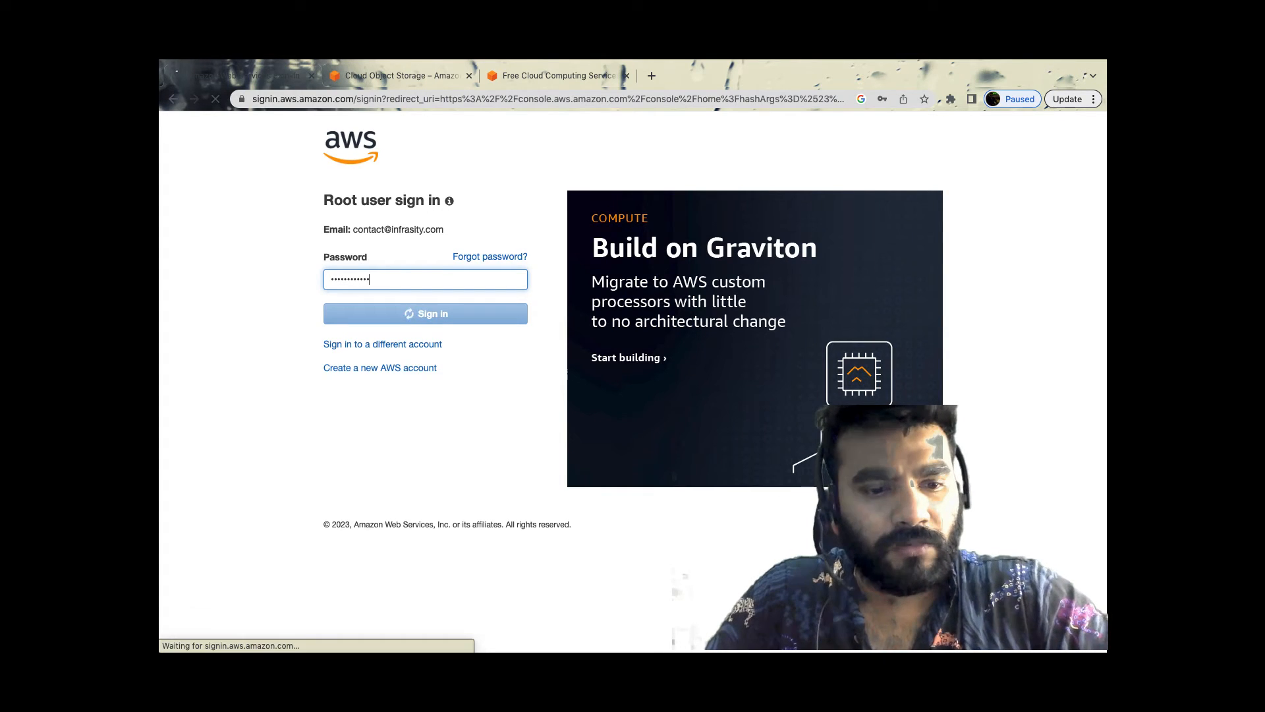
left_click(424, 312)
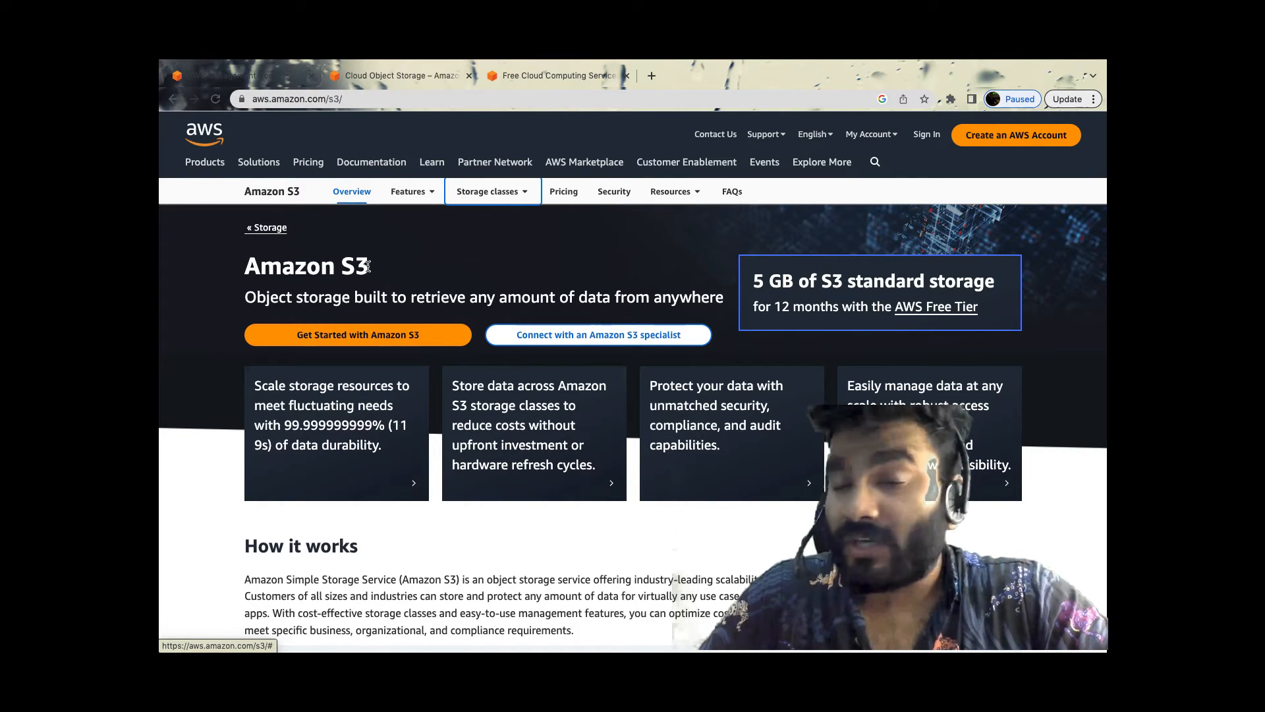
mouse_move(528, 284)
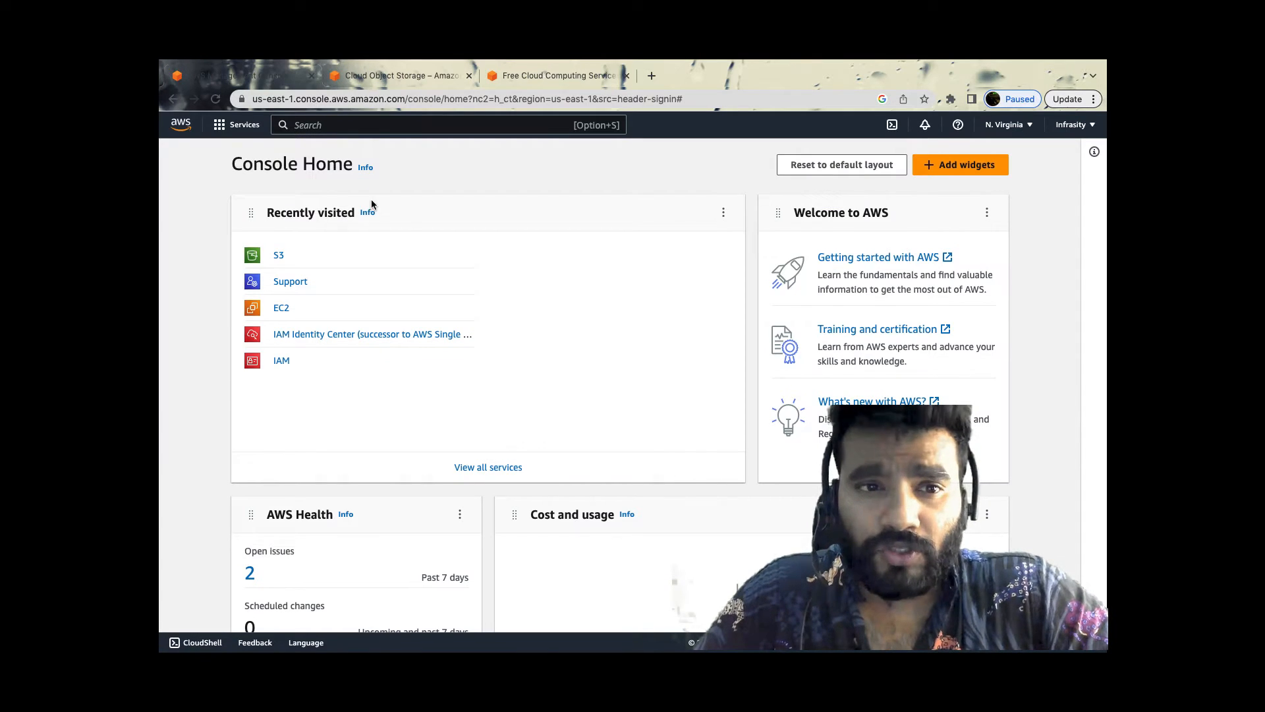
type("s3")
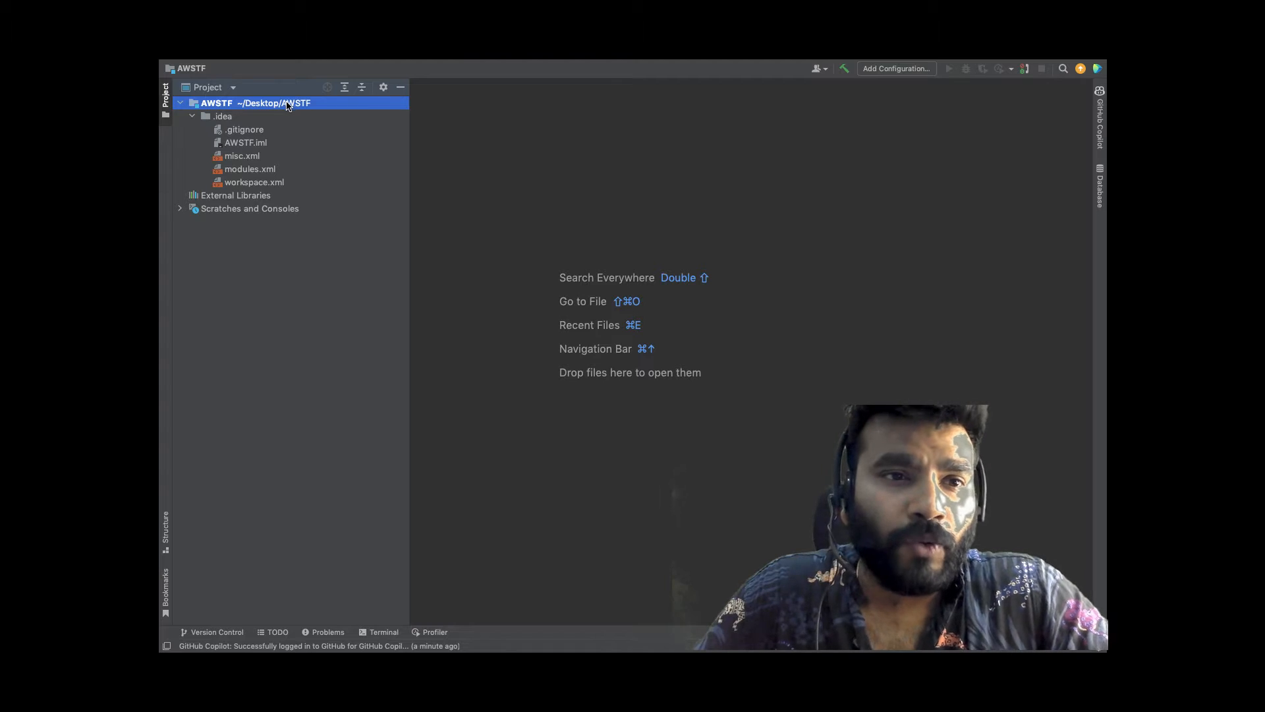
Create main.tf with a provider "aws" block: region us-east-1, empty access_key and secret_key.
right_click(254, 102)
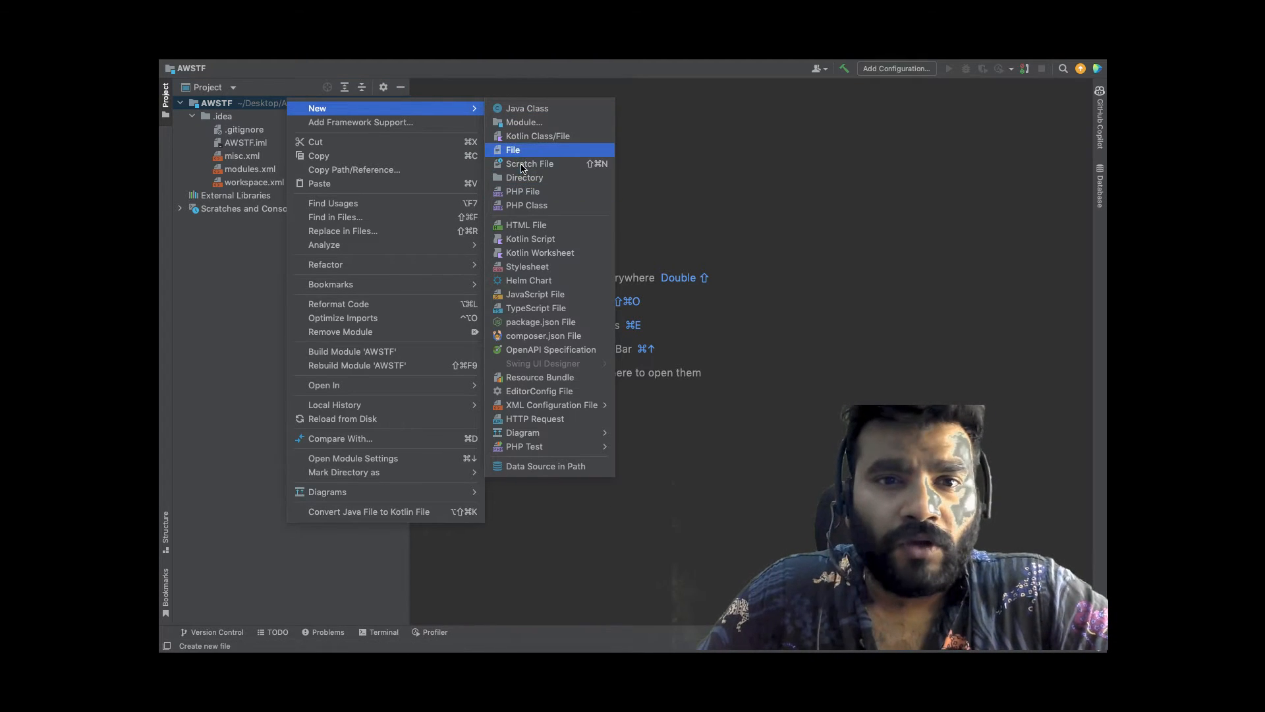
left_click(511, 151)
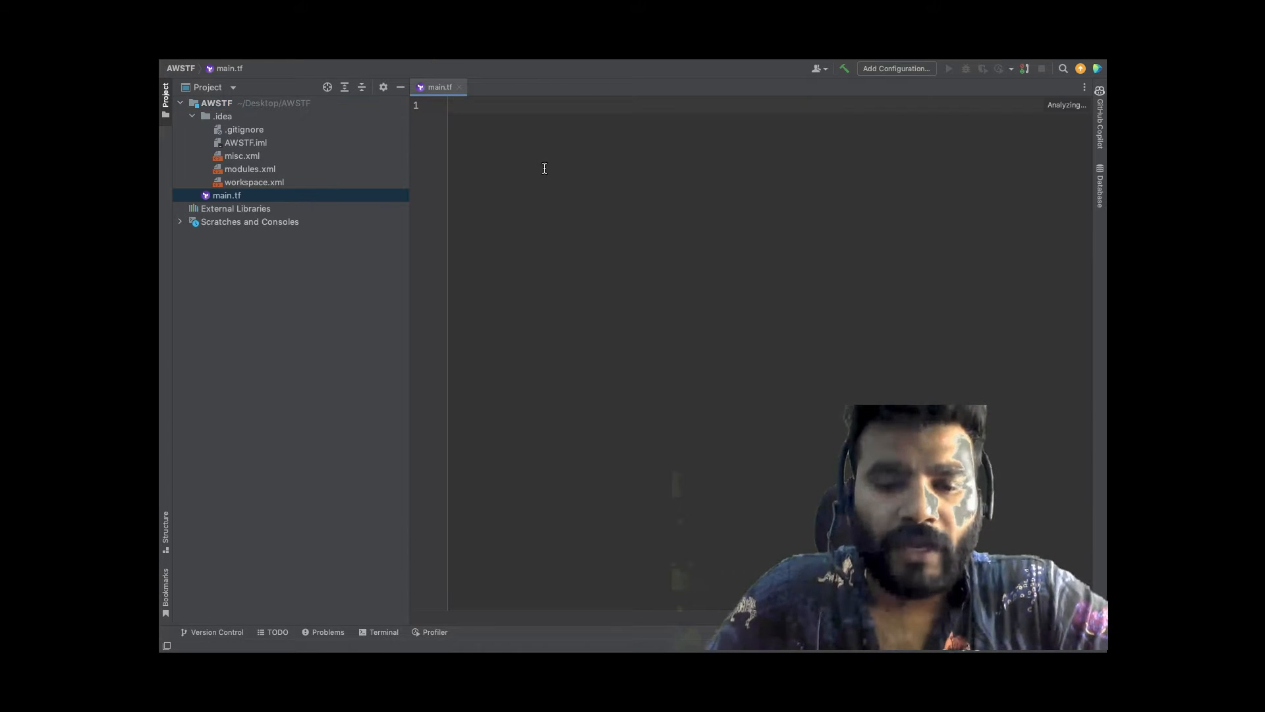
type("pro")
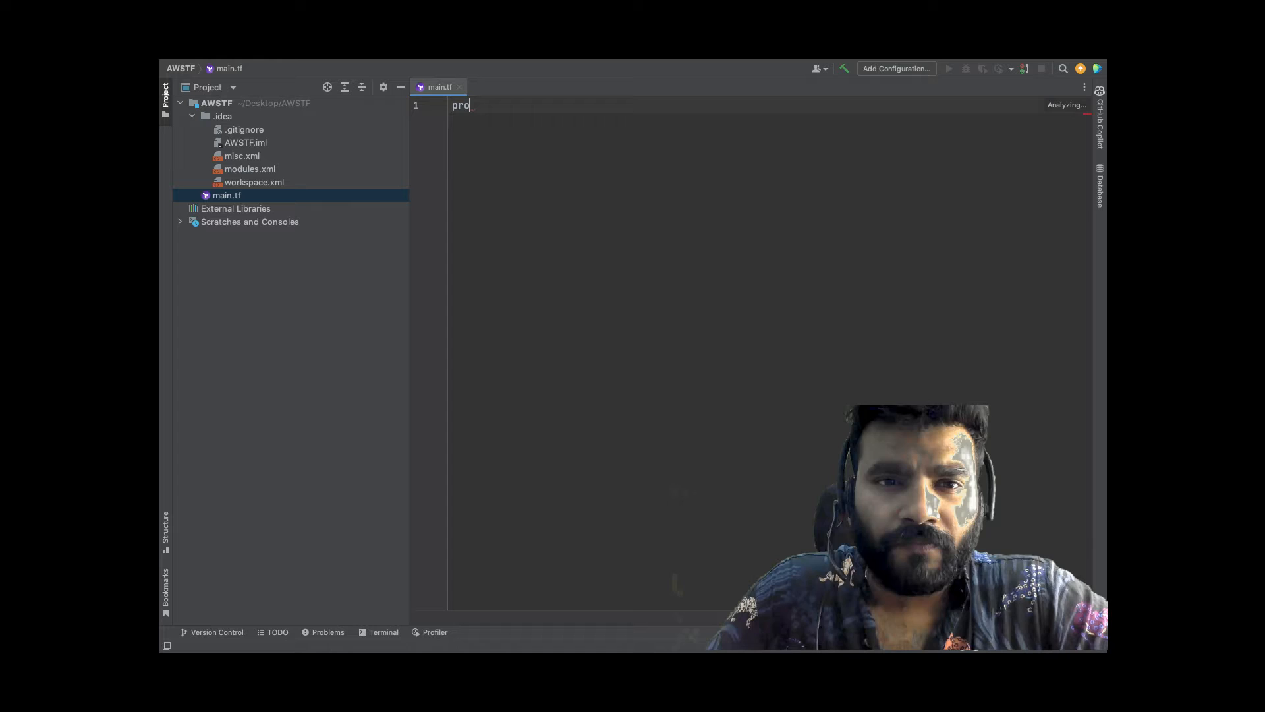
type("vider")
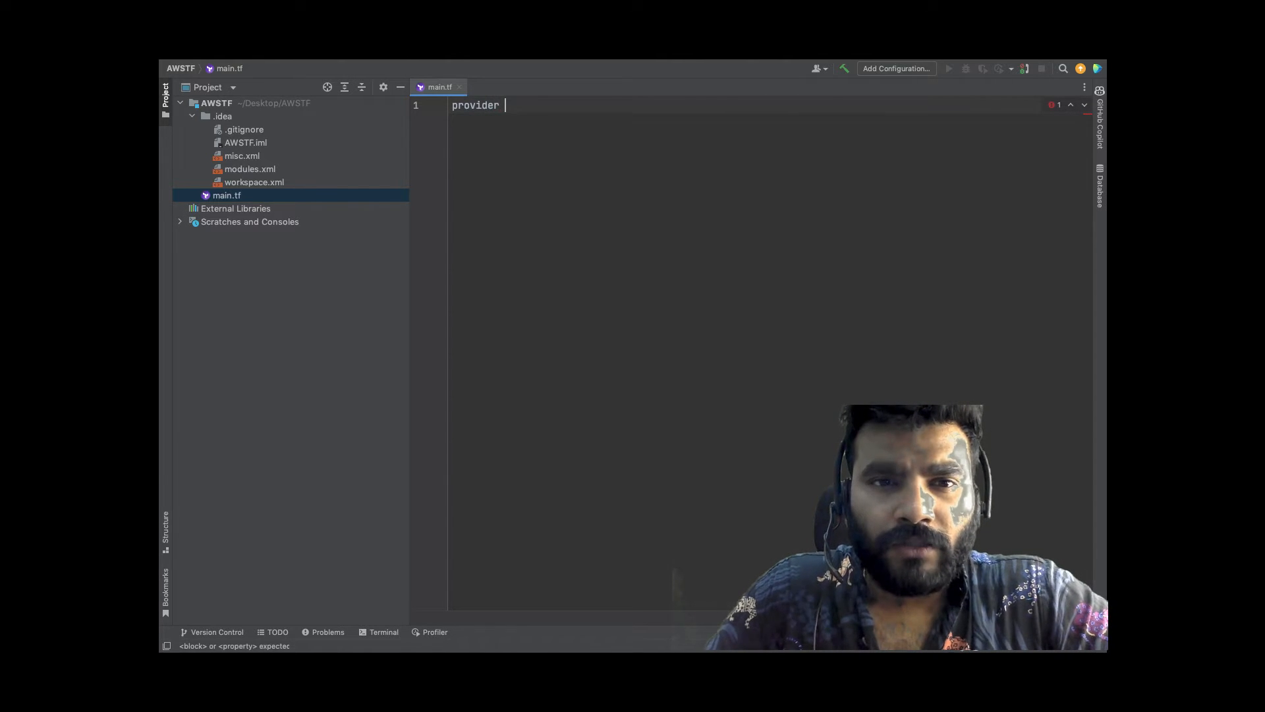
type("\"aws")
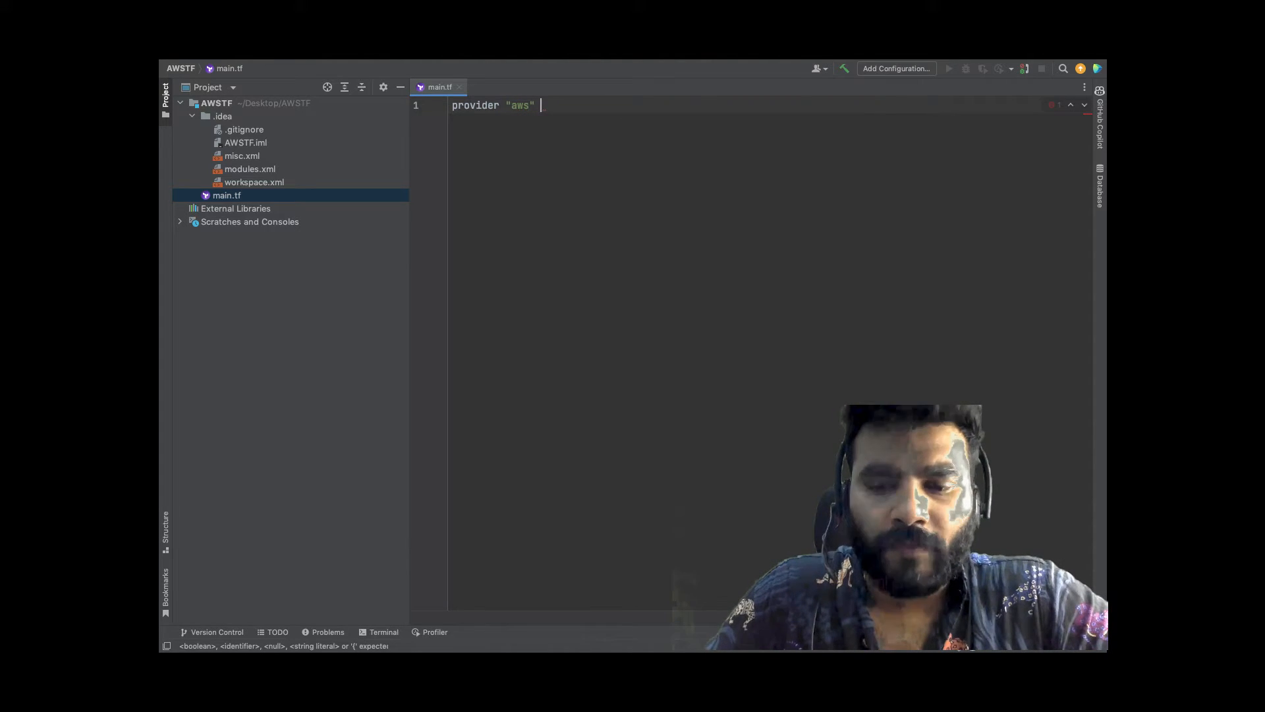
type("{")
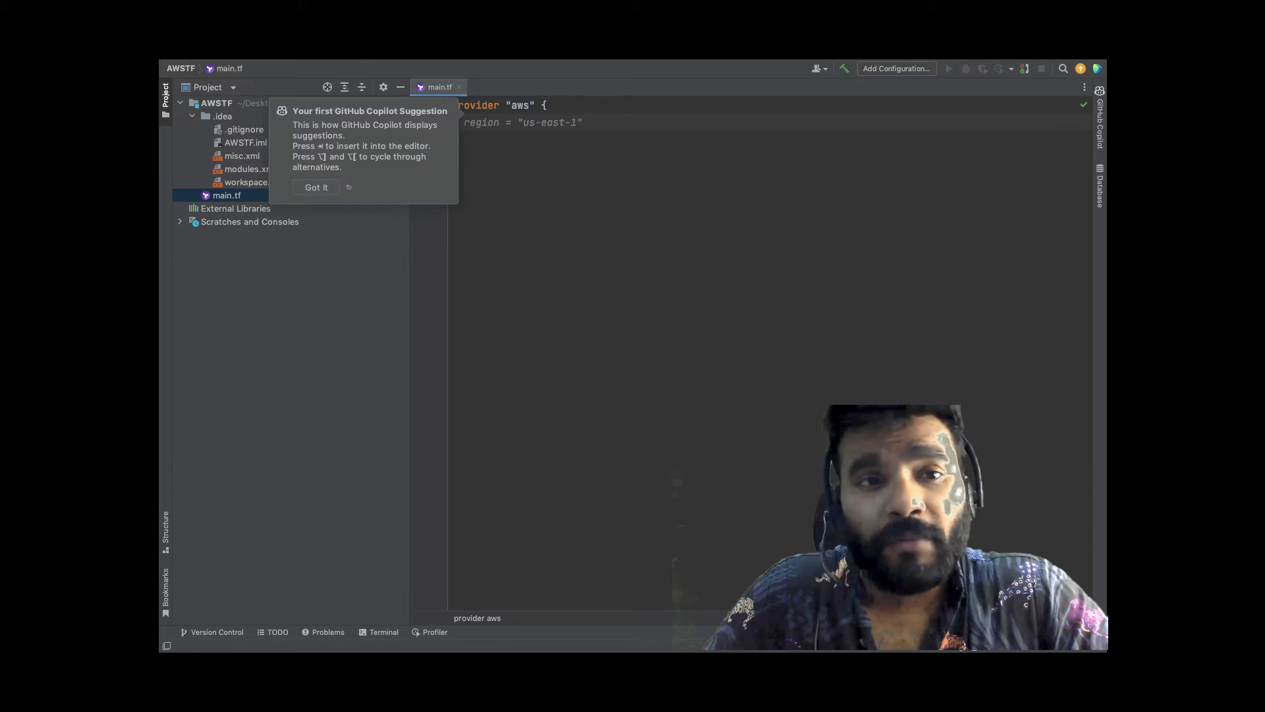
left_click(316, 187)
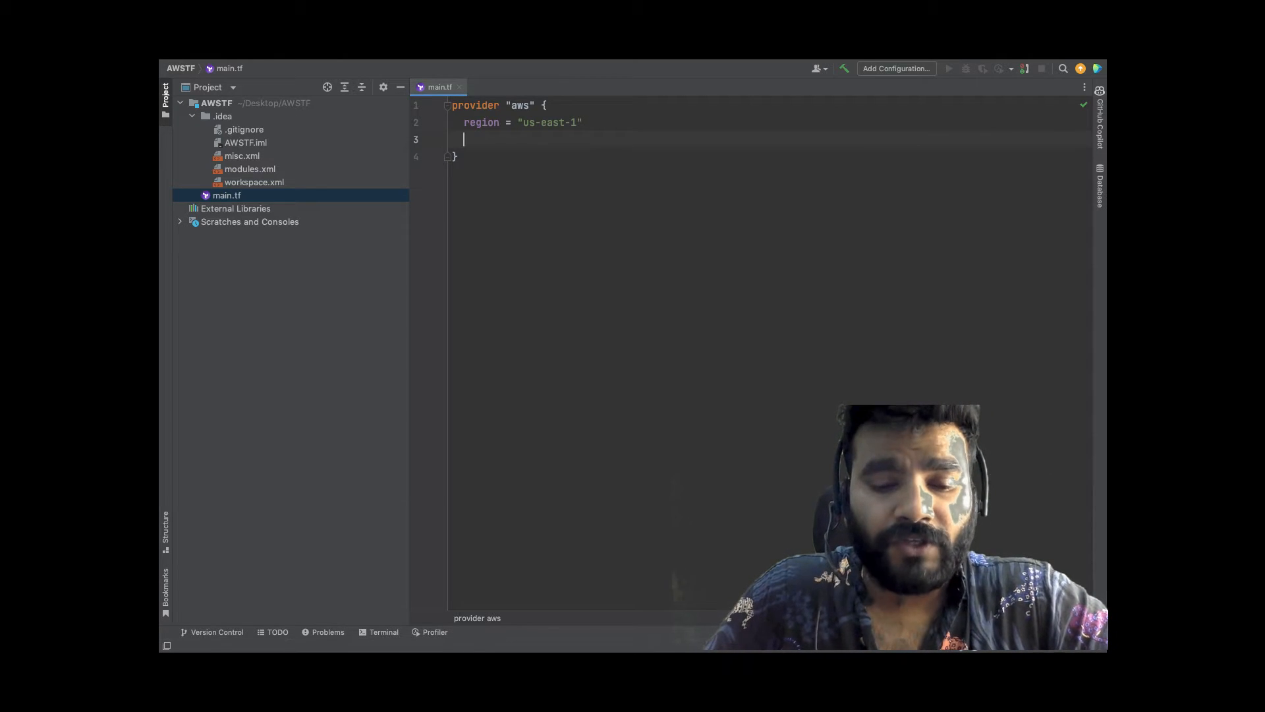
type("access_key = \"")
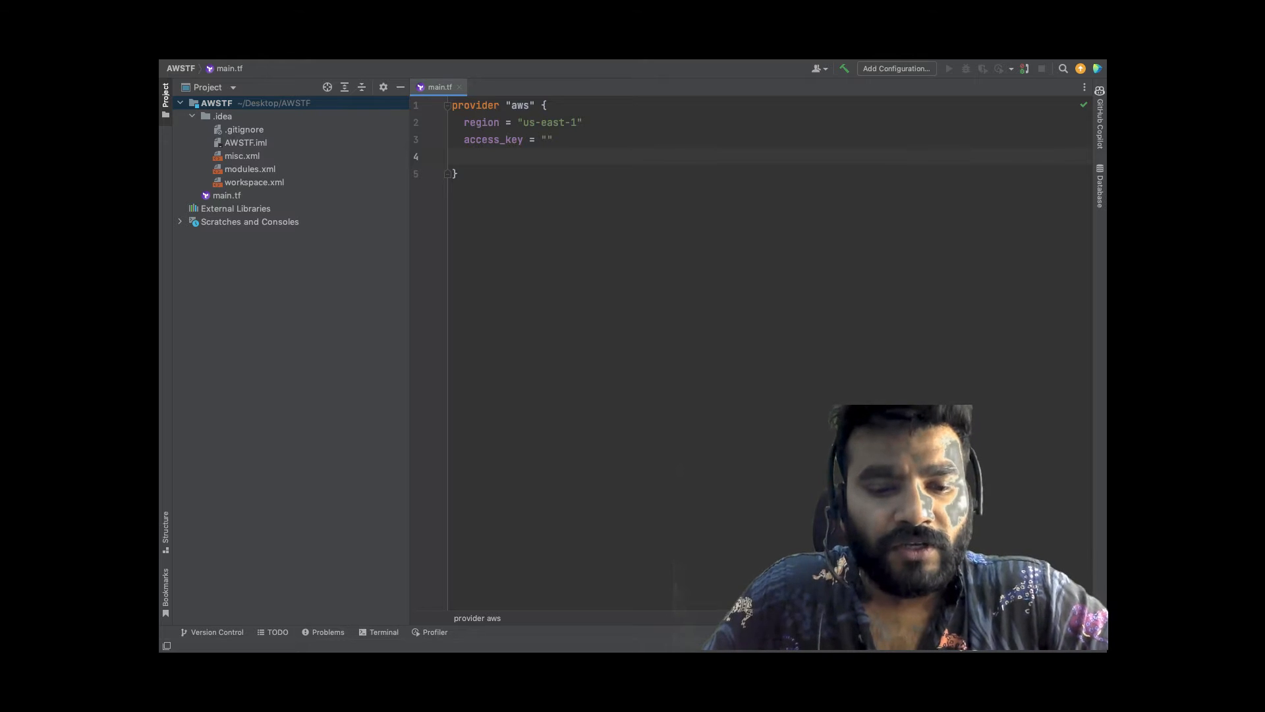
type("secret_key = \"\"")
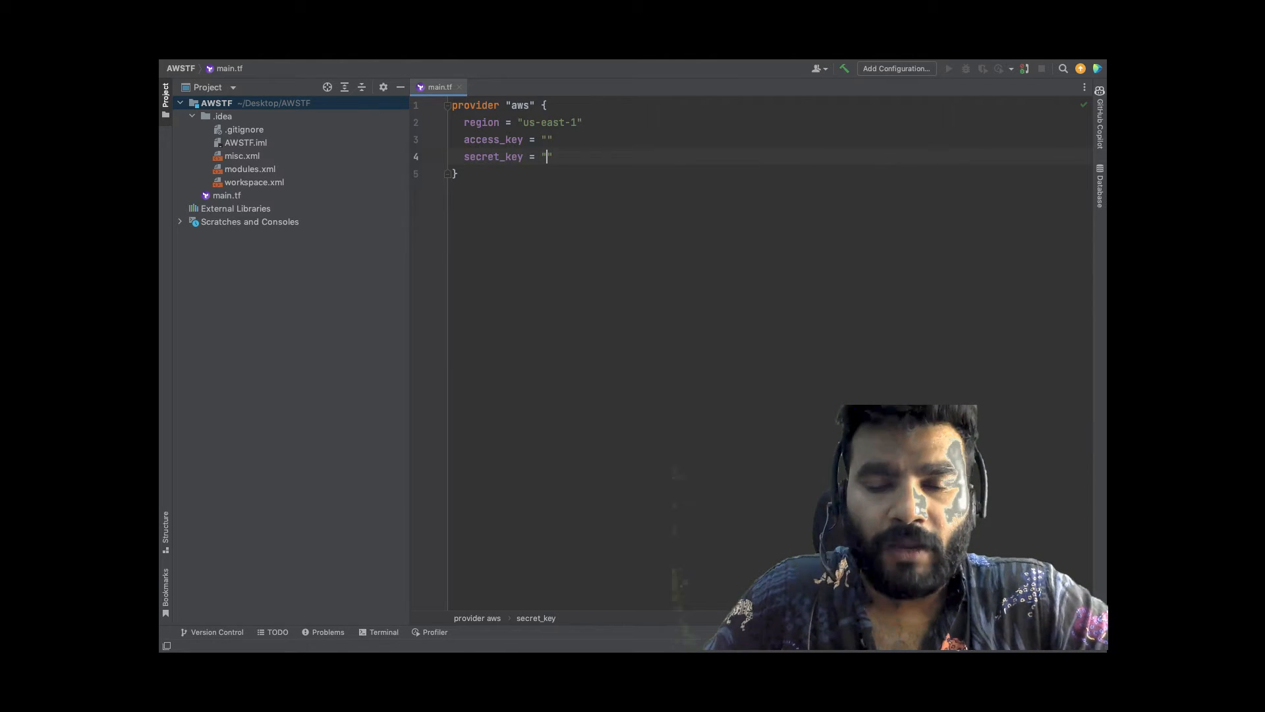
key("enter")
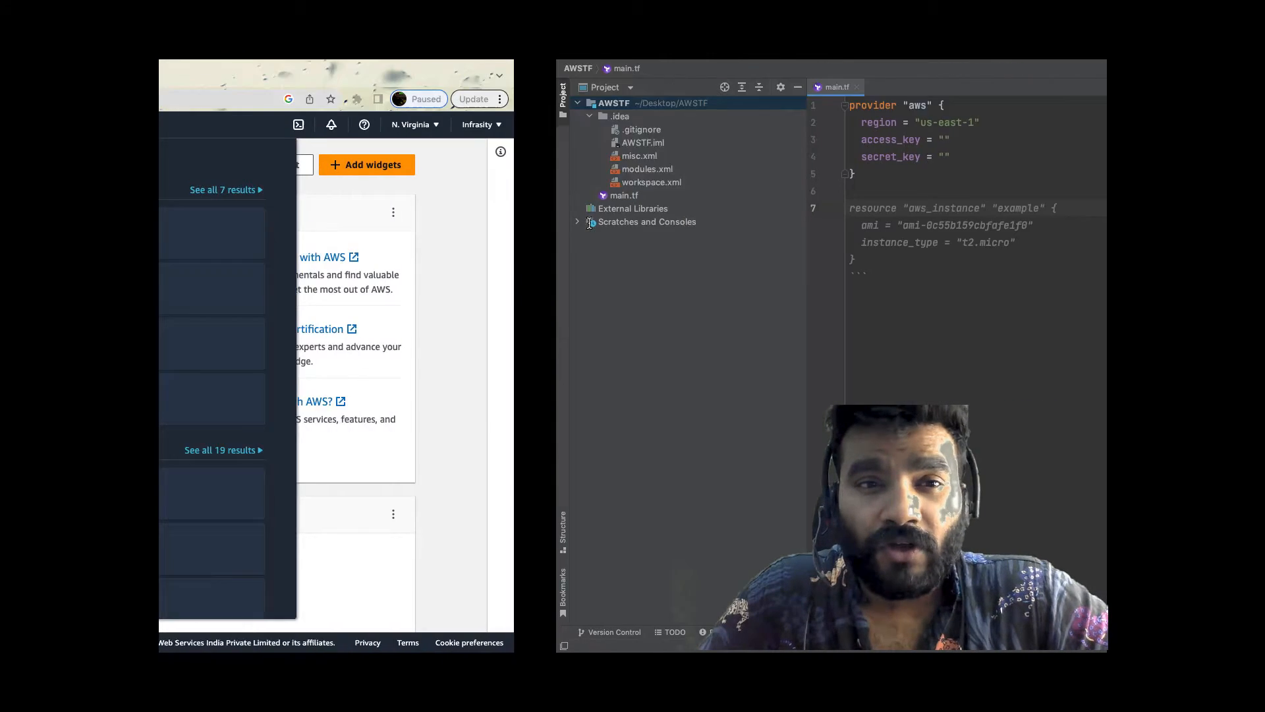
Open the account's security credentials and scroll to the access keys.
left_click(1071, 124)
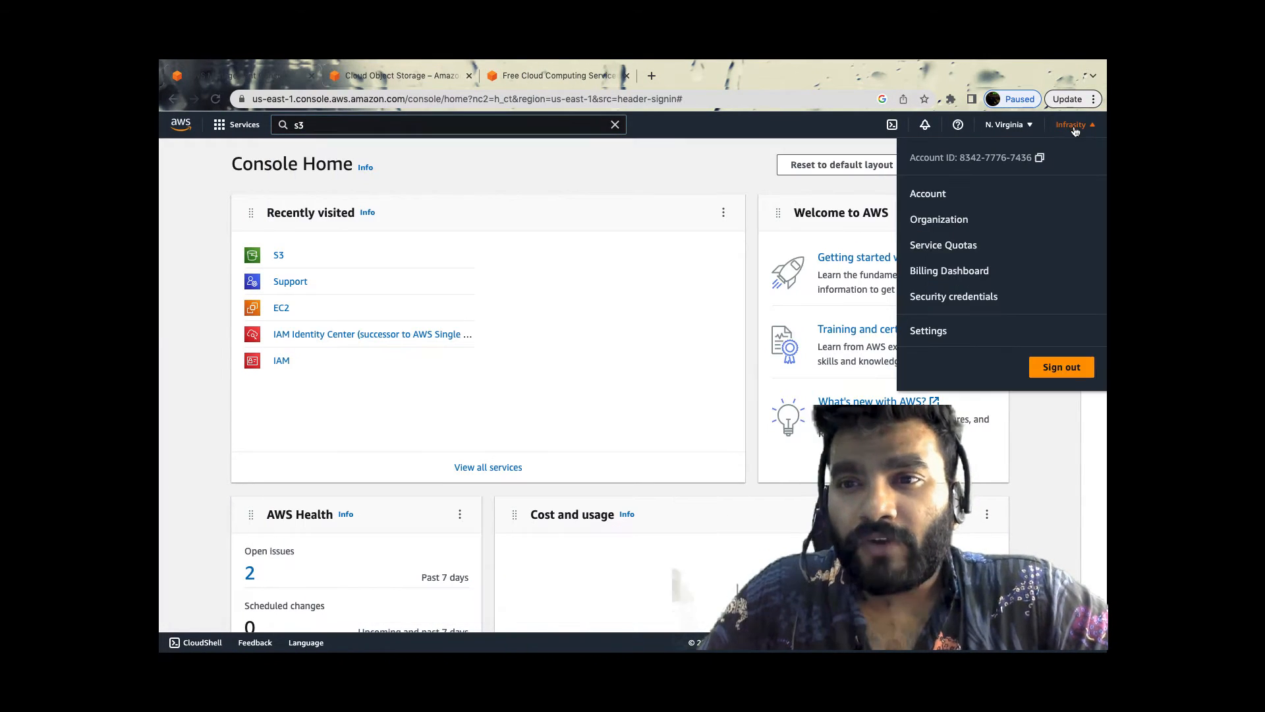
mouse_move(953, 296)
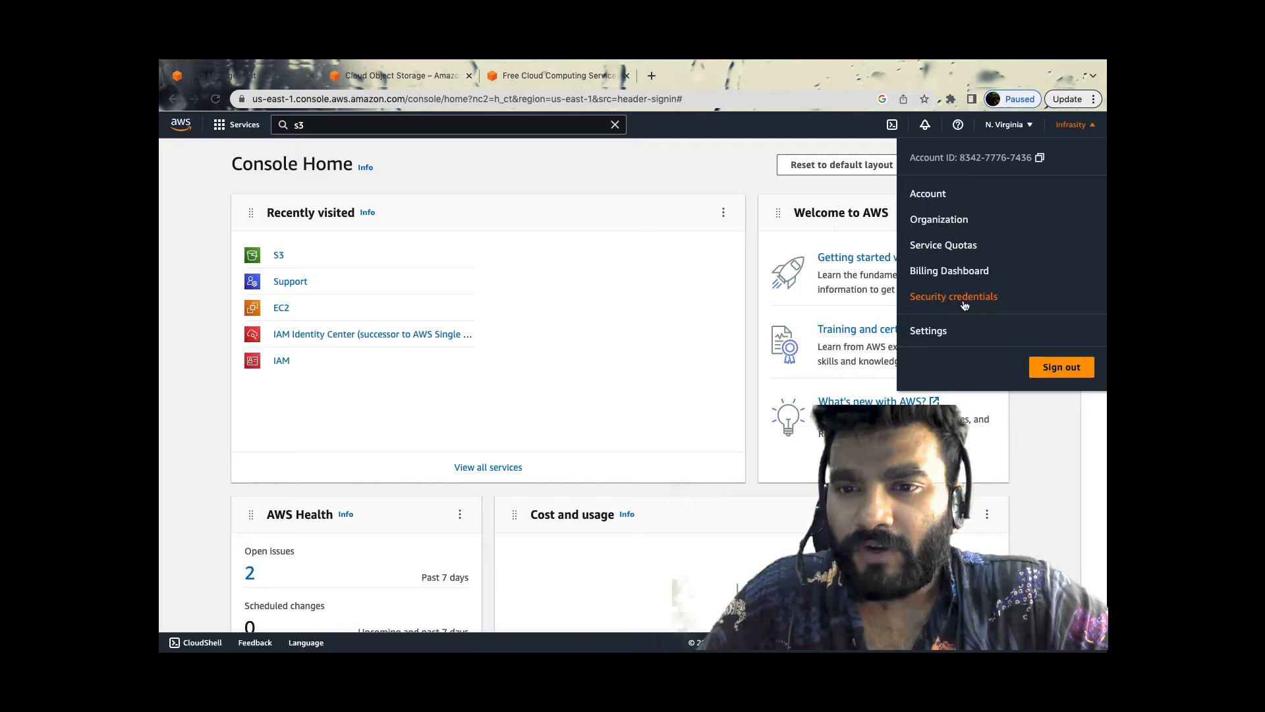
left_click(953, 296)
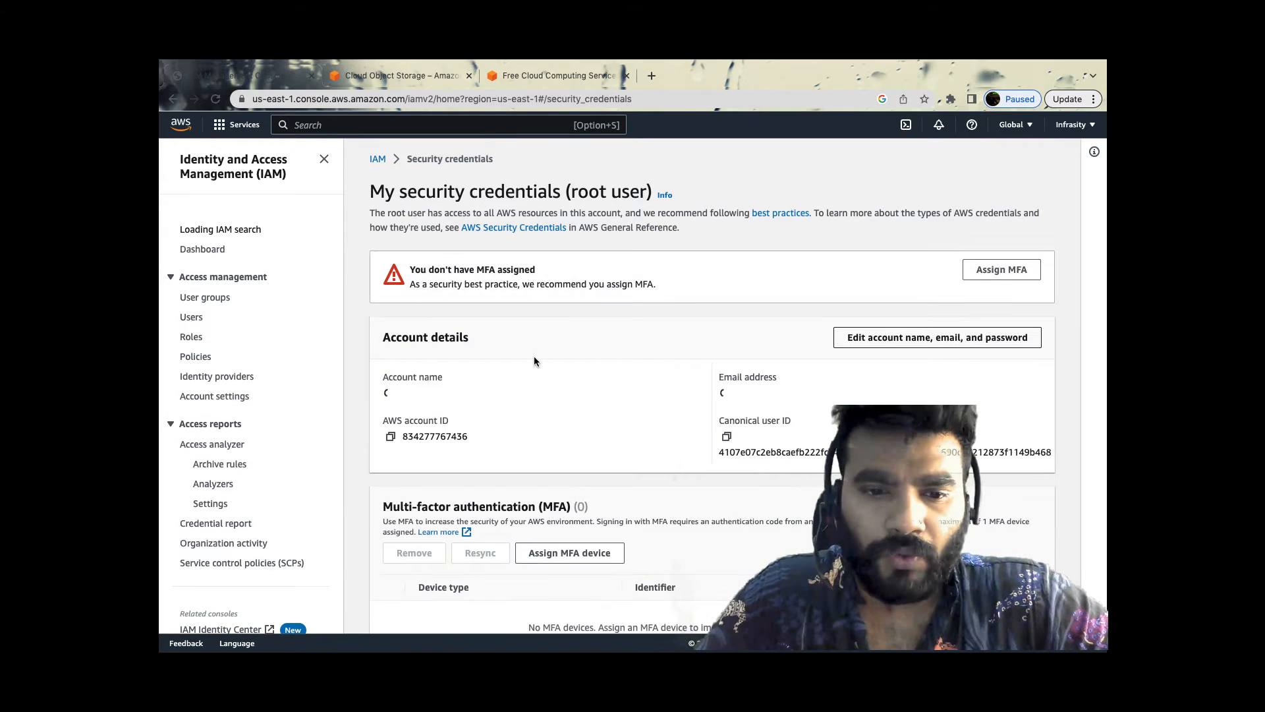
scroll("down", 3)
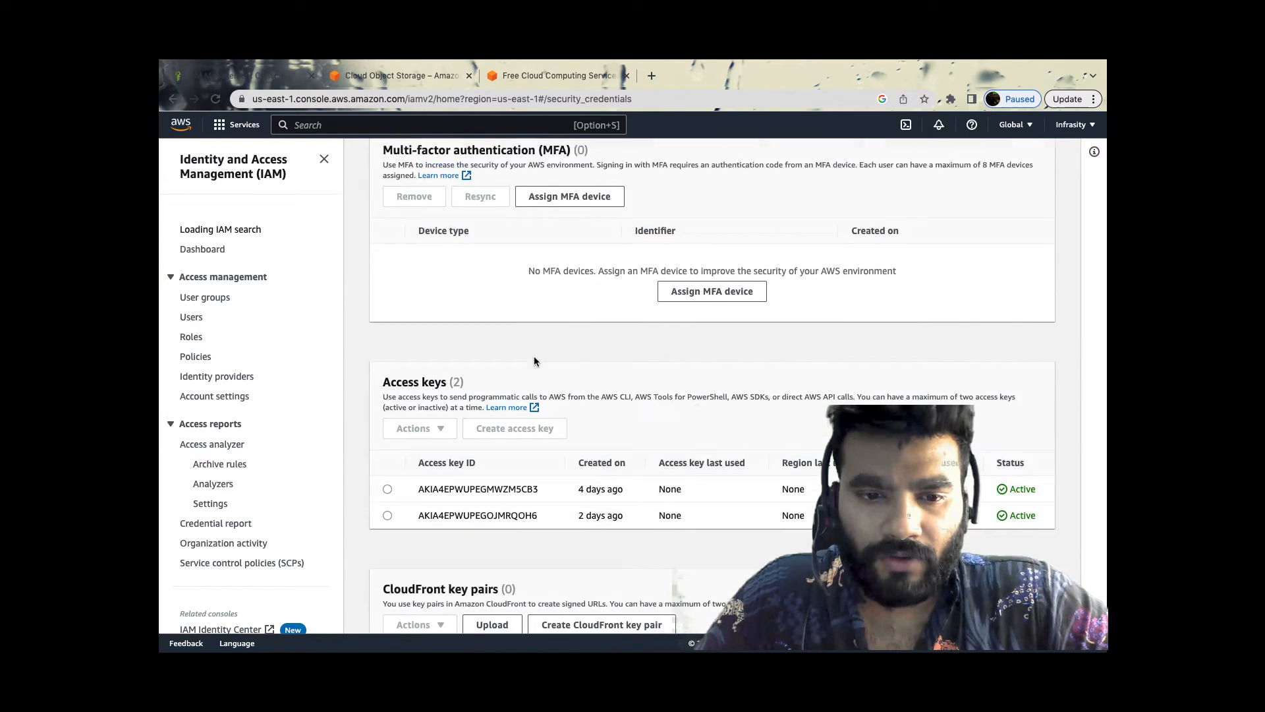
Deactivate and delete the older root access key, then start creating a new one.
left_click(387, 352)
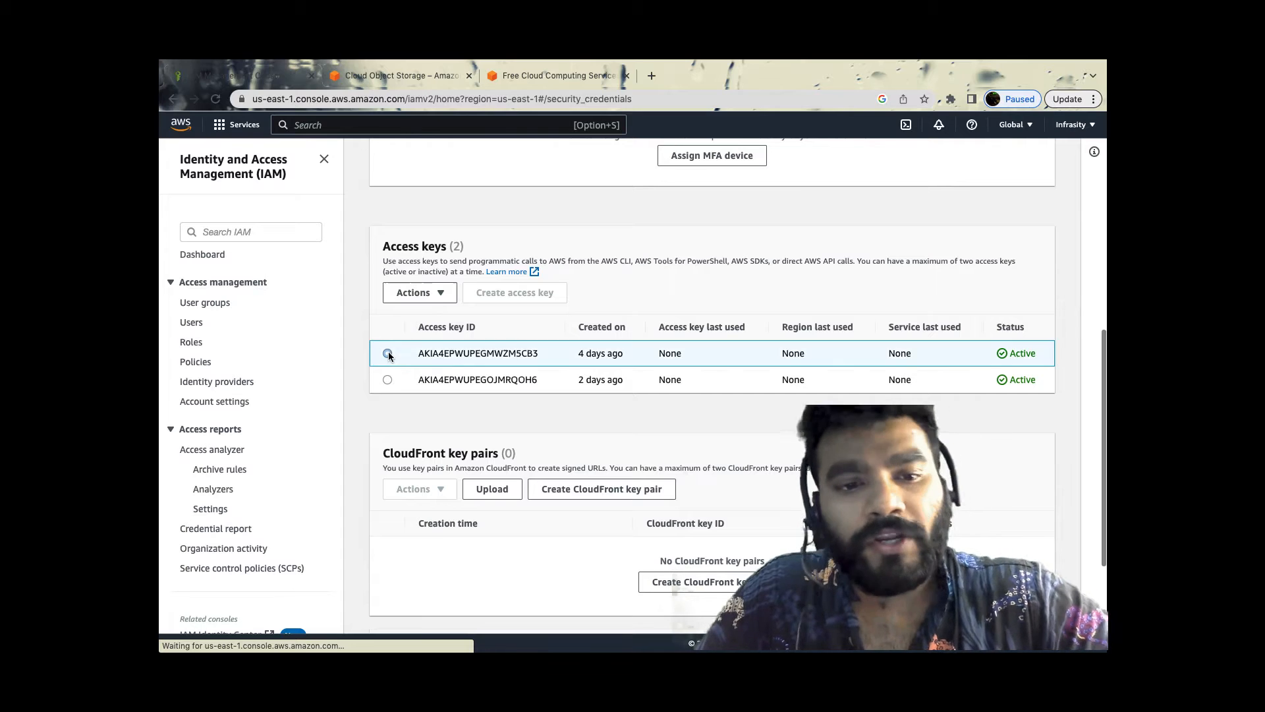
left_click(418, 292)
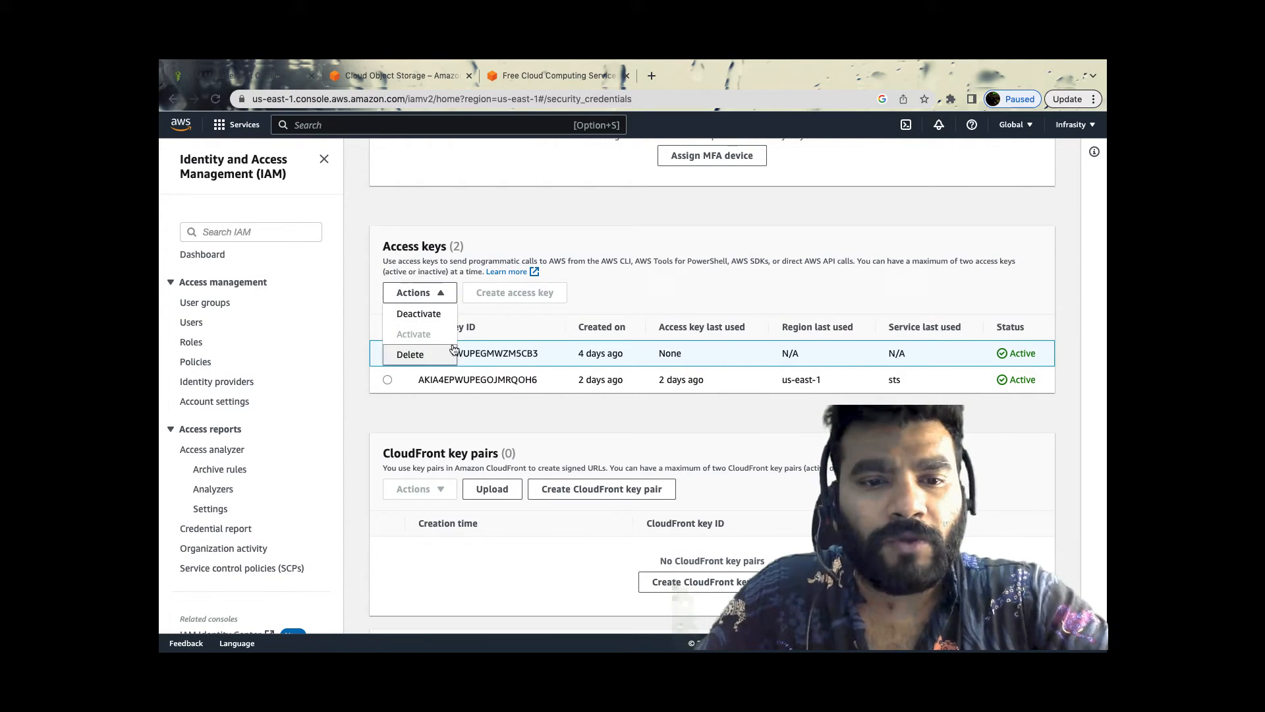
left_click(418, 313)
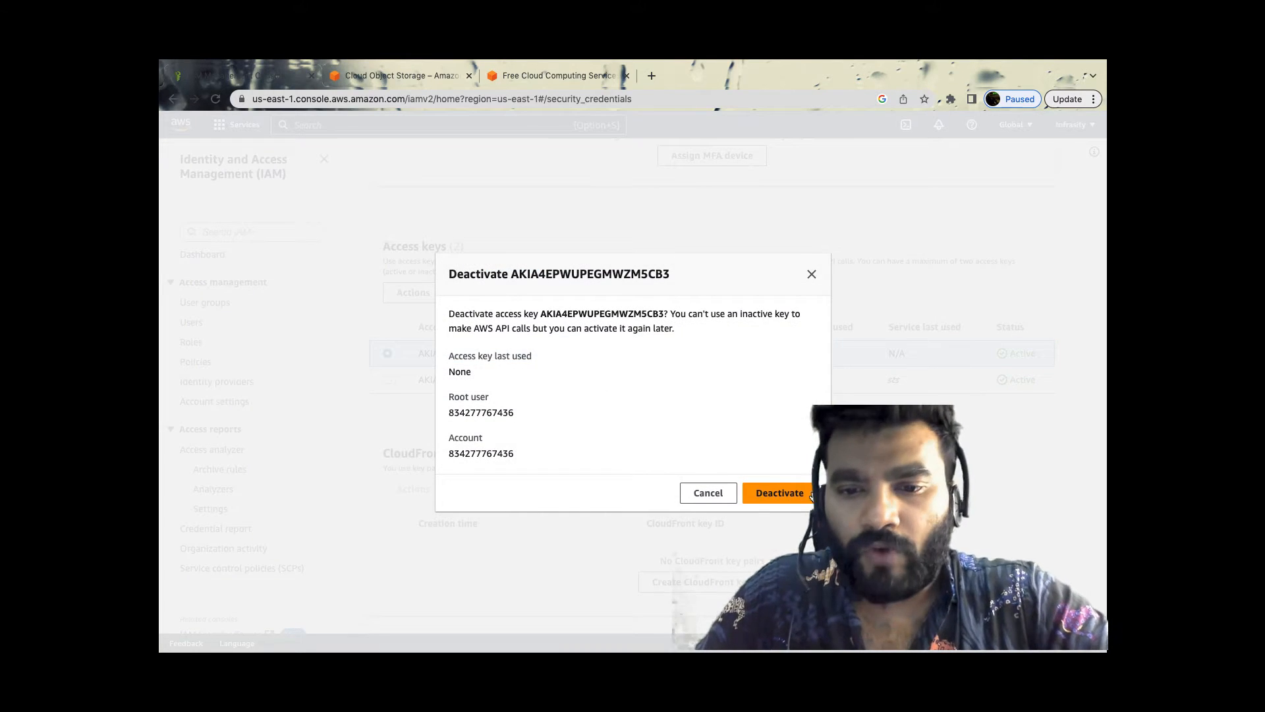
left_click(777, 492)
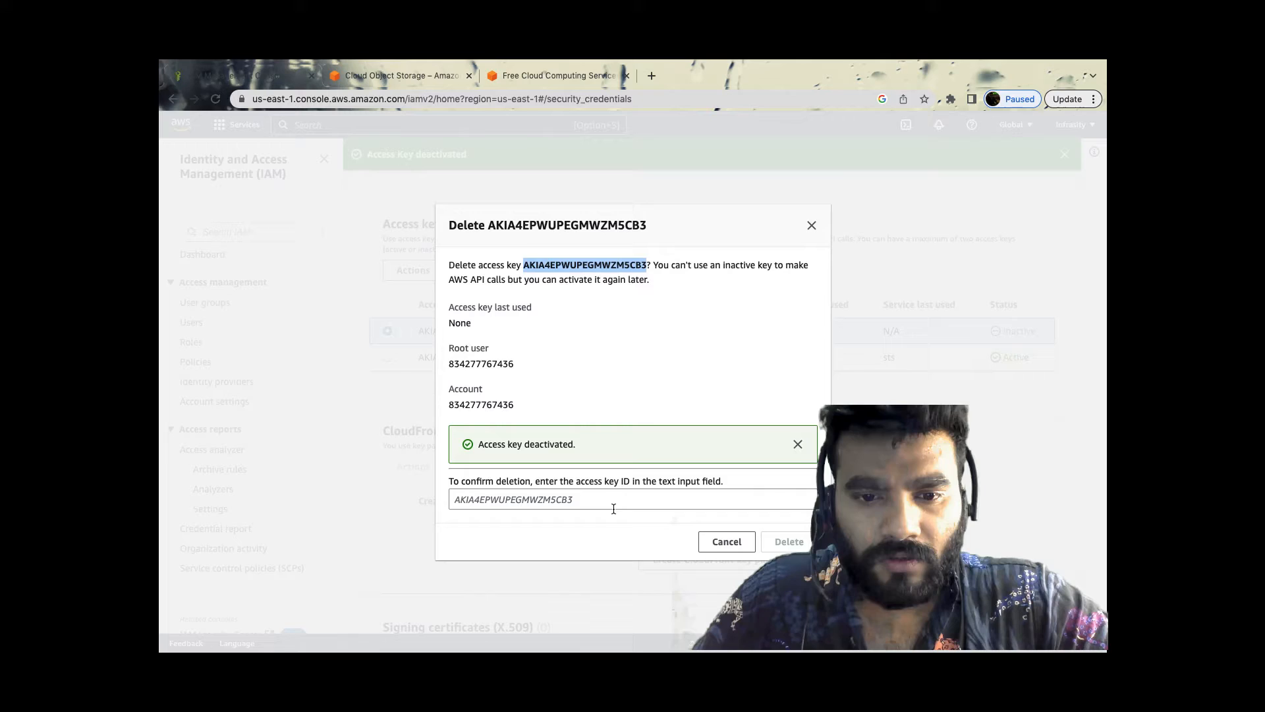
left_click(789, 541)
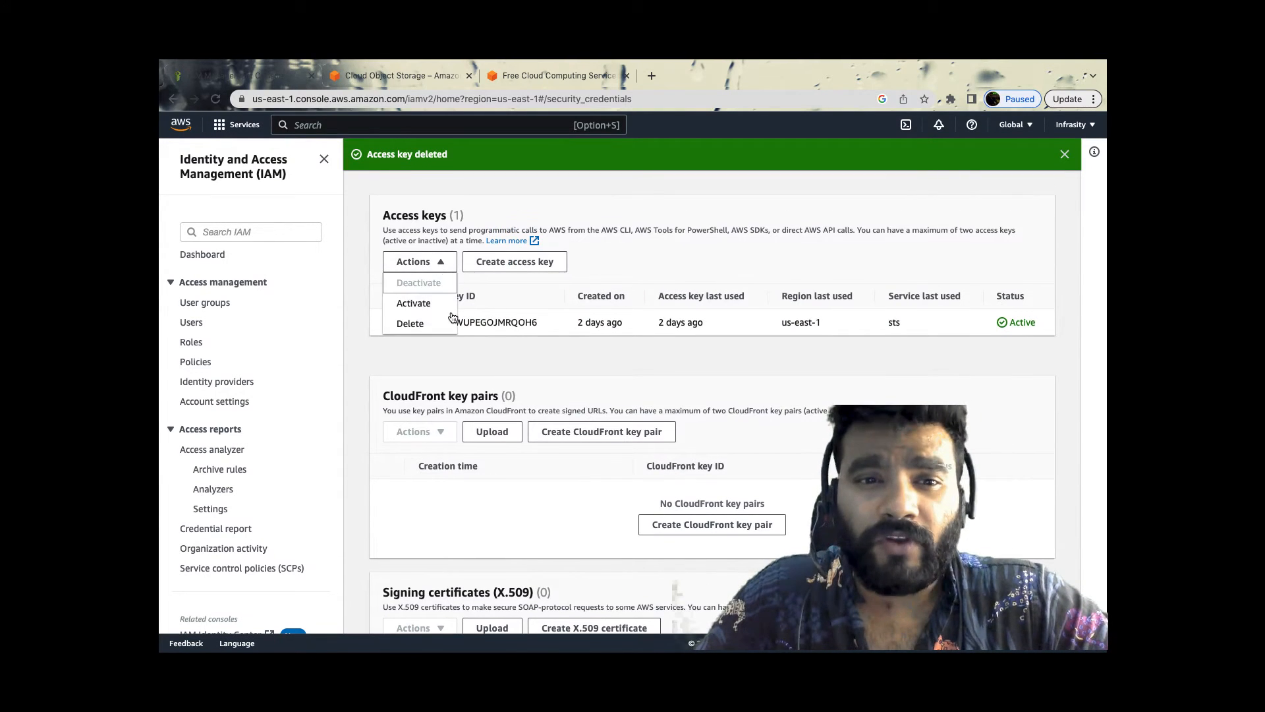
left_click(514, 261)
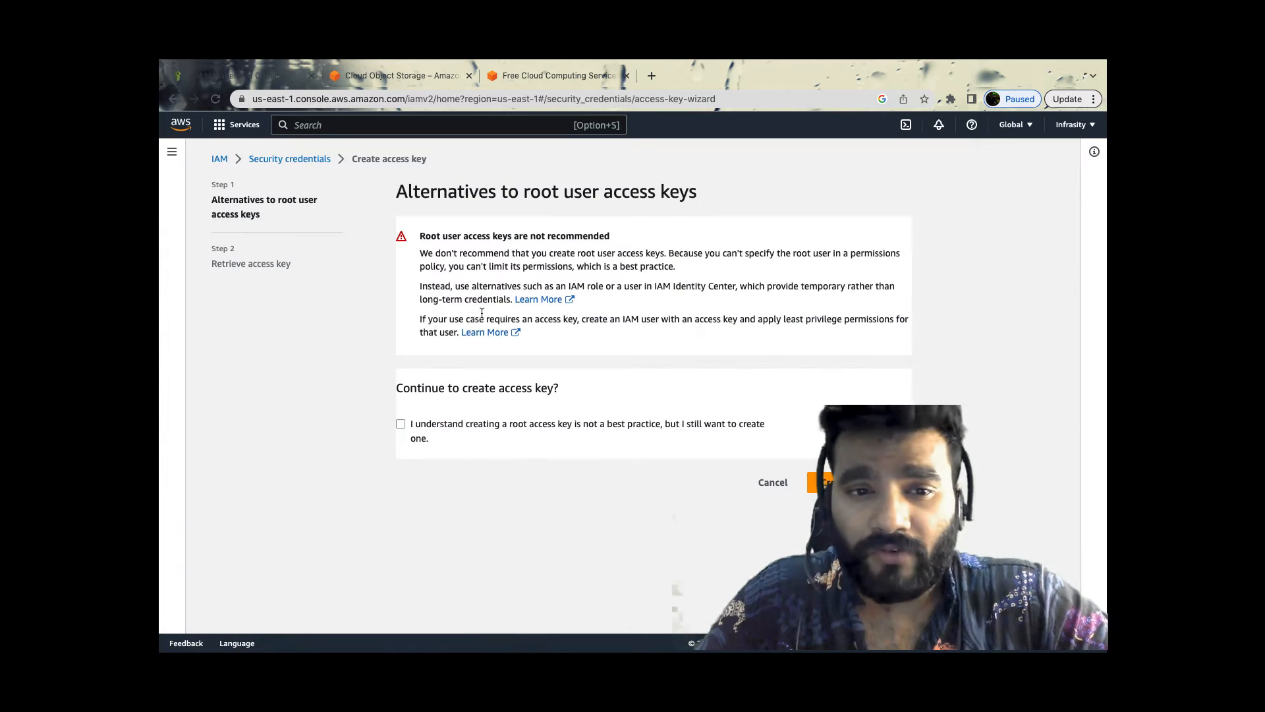
Acknowledge the root-key warning, create the access key, and copy its key ID.
left_click(400, 424)
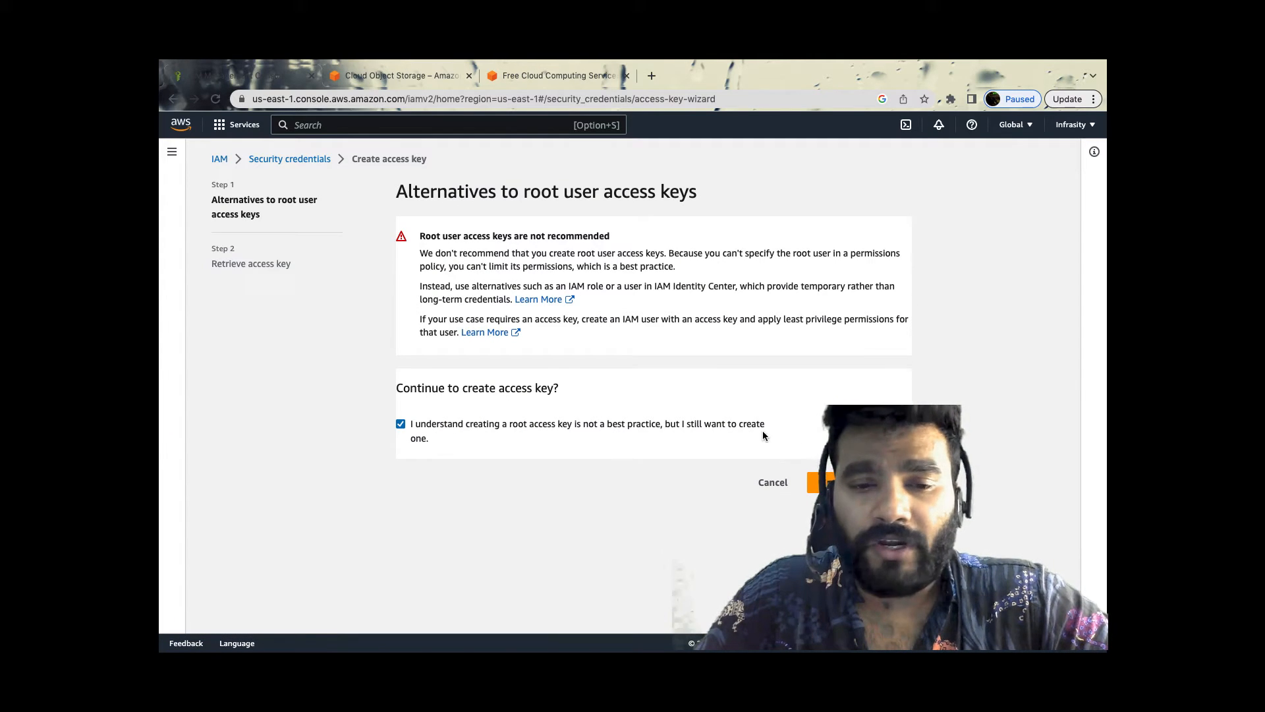
left_click(823, 482)
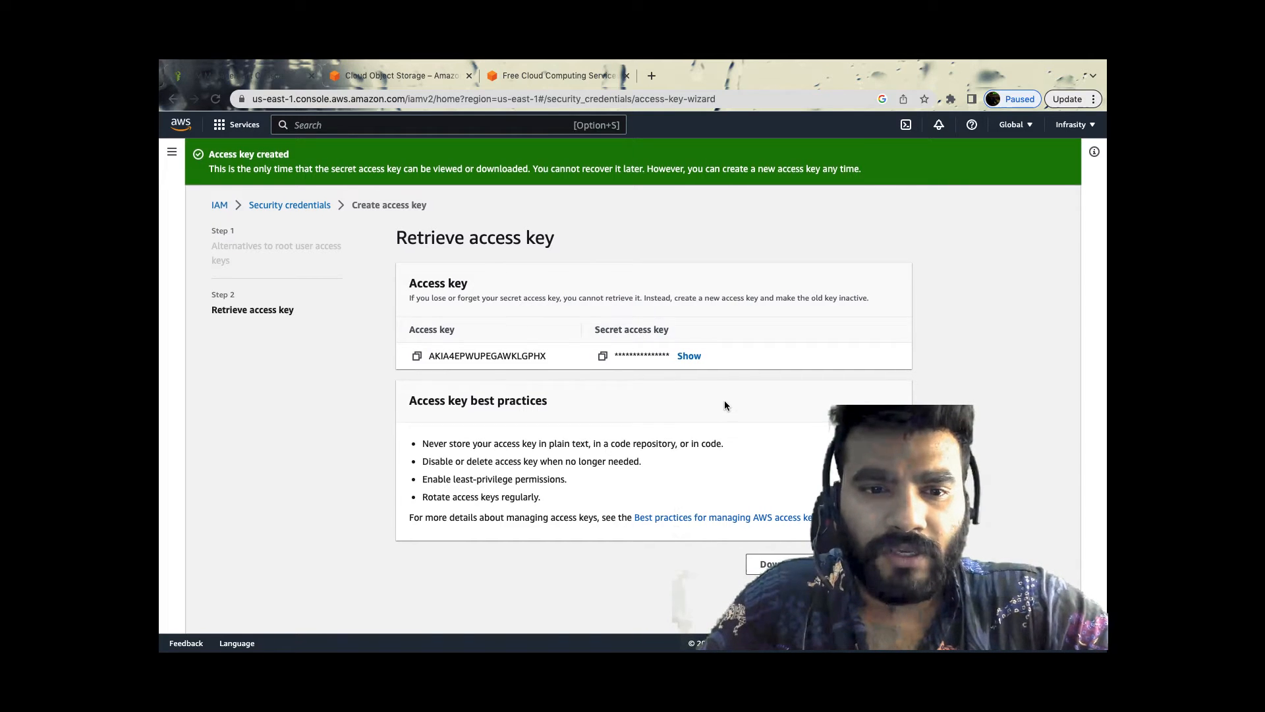
mouse_move(481, 330)
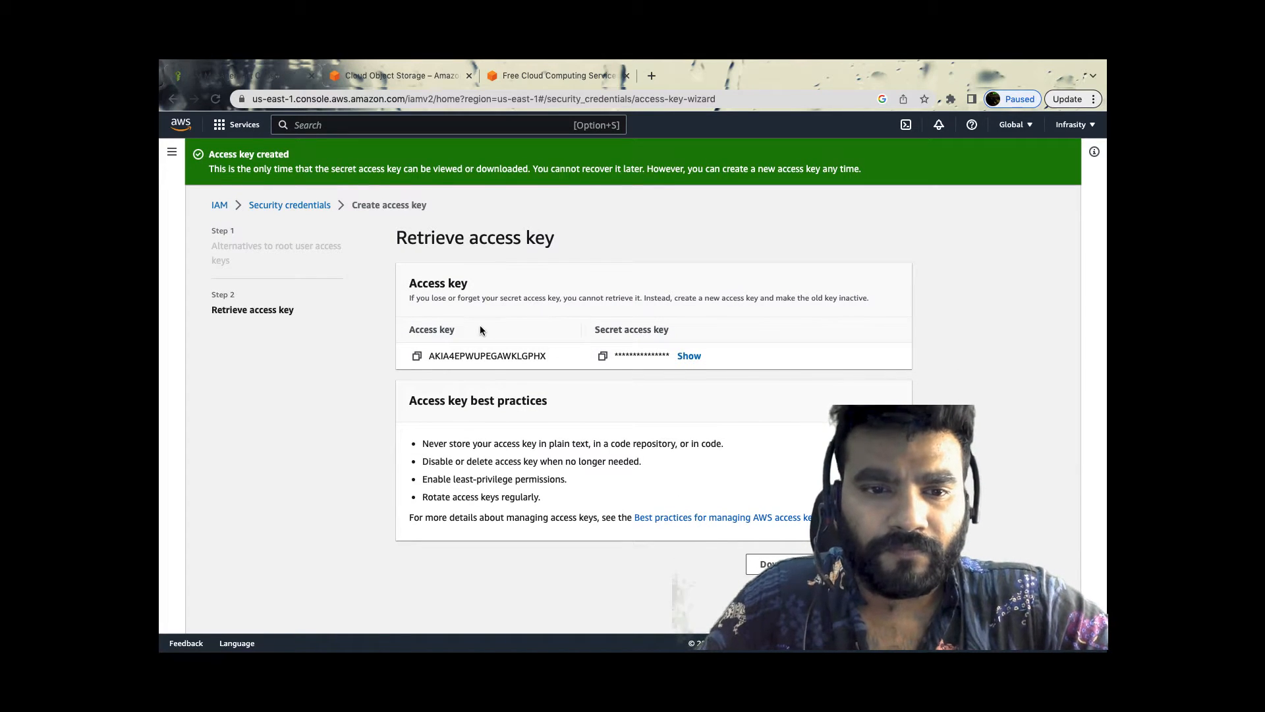
left_click(416, 355)
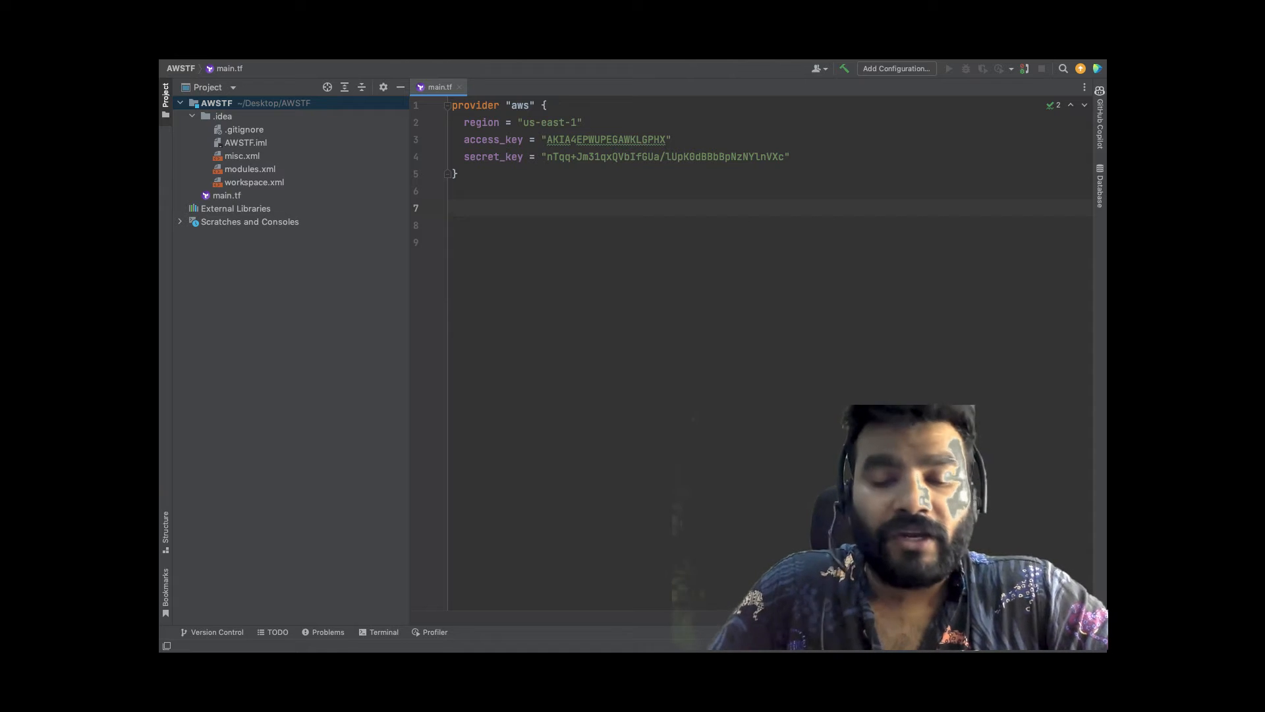
Start a resource "aws_s3_bucket" "firstbucket" block in main.tf.
type("resource \"\" \"\" {")
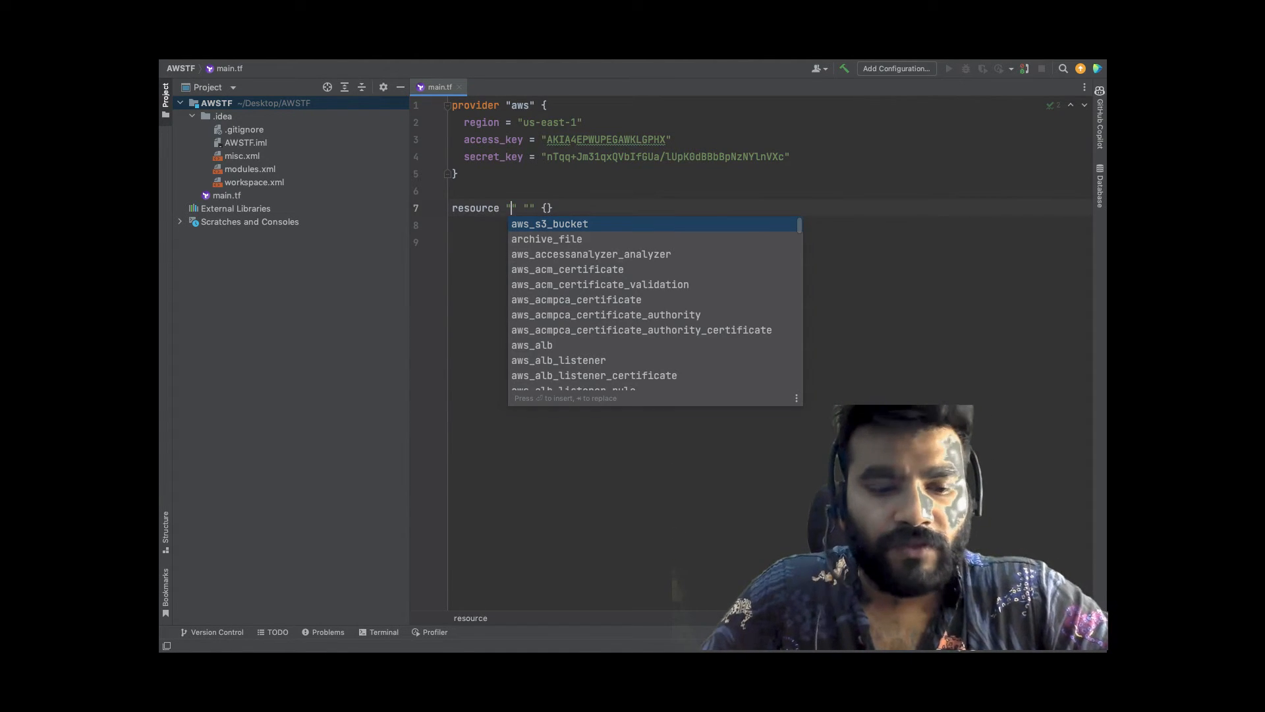
type("az")
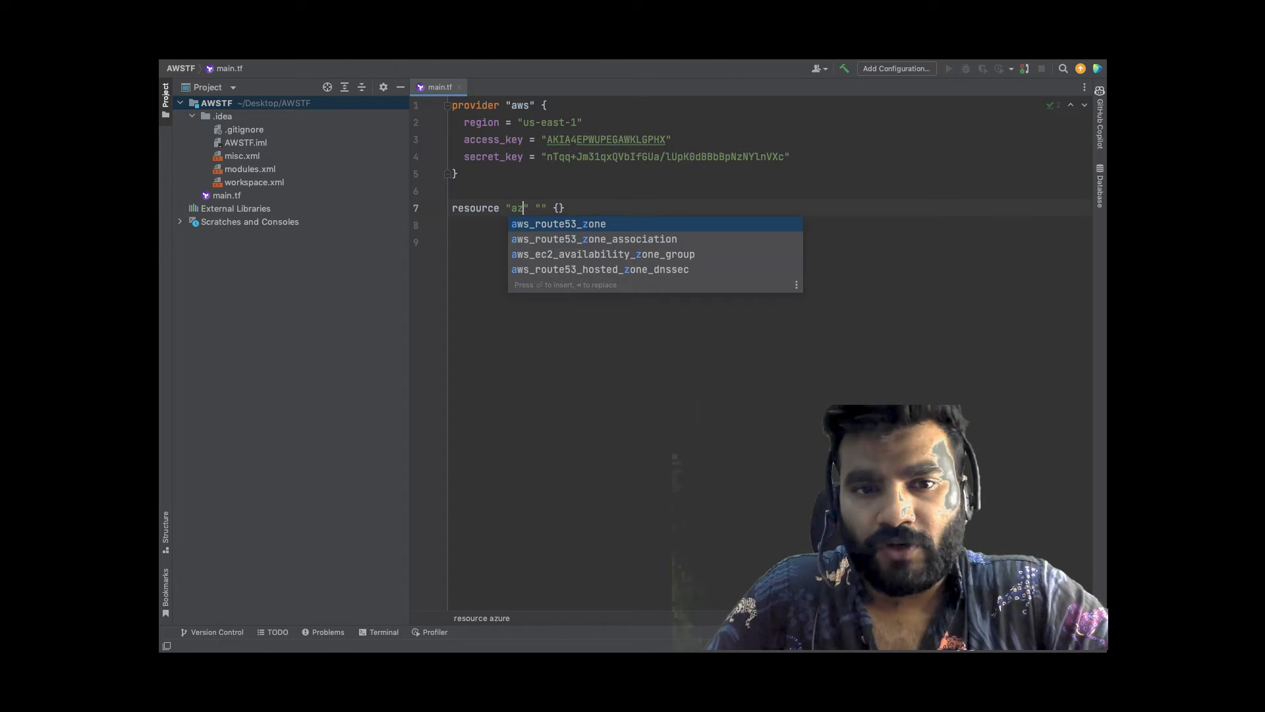
key("Backspace")
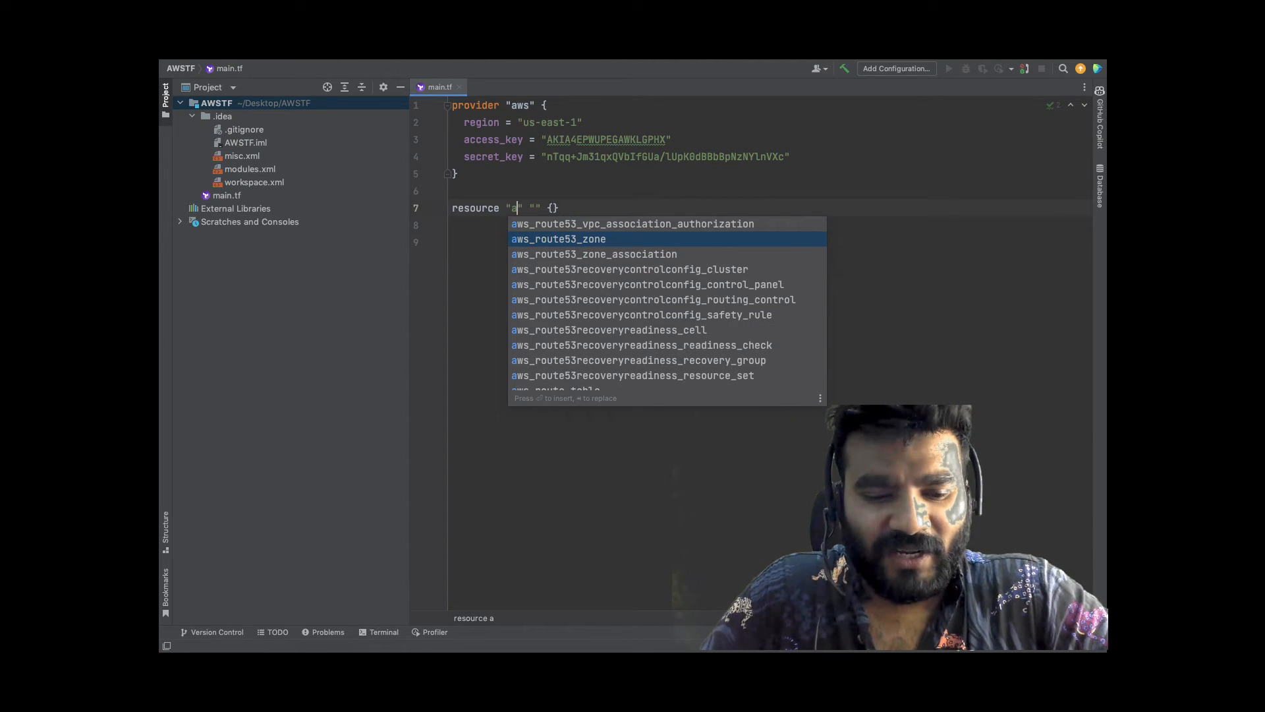
type("w")
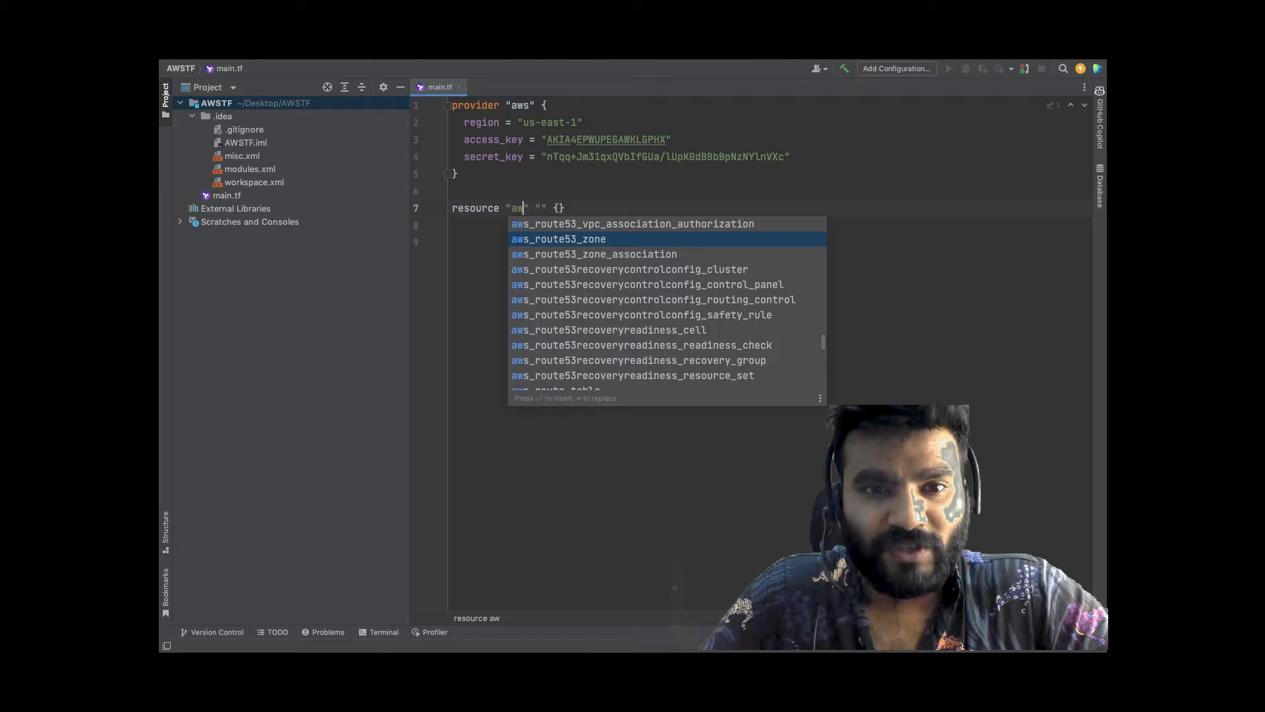
type("s3_bucket")
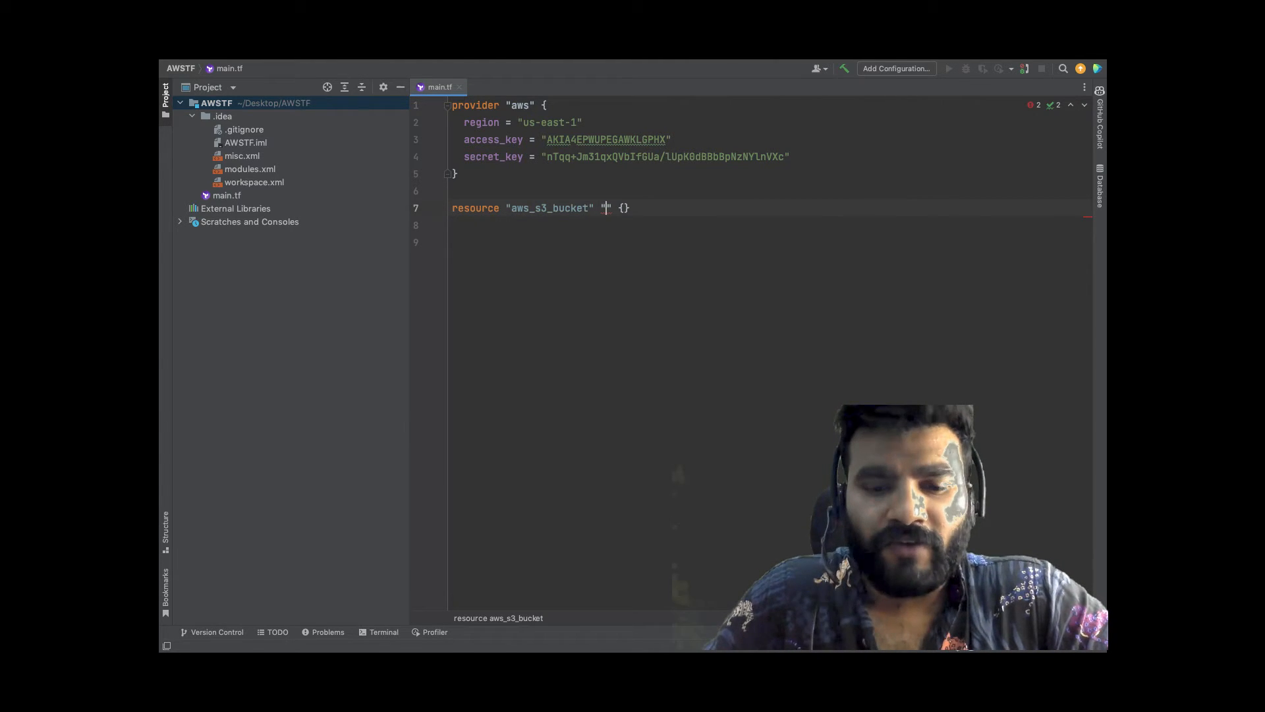
type("ma")
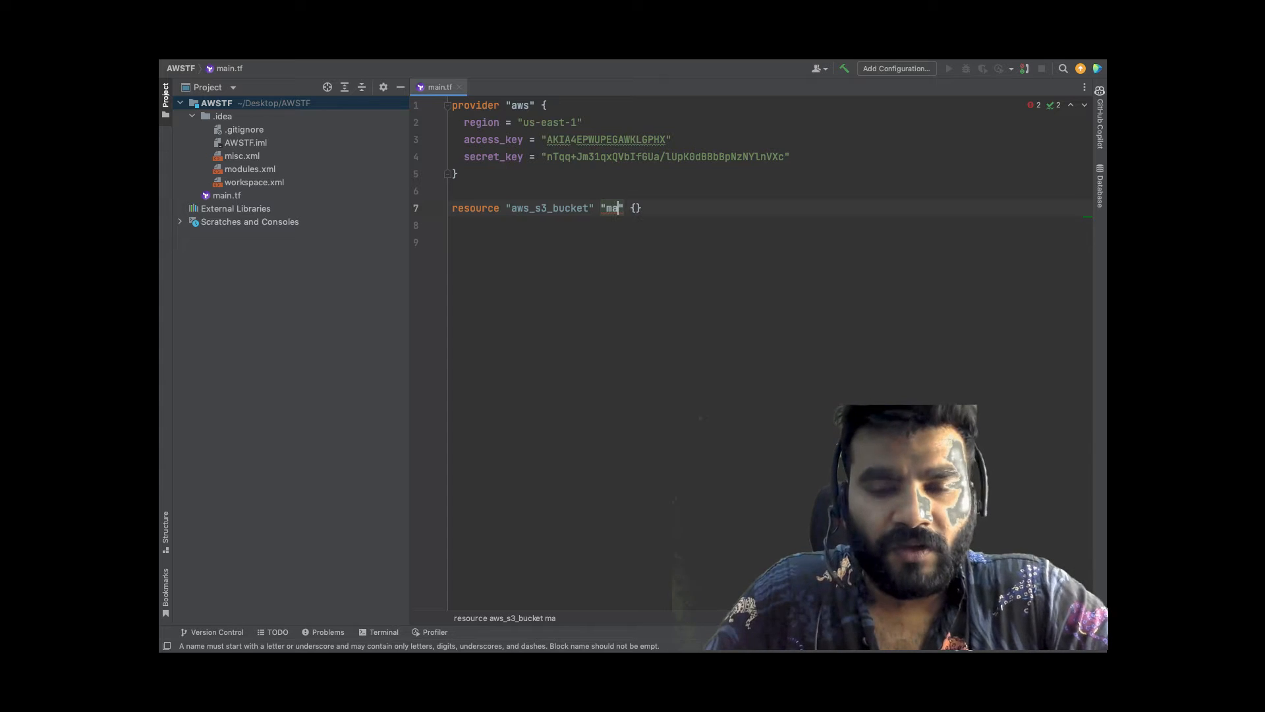
type("firstbucket")
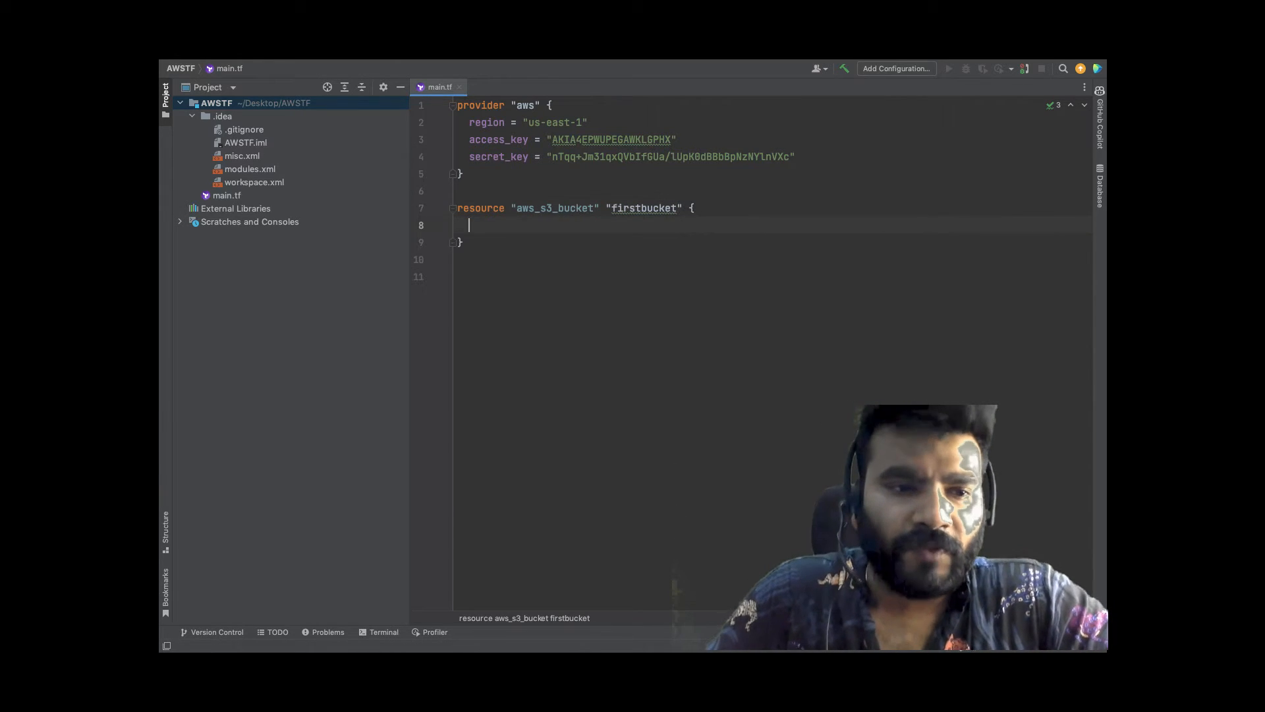
key("Enter")
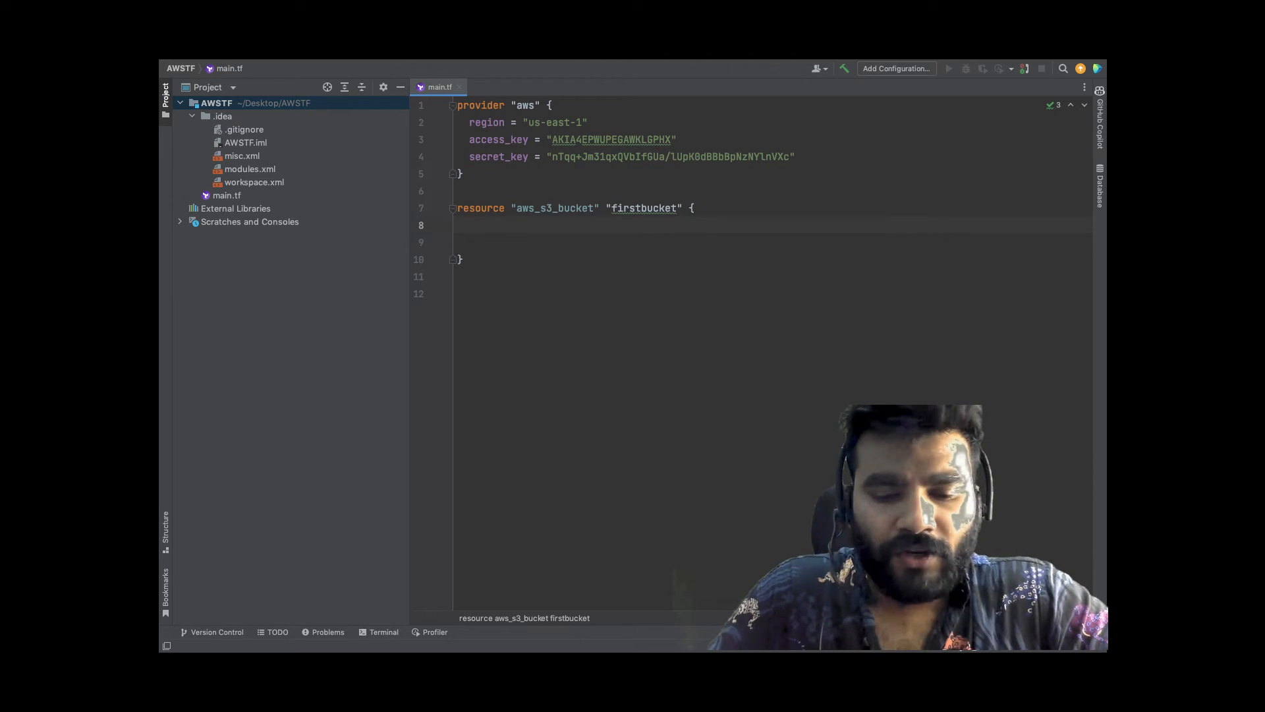
Set bucket "infra-bucket-1", acl "private" and versioning in the bucket block.
type("bucket = \"firstbucket\"")
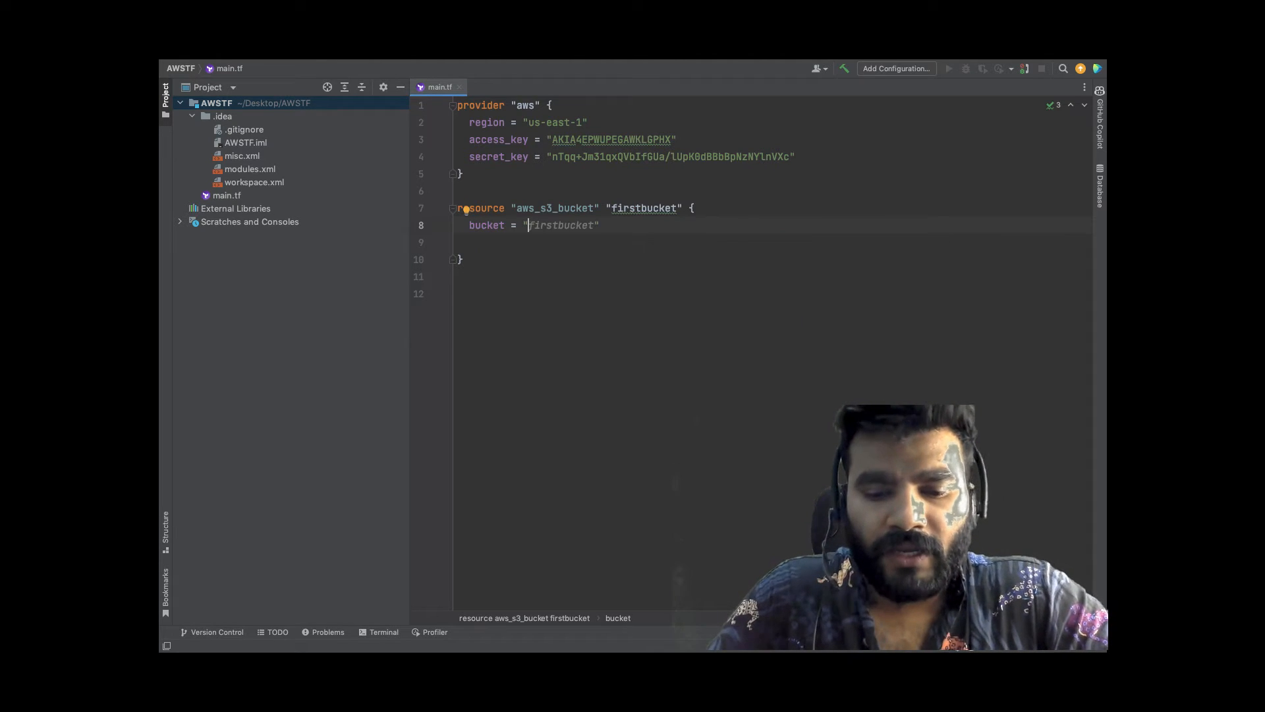
type("infra-bucket-1\"")
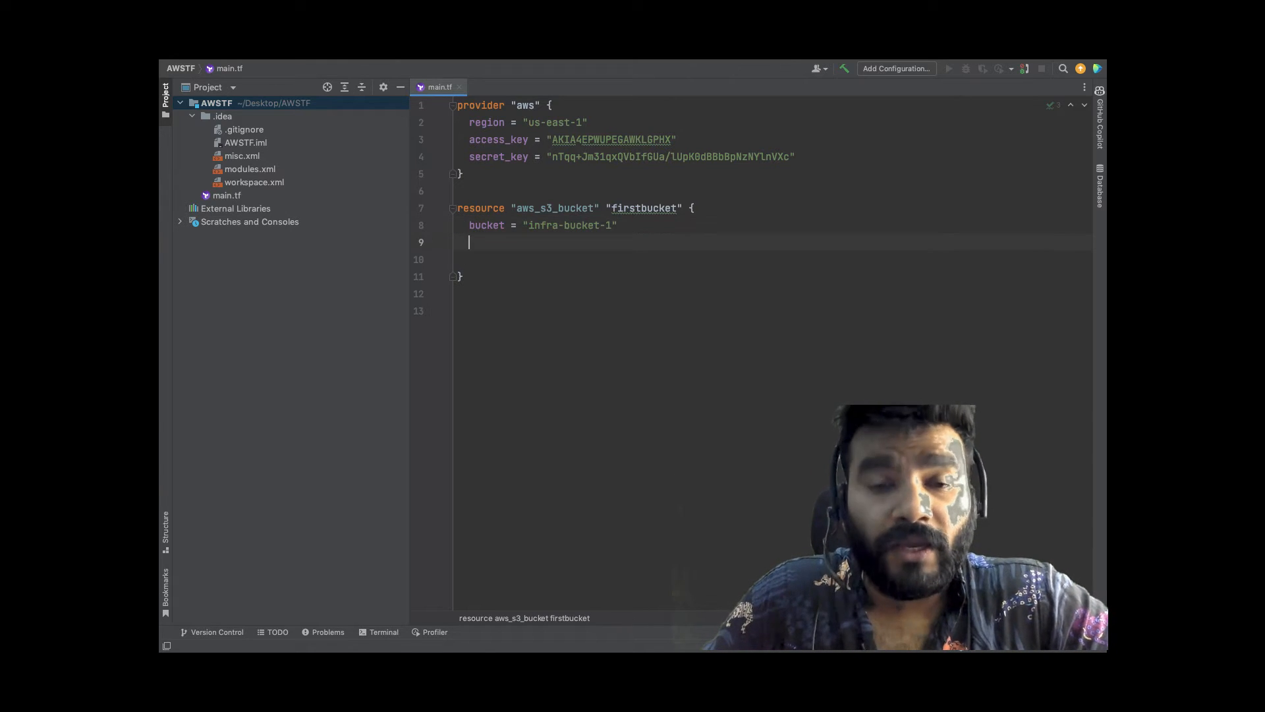
type("acl = \"private\"")
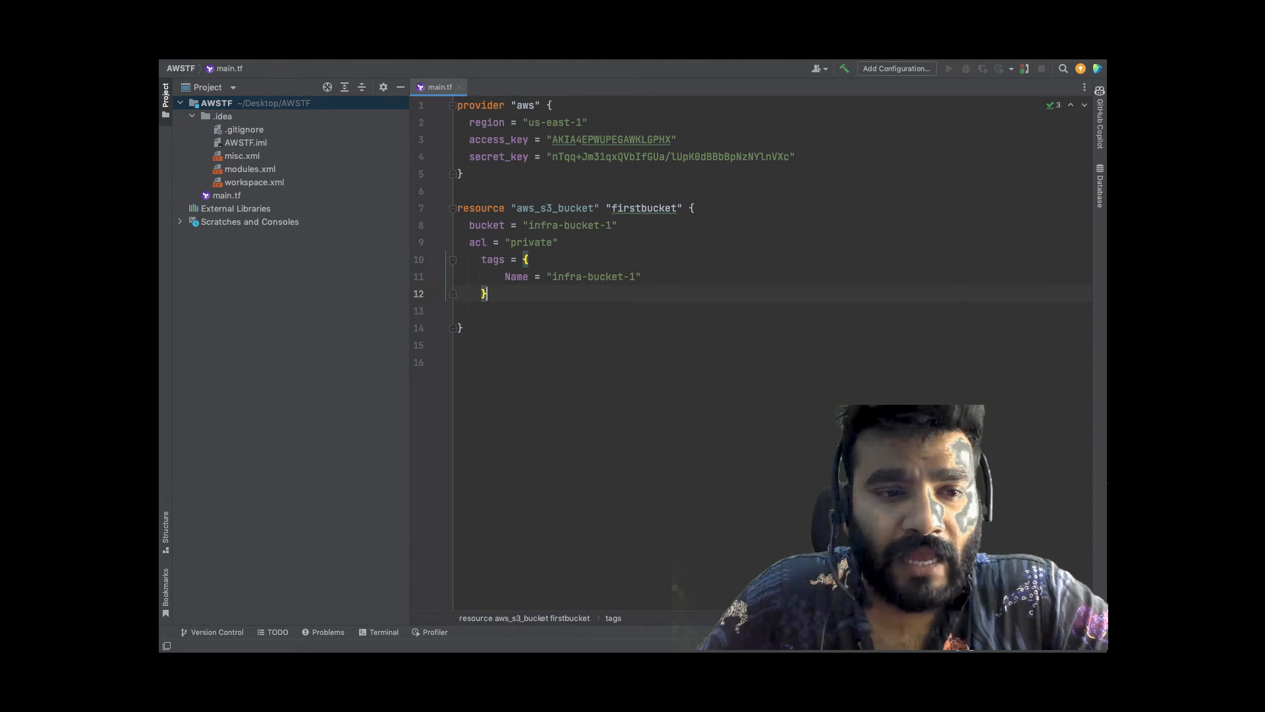
type("versioning {")
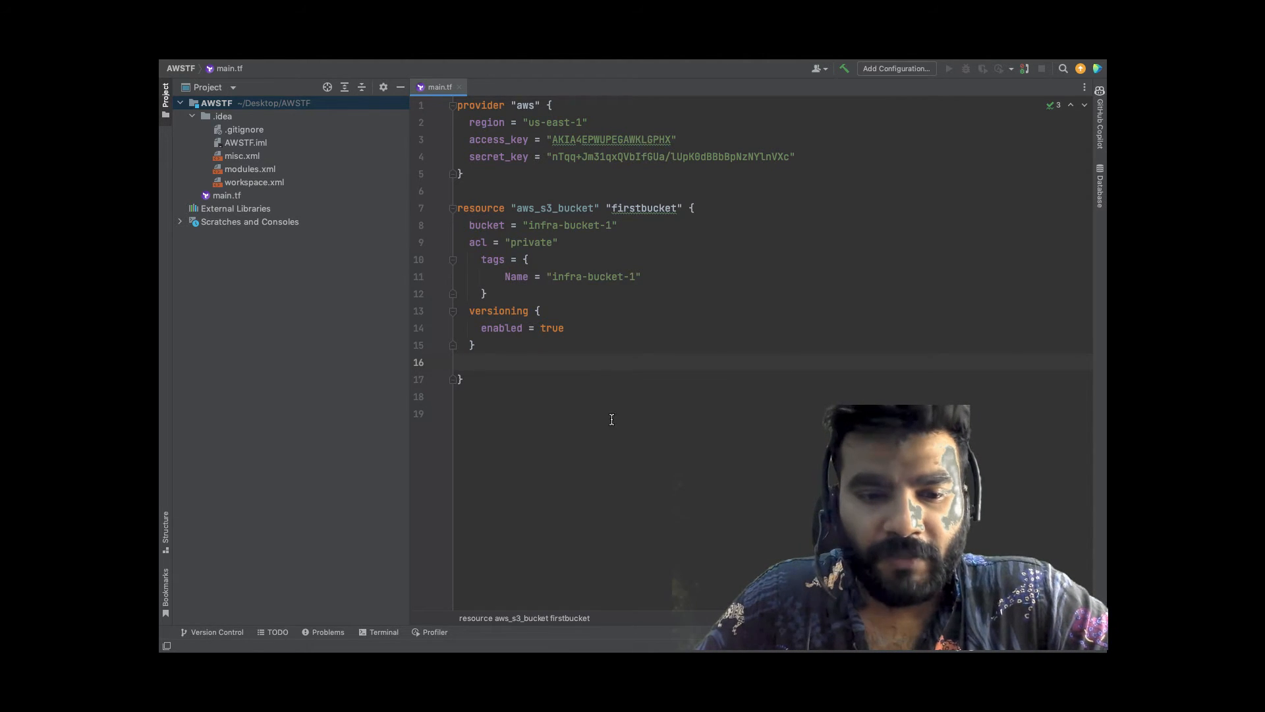
left_click(383, 632)
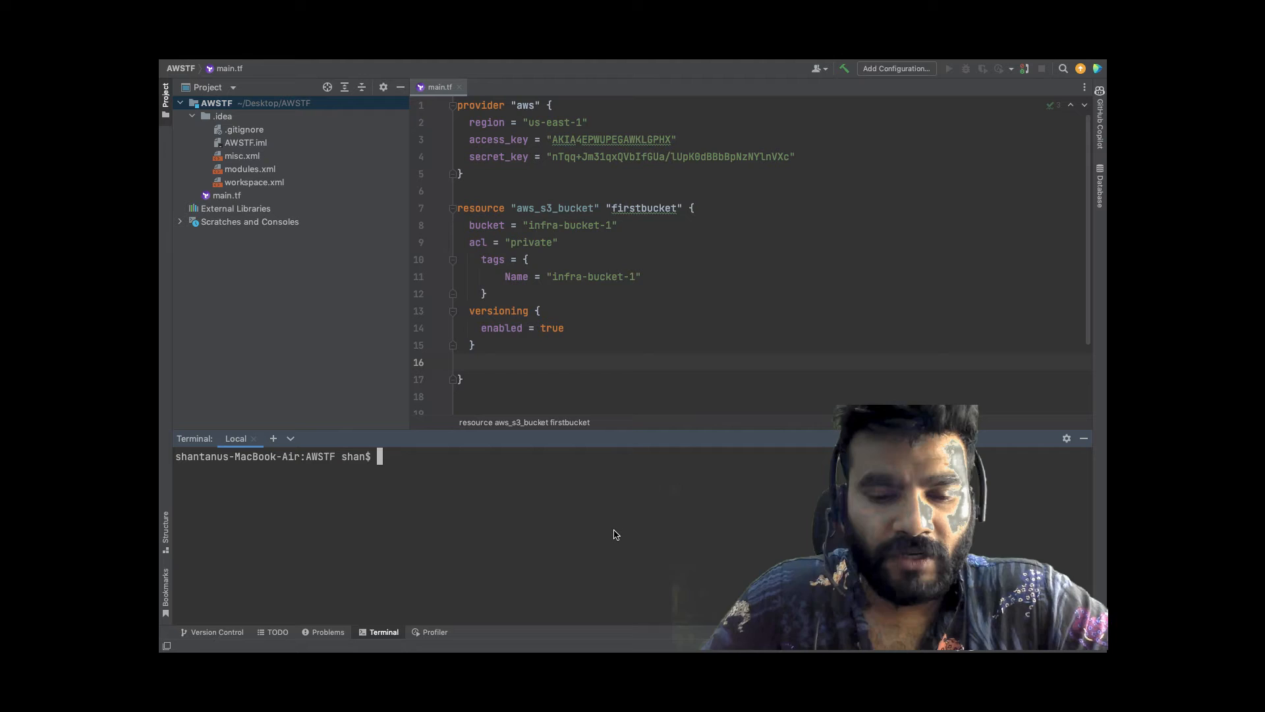
mouse_move(573, 519)
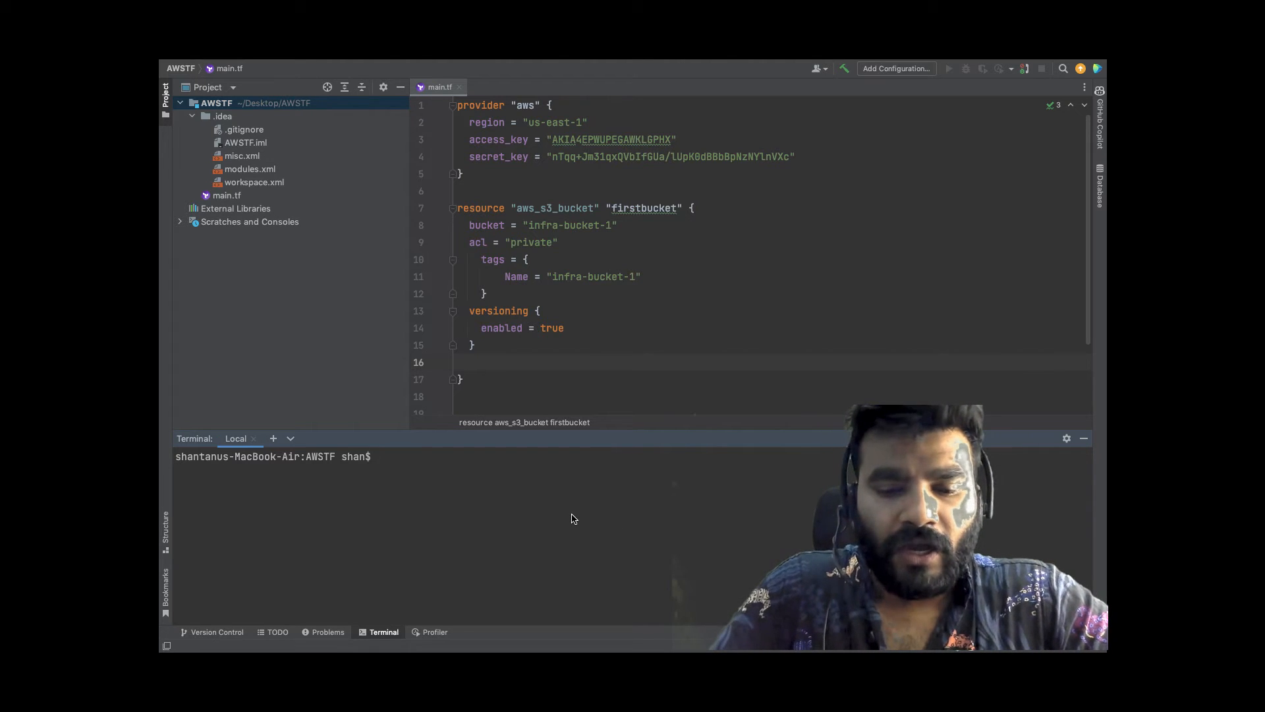
Run terraform init in the IDE terminal to install the AWS provider.
type("terraform ini")
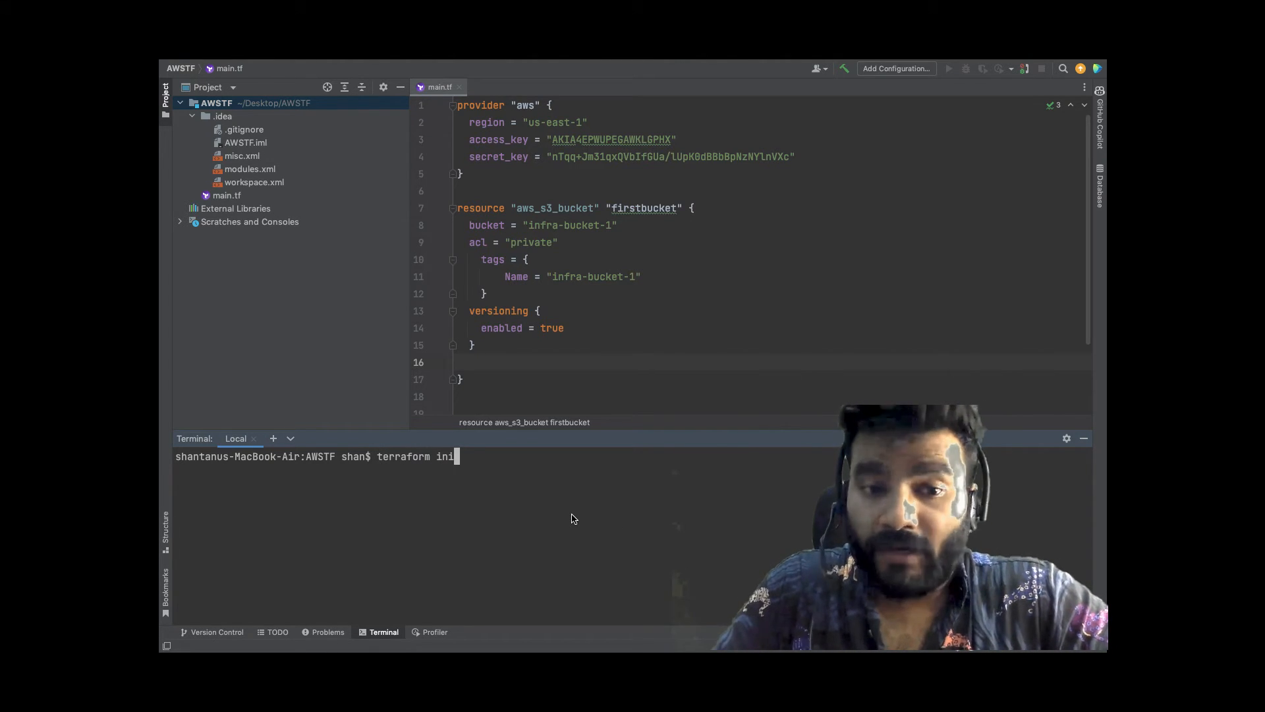
key("Return")
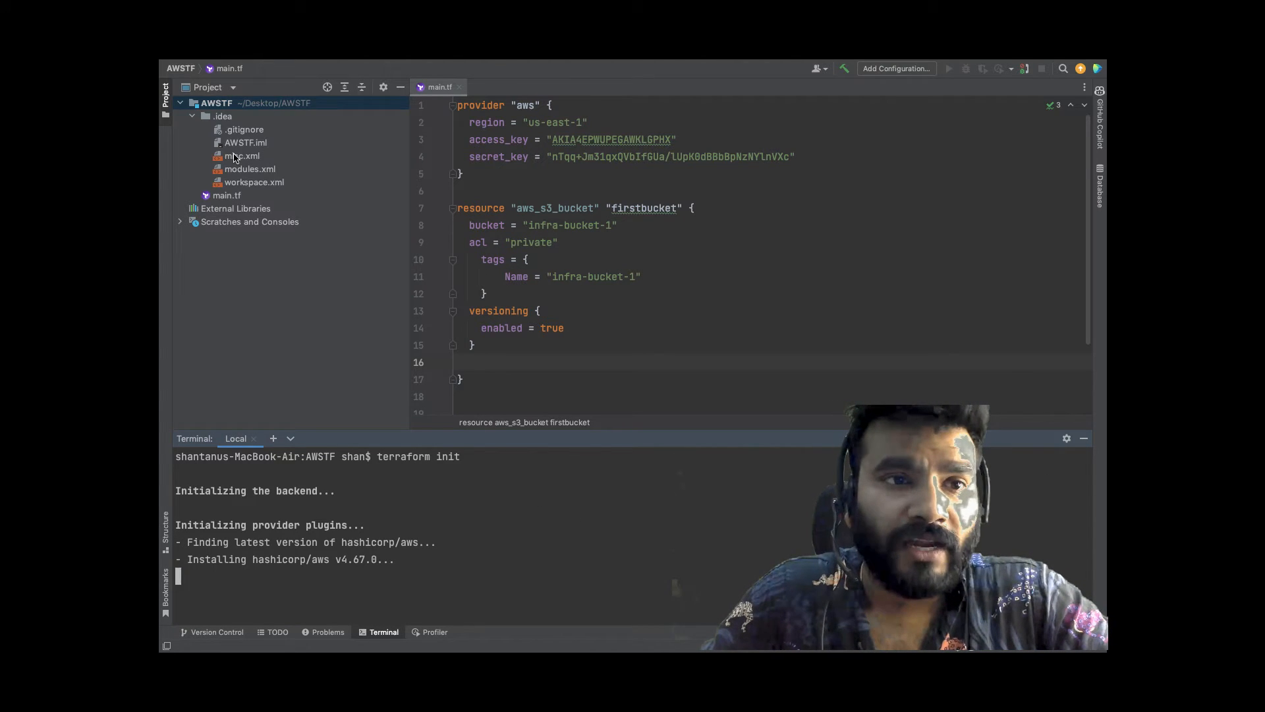
left_click(192, 115)
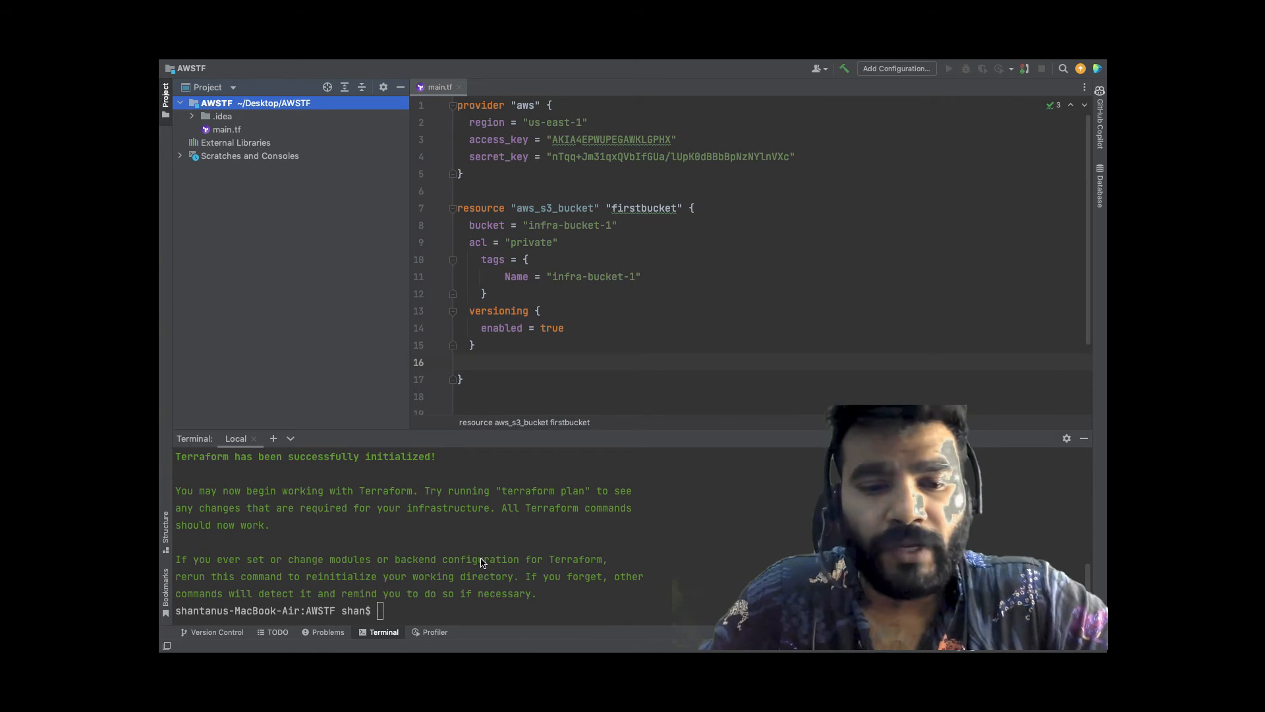
type("terraform init")
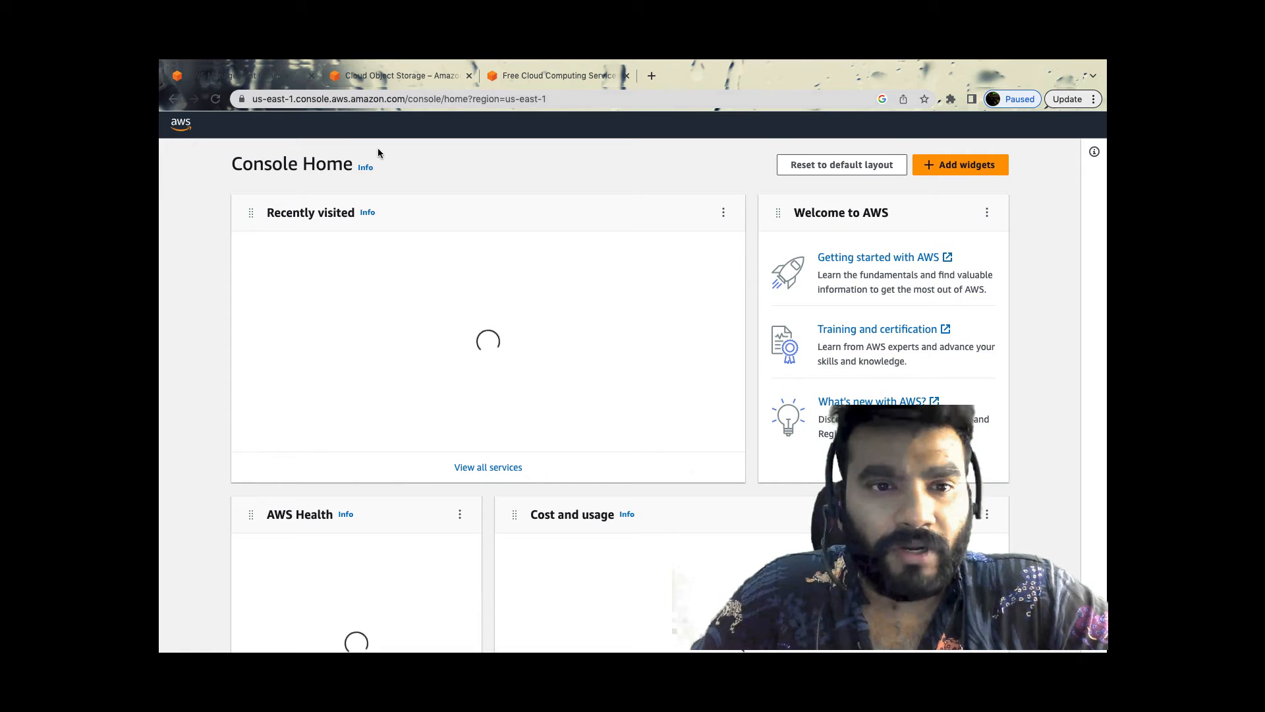
mouse_move(399, 172)
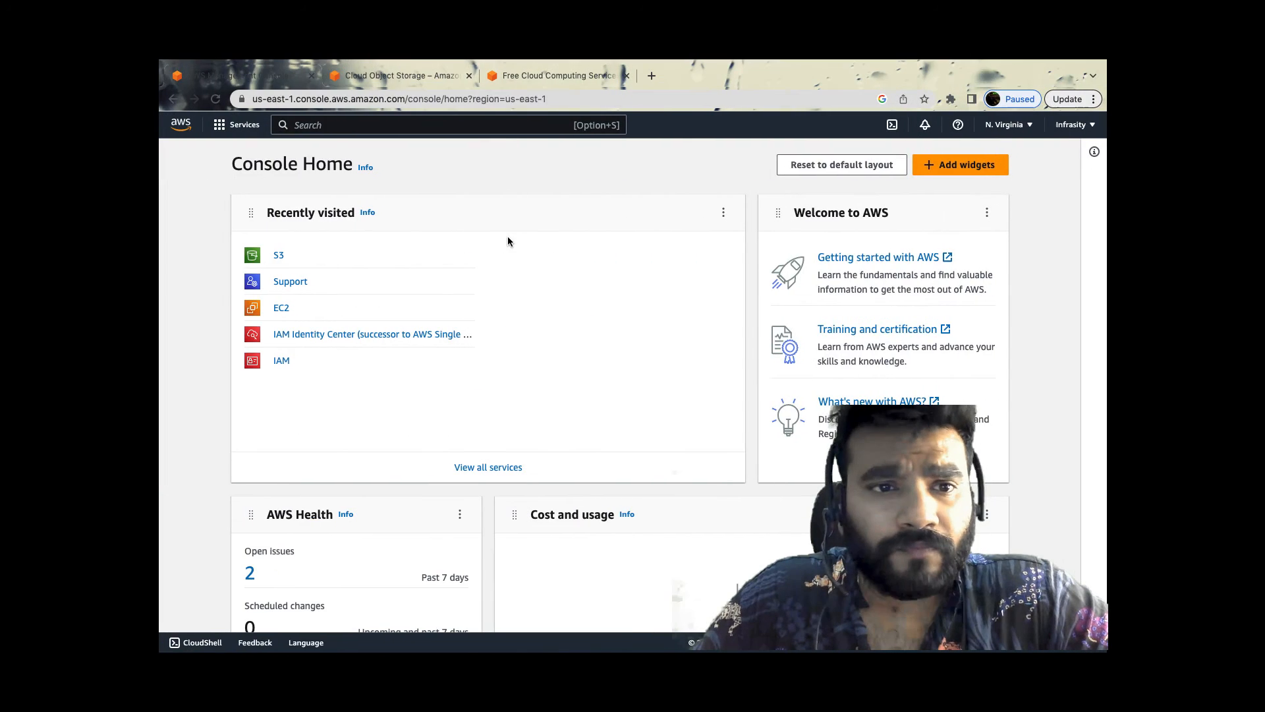
Open S3 from Console Home's Recently visited services.
left_click(278, 255)
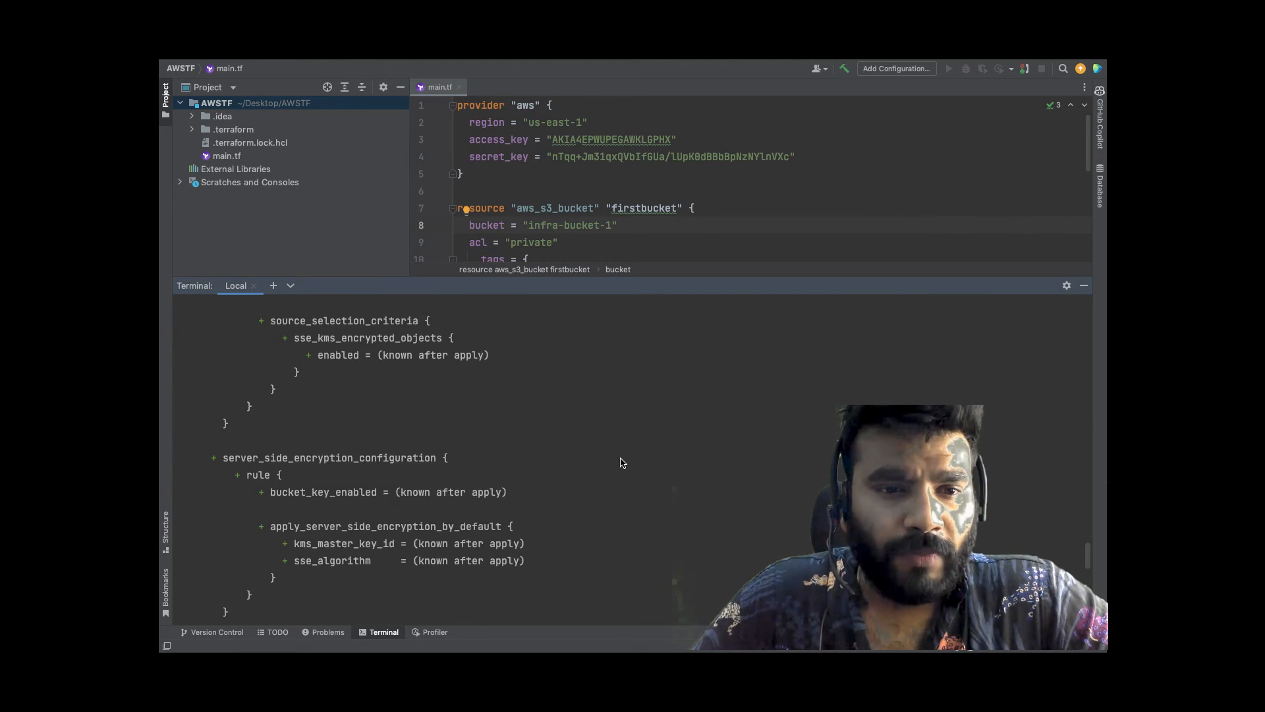
Run terraform apply -auto-approve in the terminal to create infra-bucket-1.
scroll("down", 3)
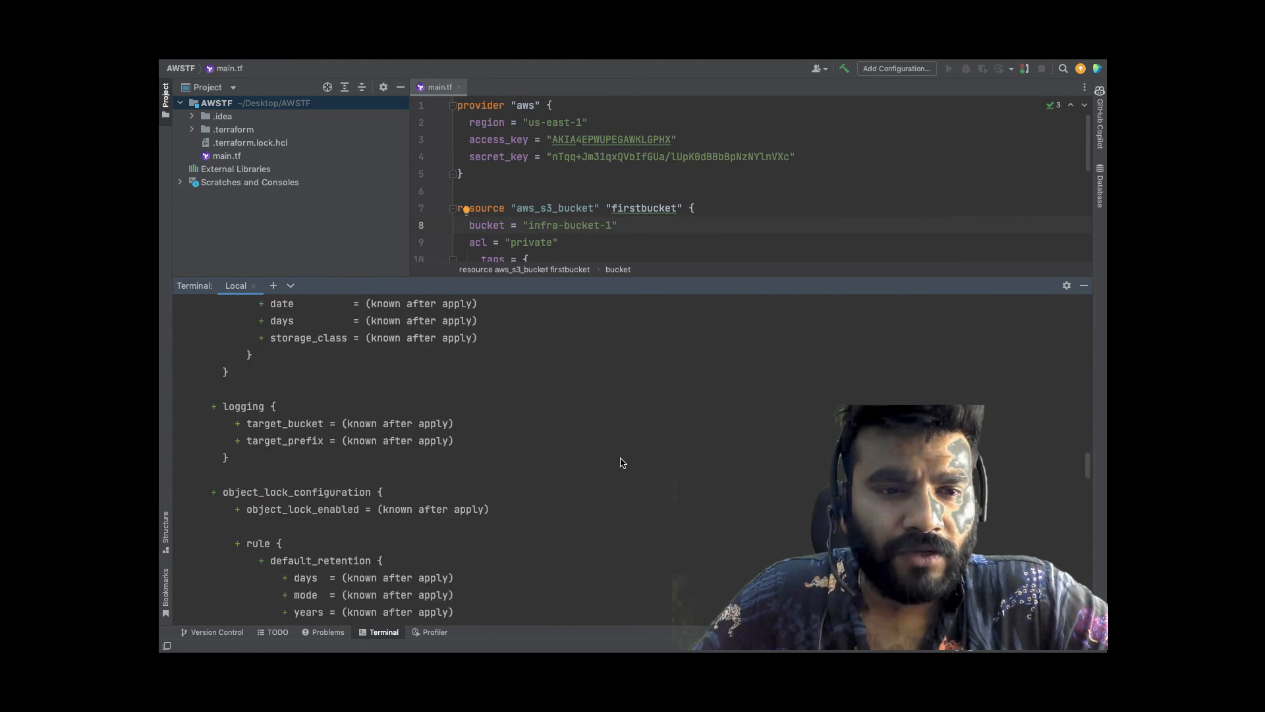
scroll("up", 3)
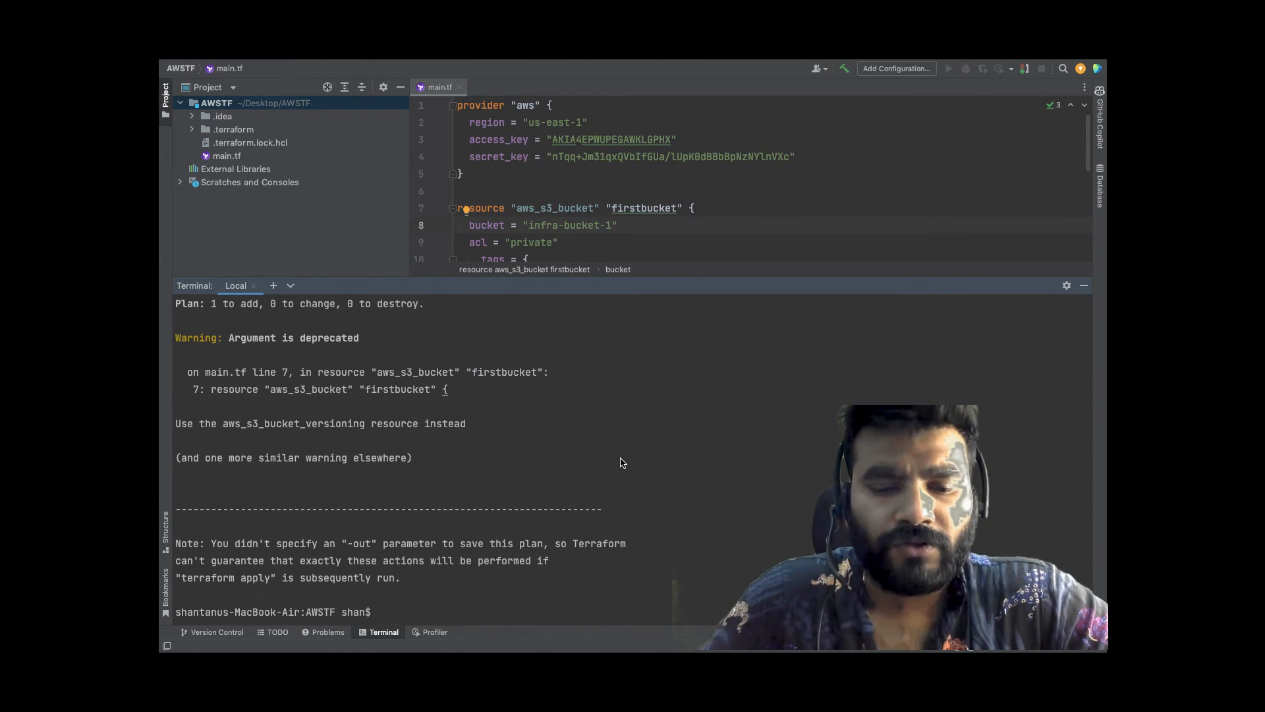
type("terraform apply -auto-approve")
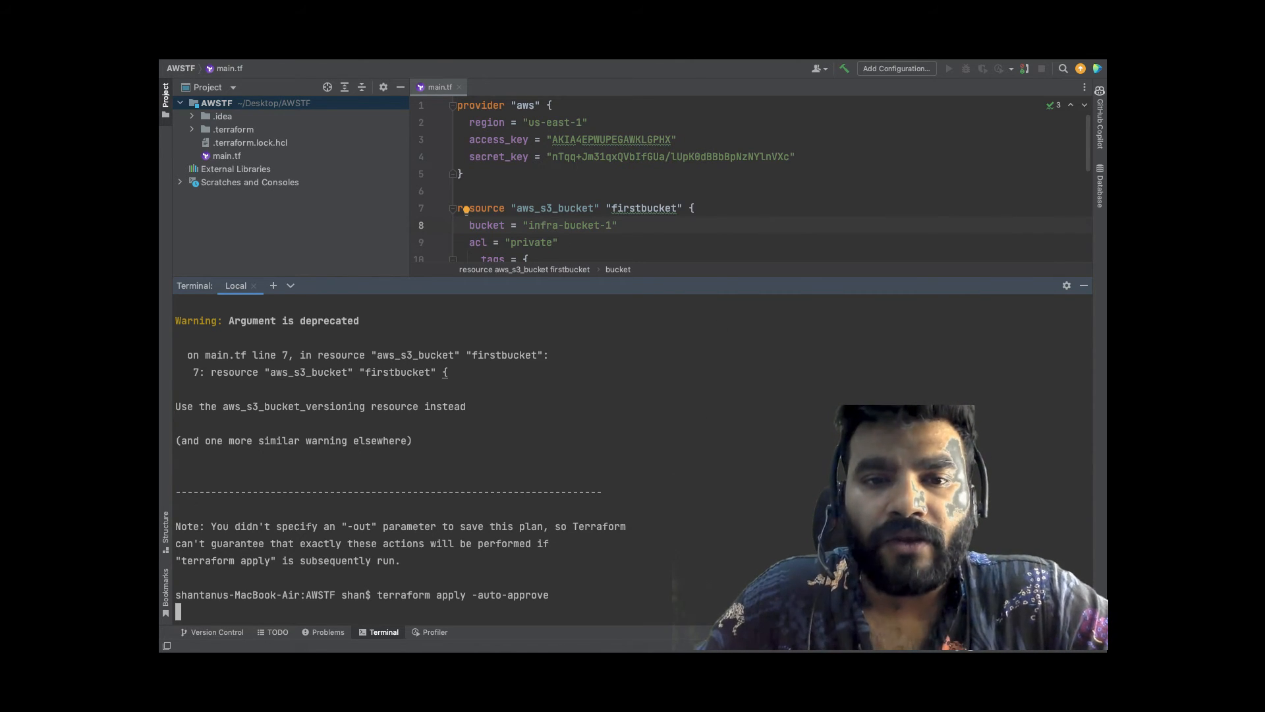
mouse_move(752, 337)
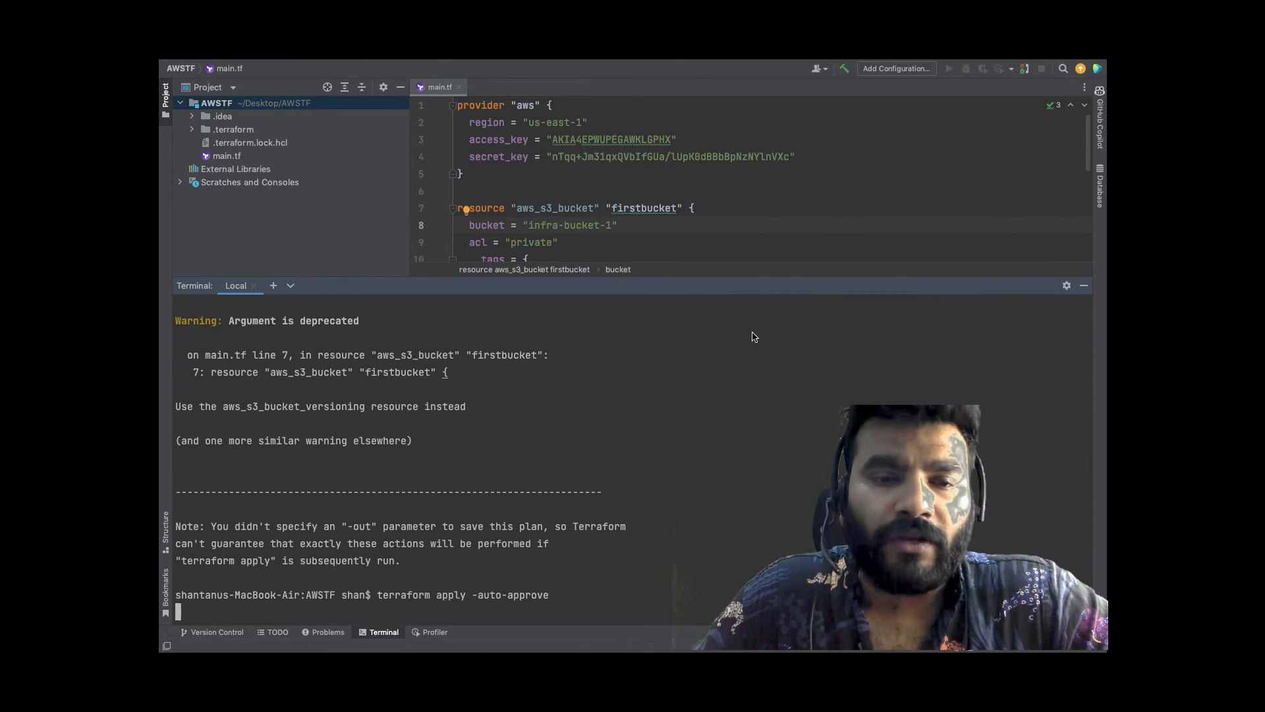
mouse_move(559, 170)
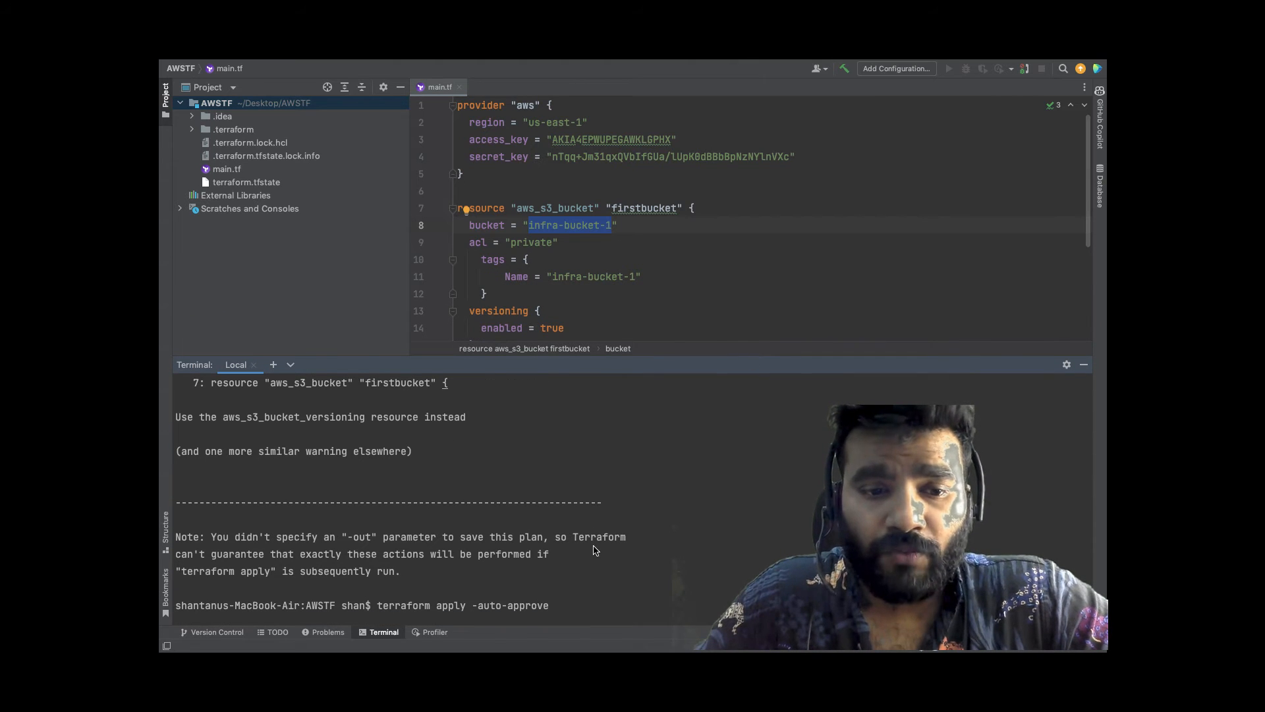
scroll("down", 3)
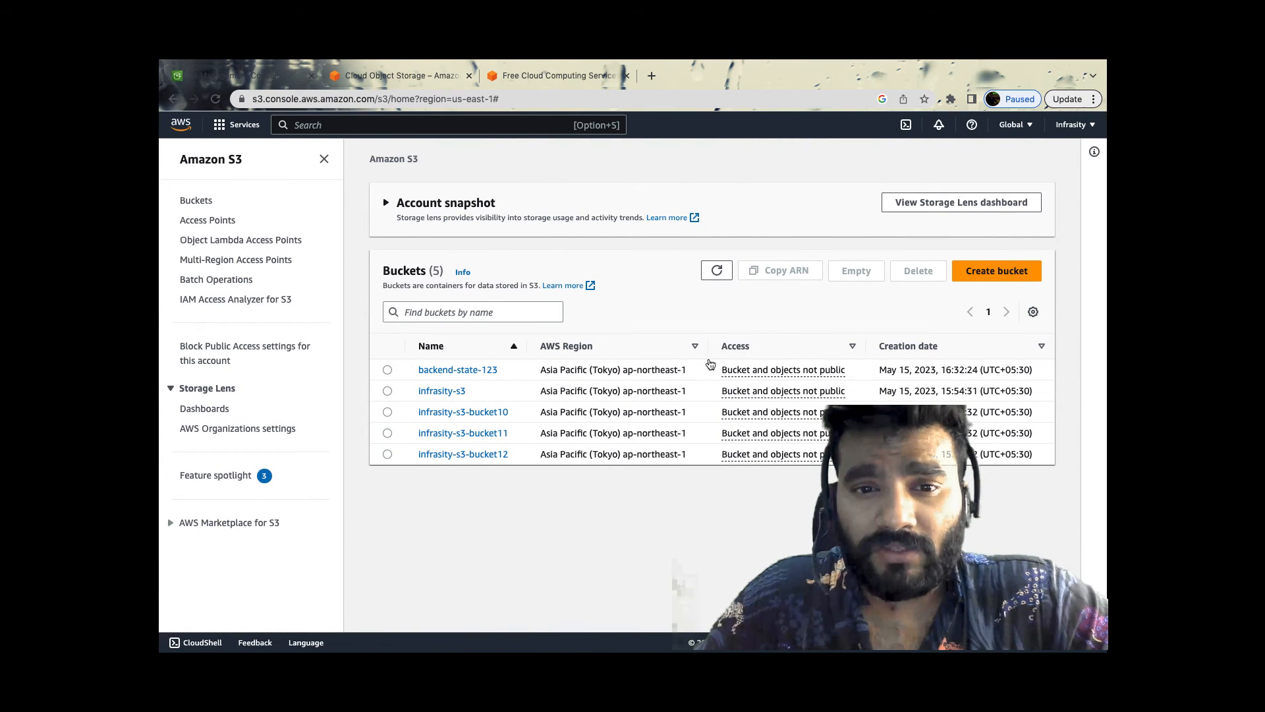
mouse_move(635, 471)
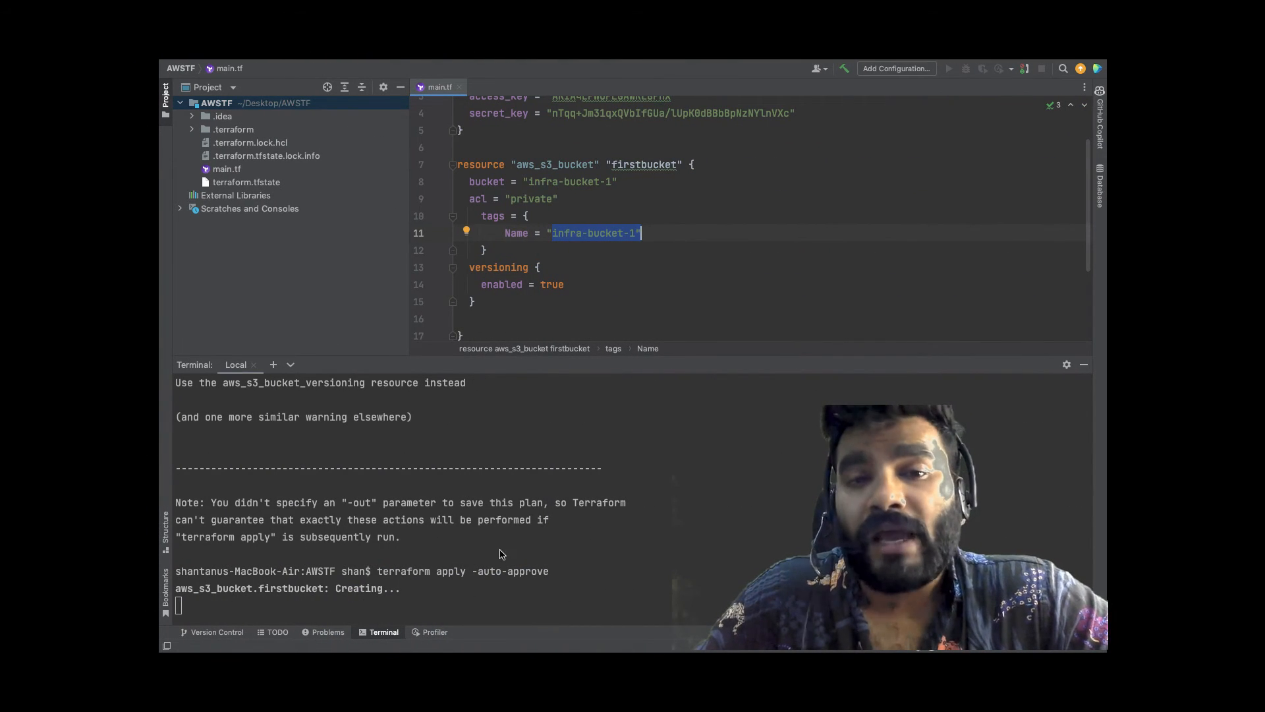
mouse_move(754, 395)
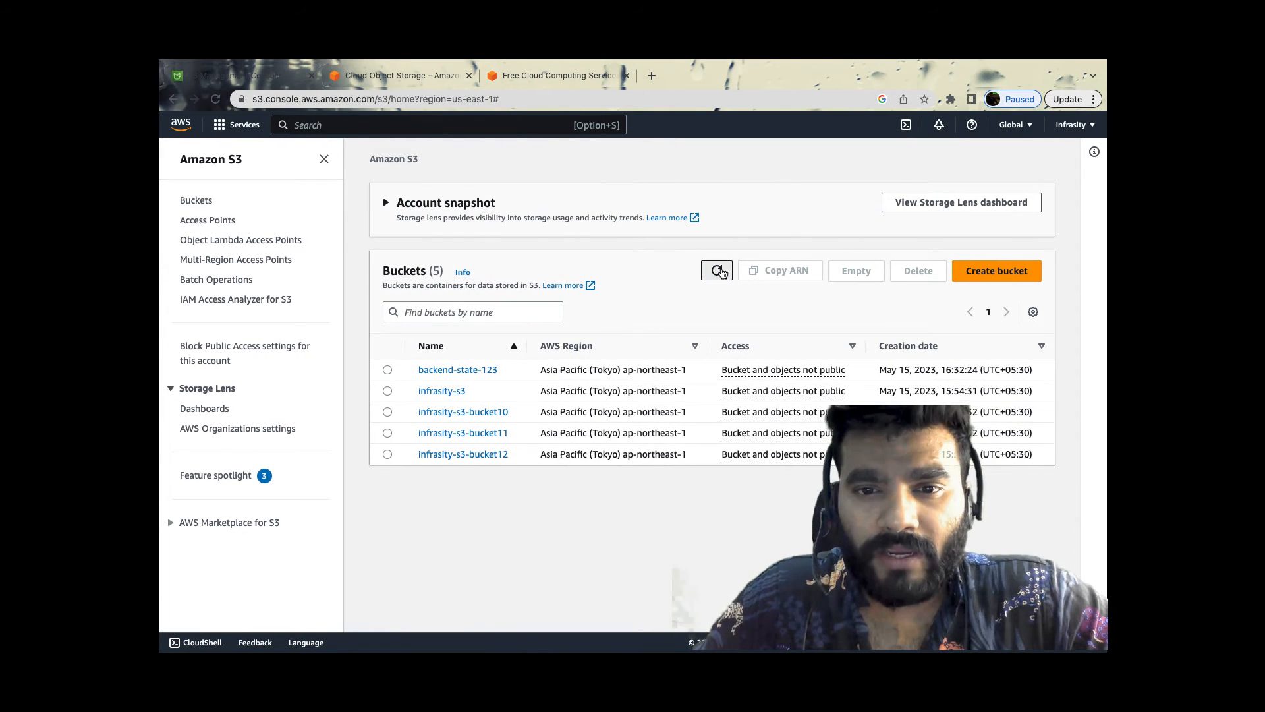
Refresh the bucket list, open infra-bucket-1's Properties, and select its Name tag value.
left_click(716, 270)
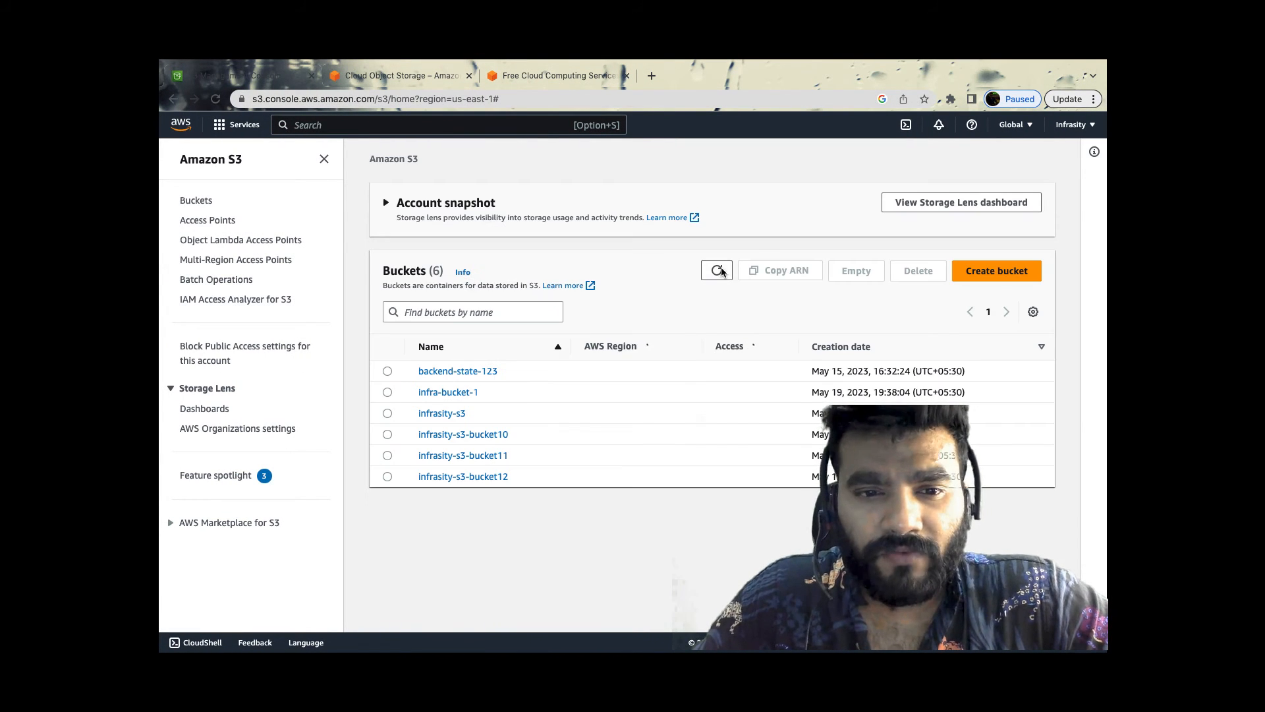
left_click(717, 270)
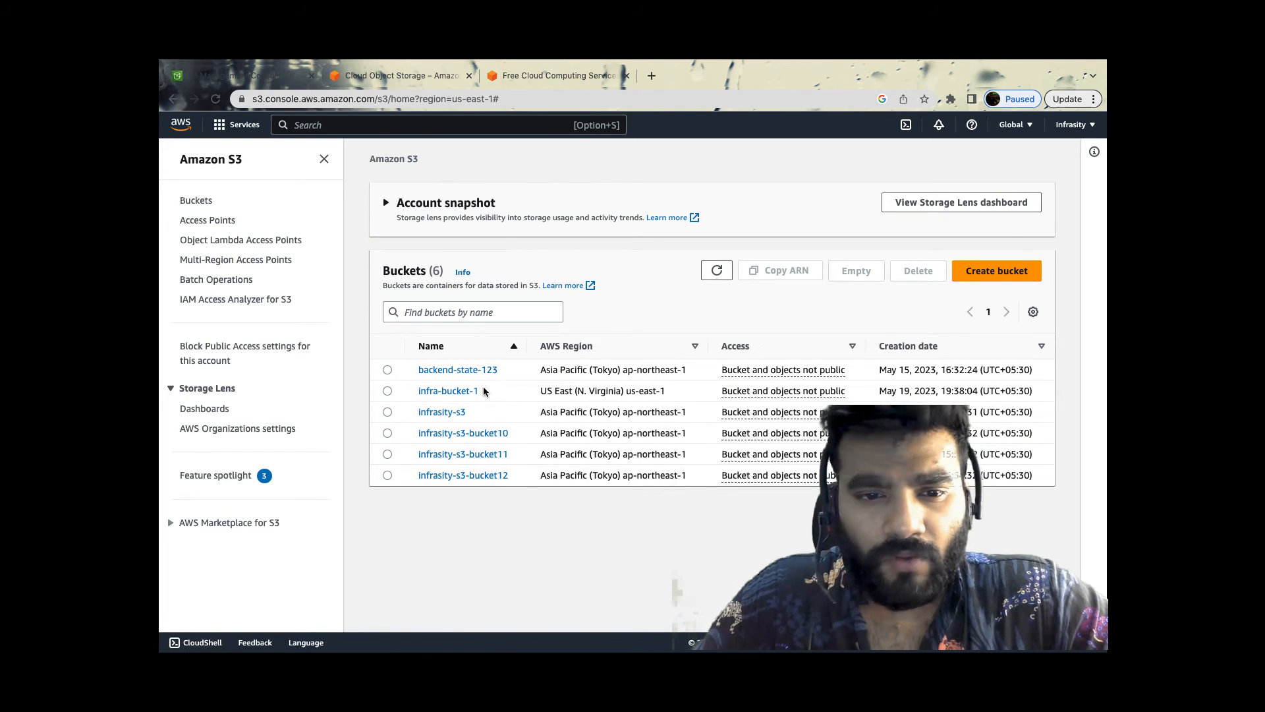
left_click(449, 391)
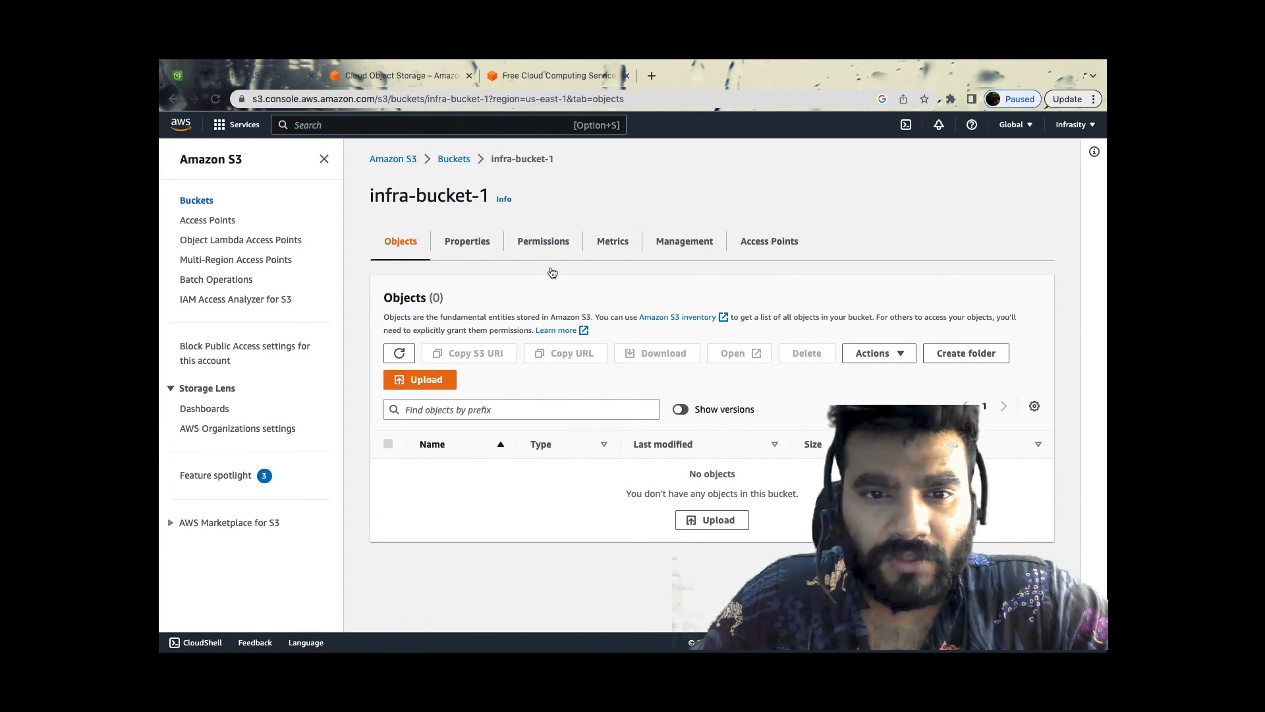
left_click(467, 240)
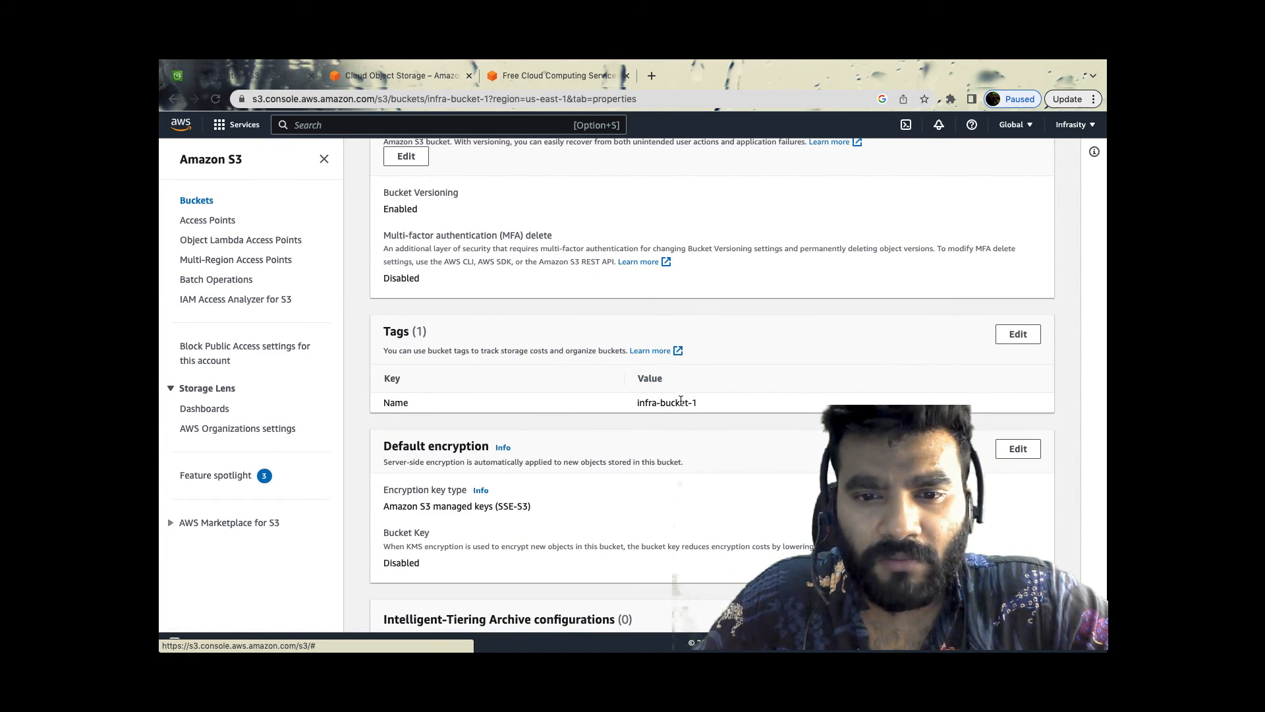
double_click(666, 402)
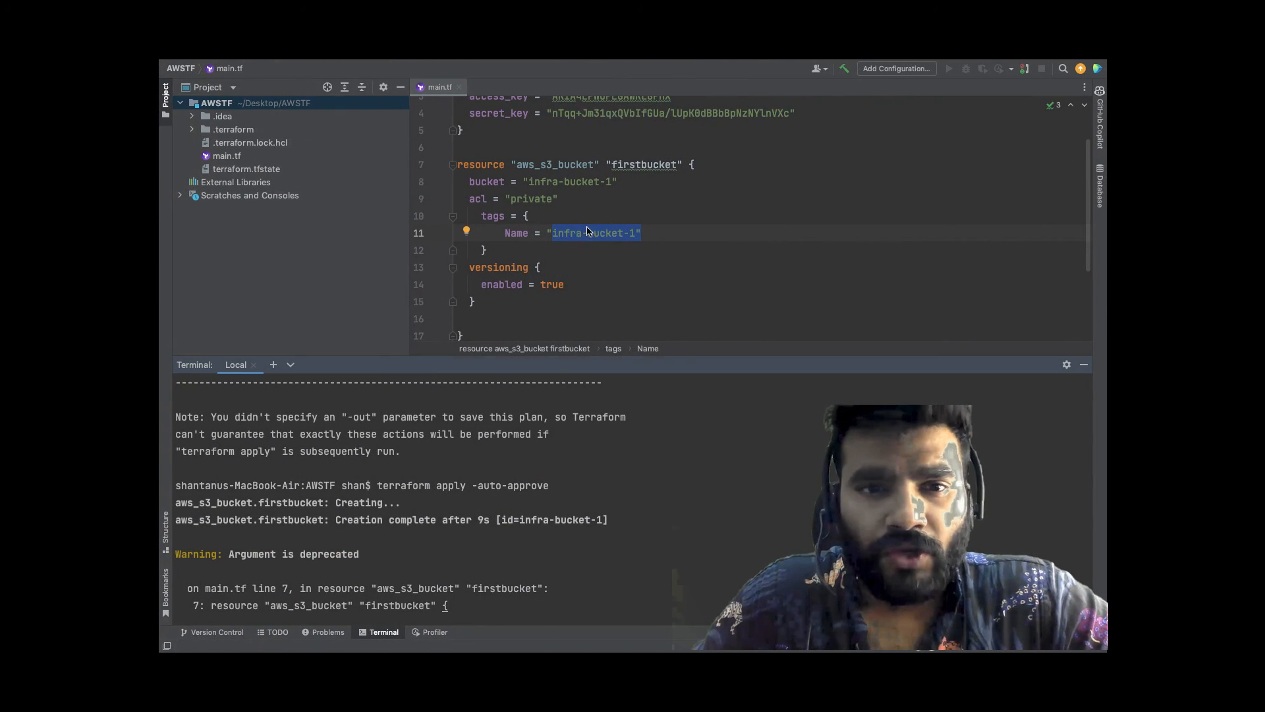
Add a createdvia = "terraform" tag after the Name tag in main.tf.
left_click(665, 233)
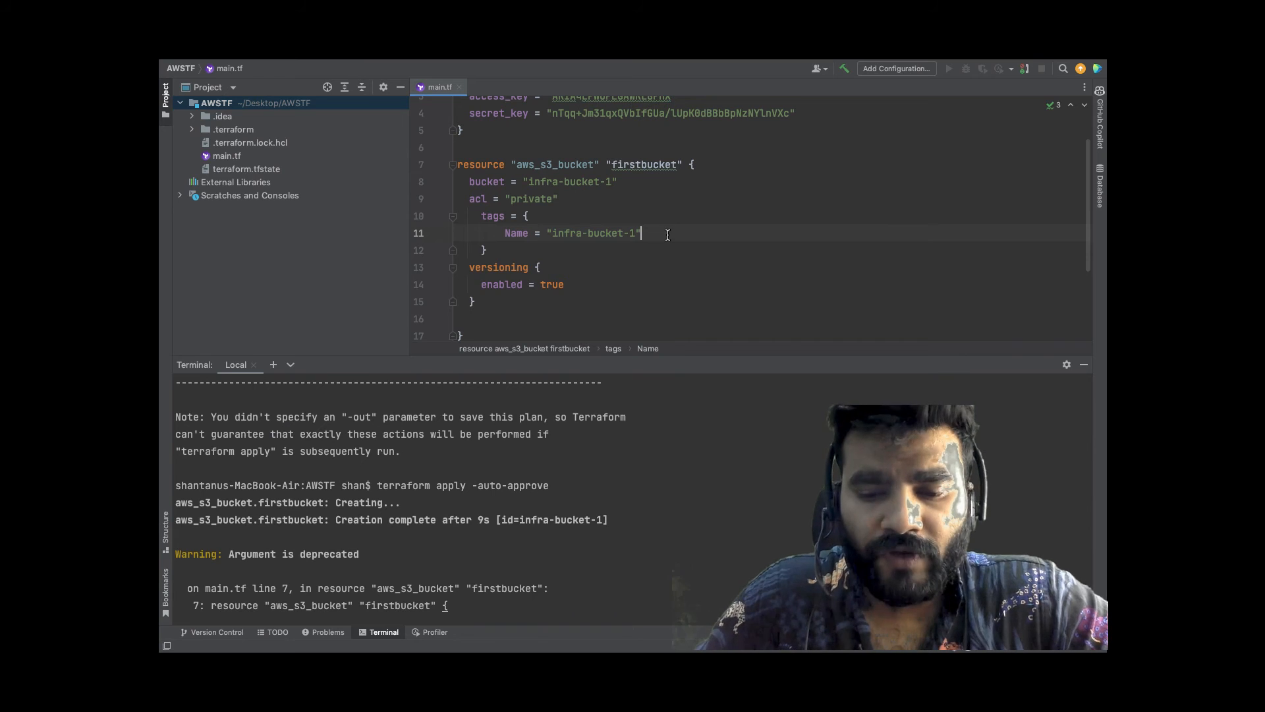
type(",")
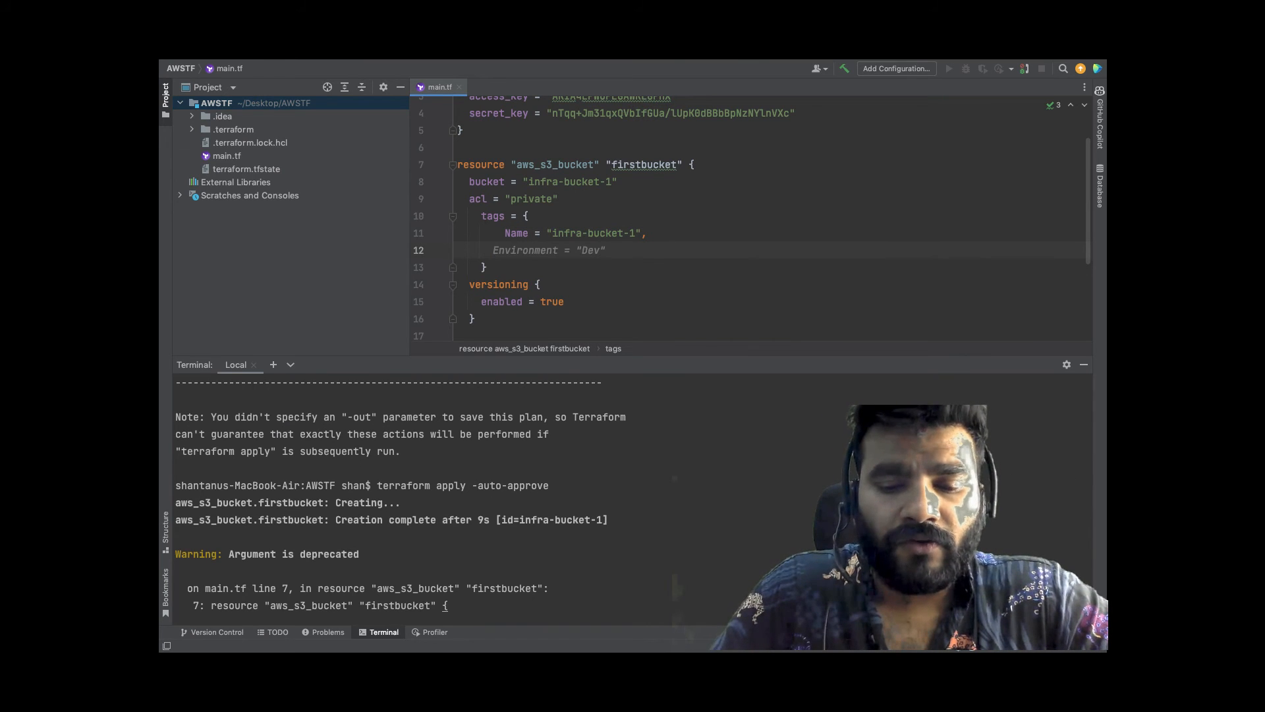
type("created_by = \"terraform\",")
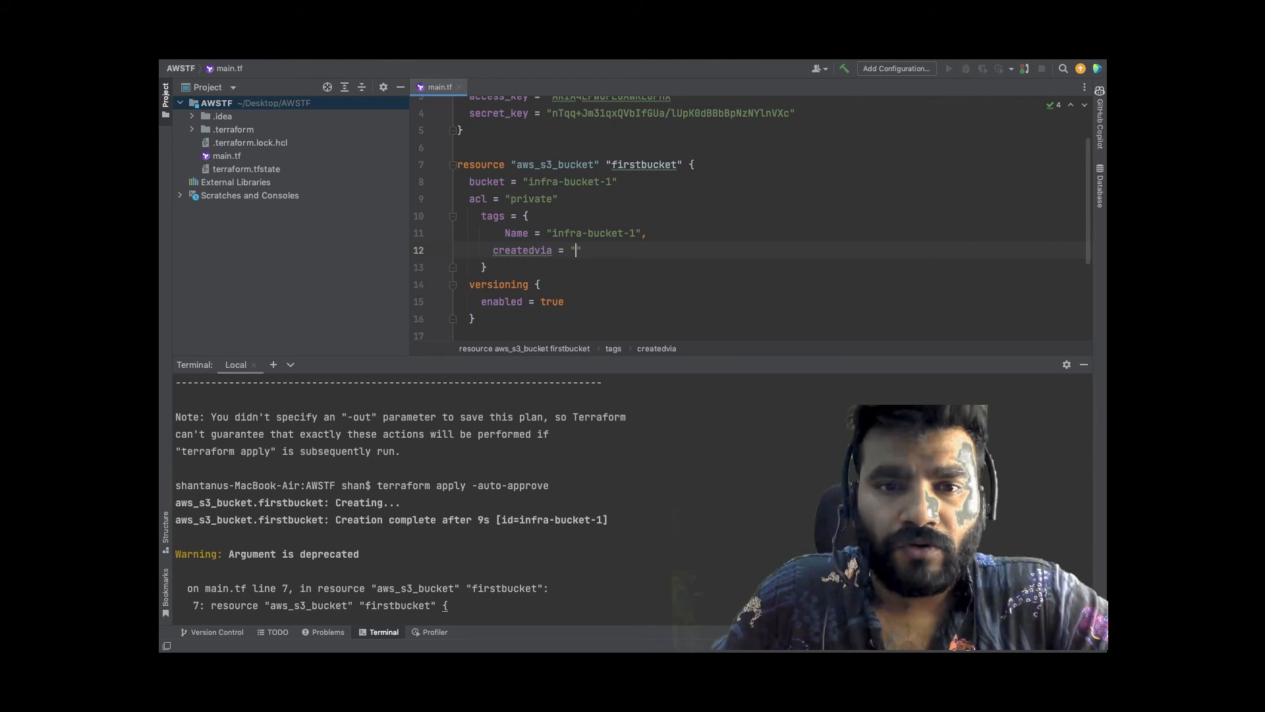
type("terraform")
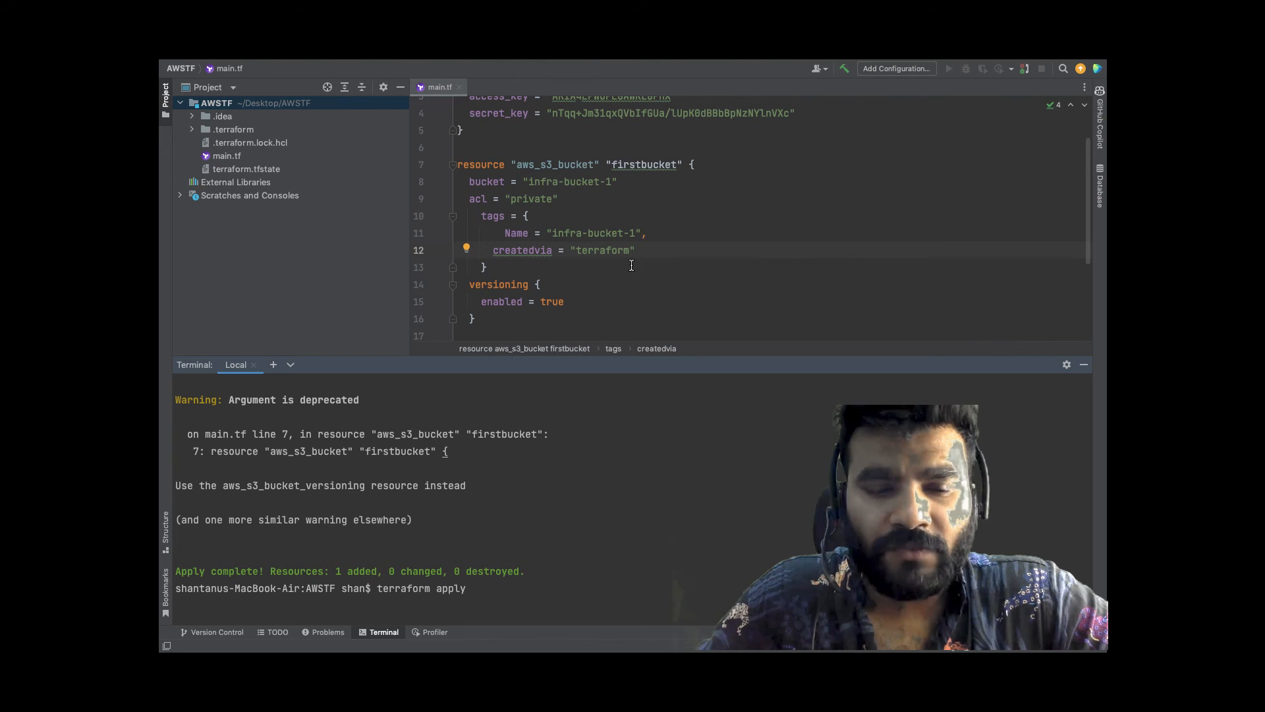
mouse_move(624, 307)
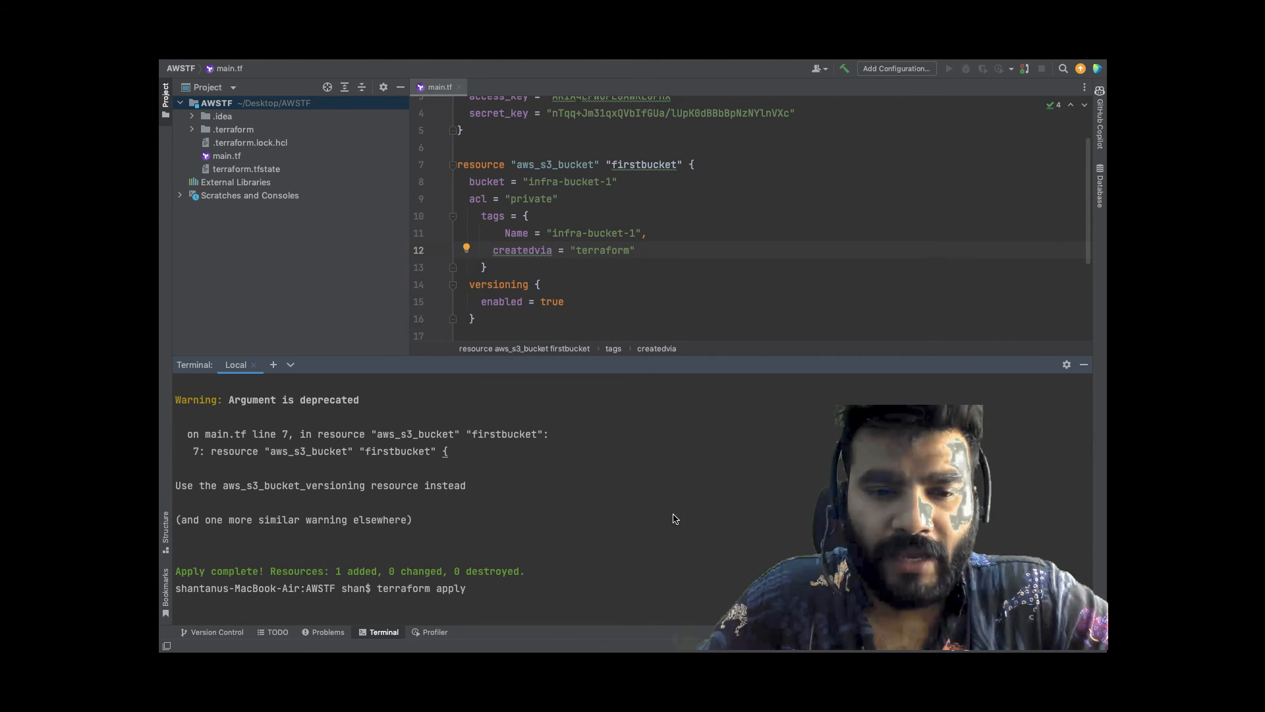
mouse_move(675, 371)
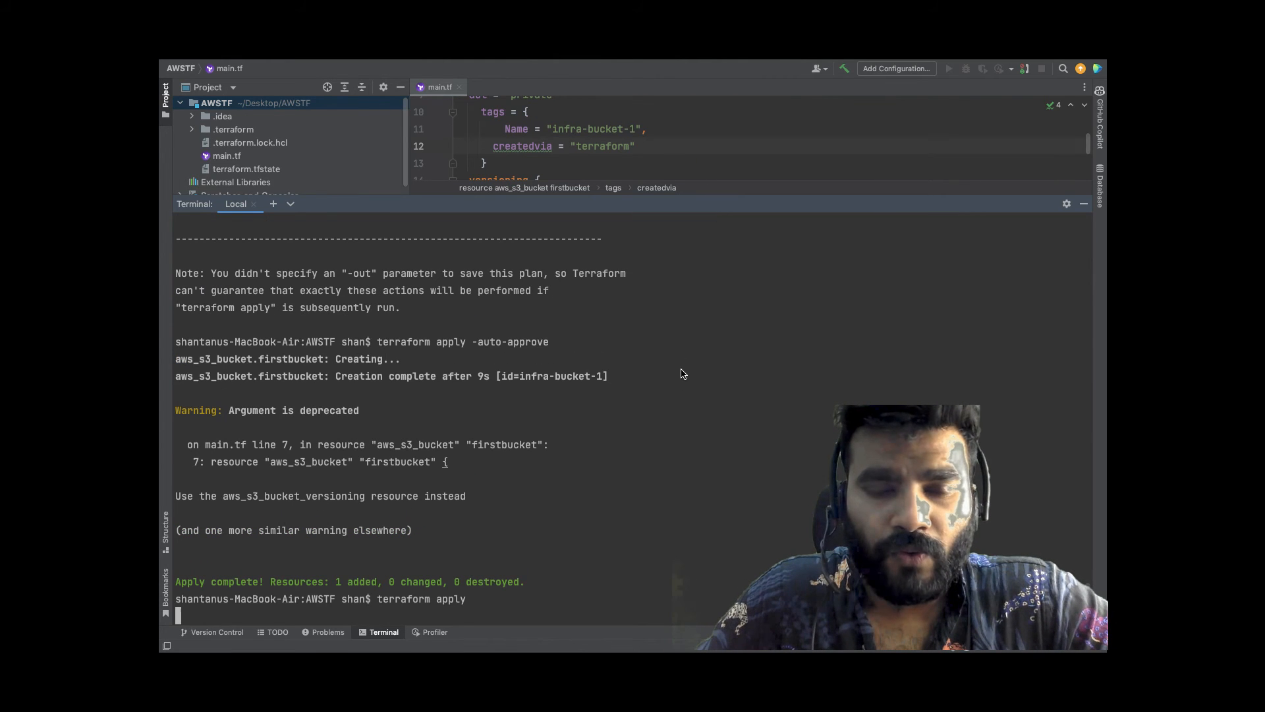
mouse_move(632, 362)
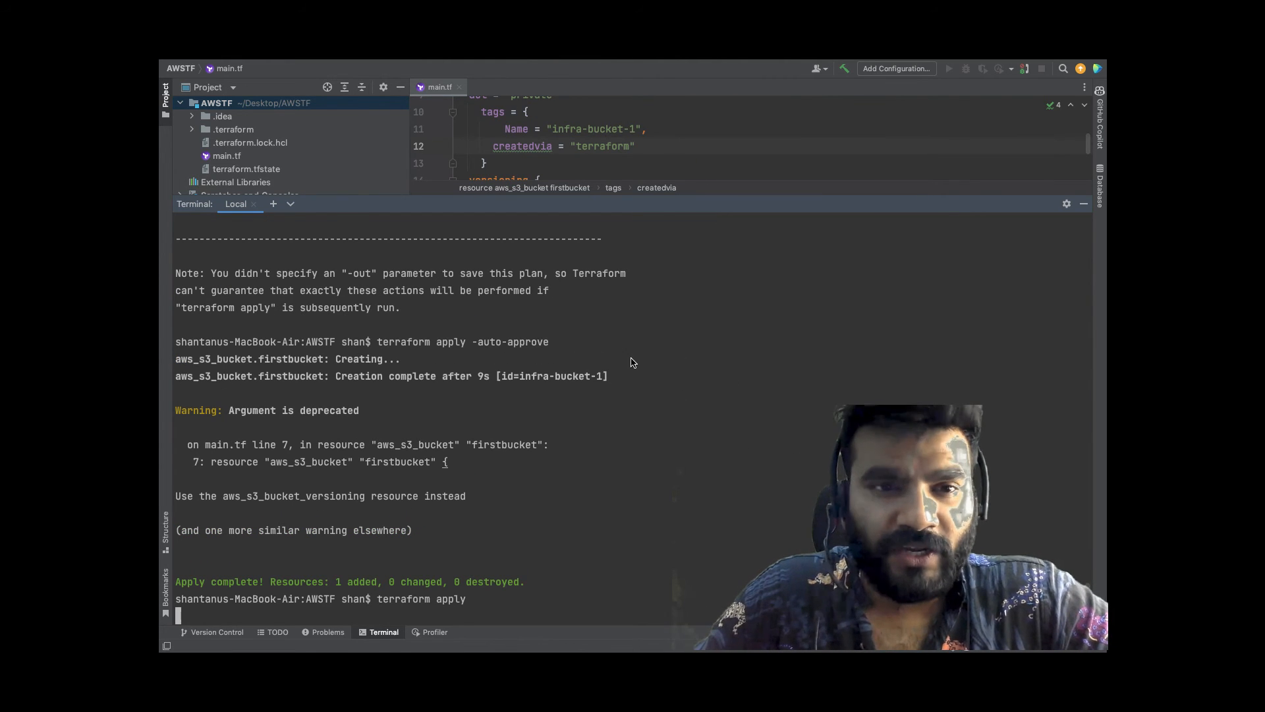
Run terraform apply, review terraform.tfstate, and approve the one in-place change with yes.
key("Return")
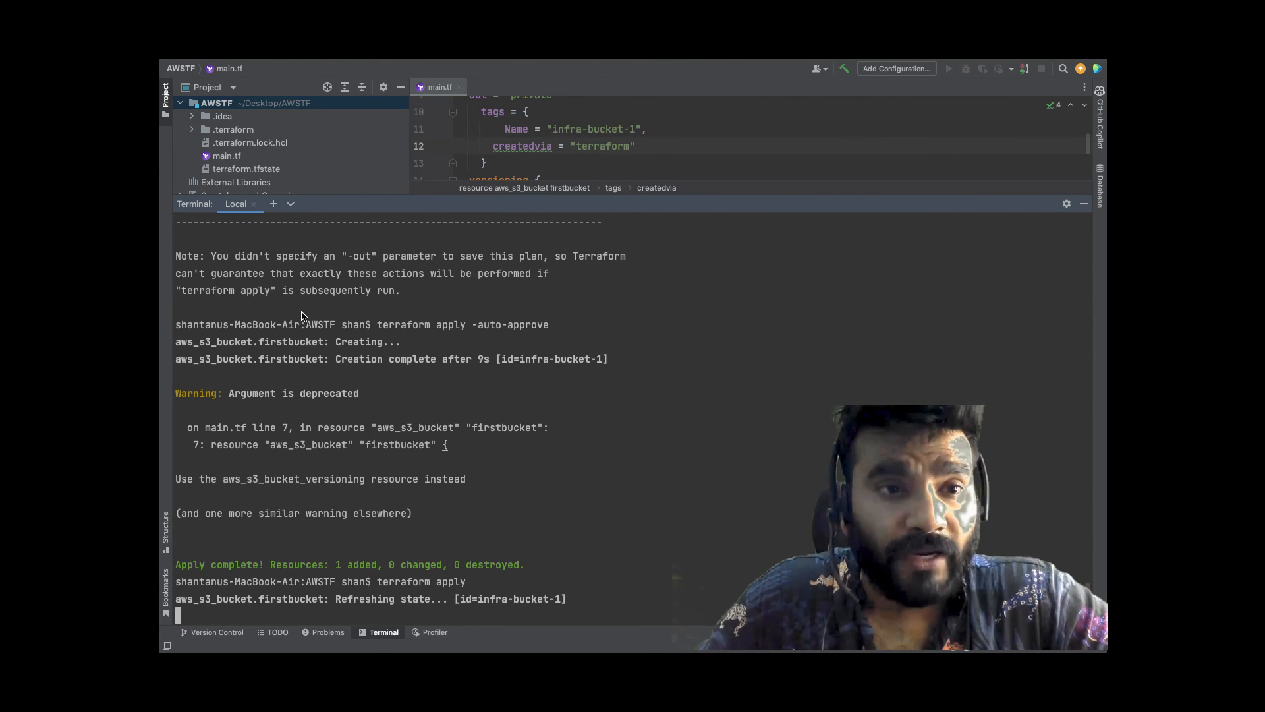
mouse_move(292, 154)
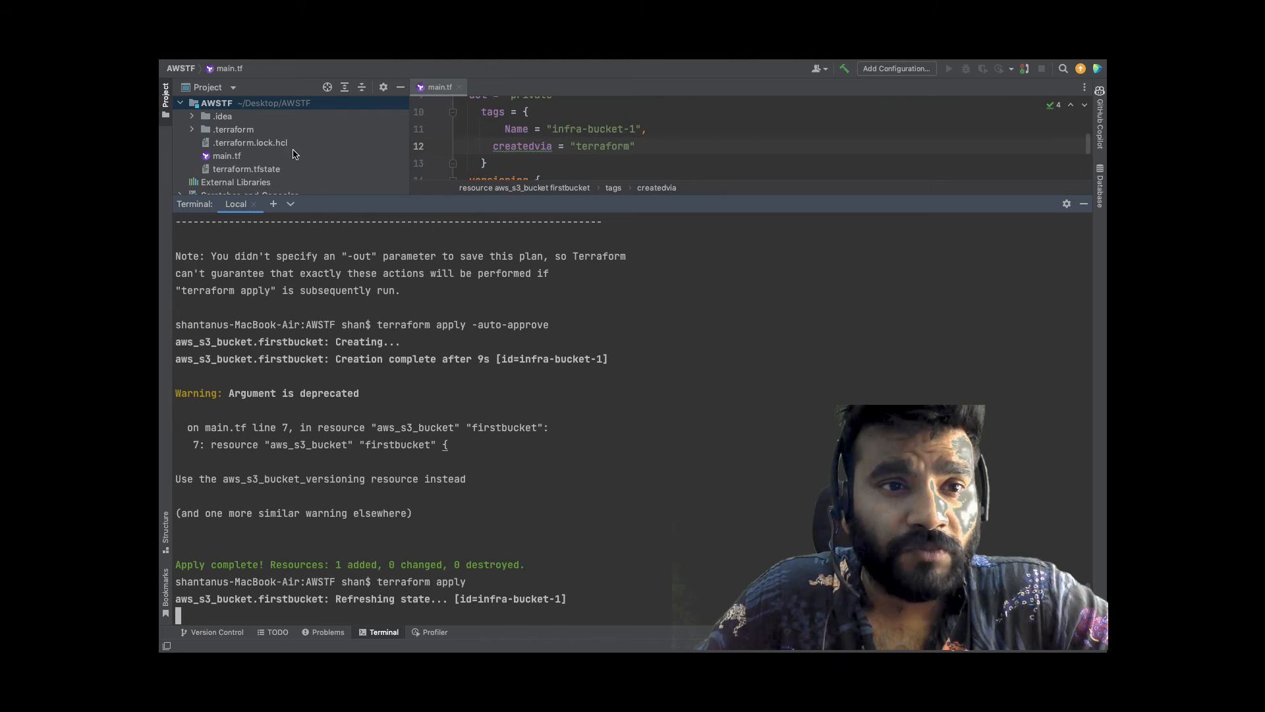
left_click(246, 168)
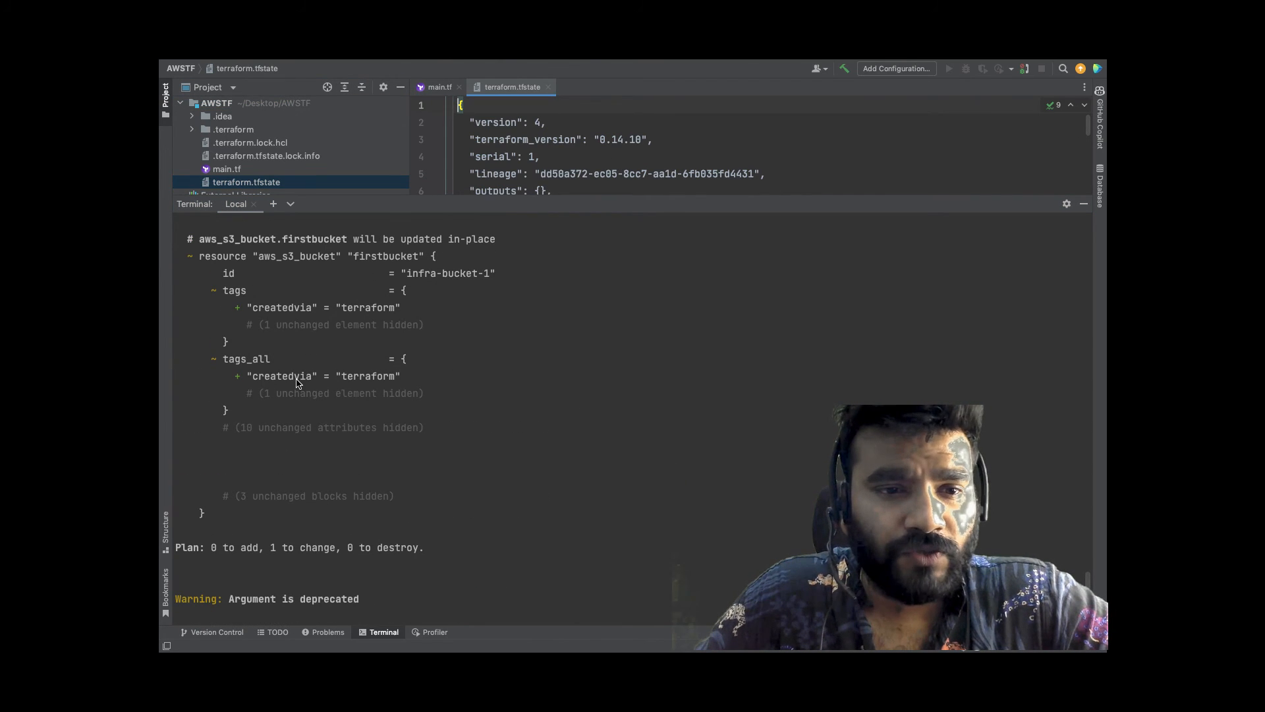
scroll("down", 3)
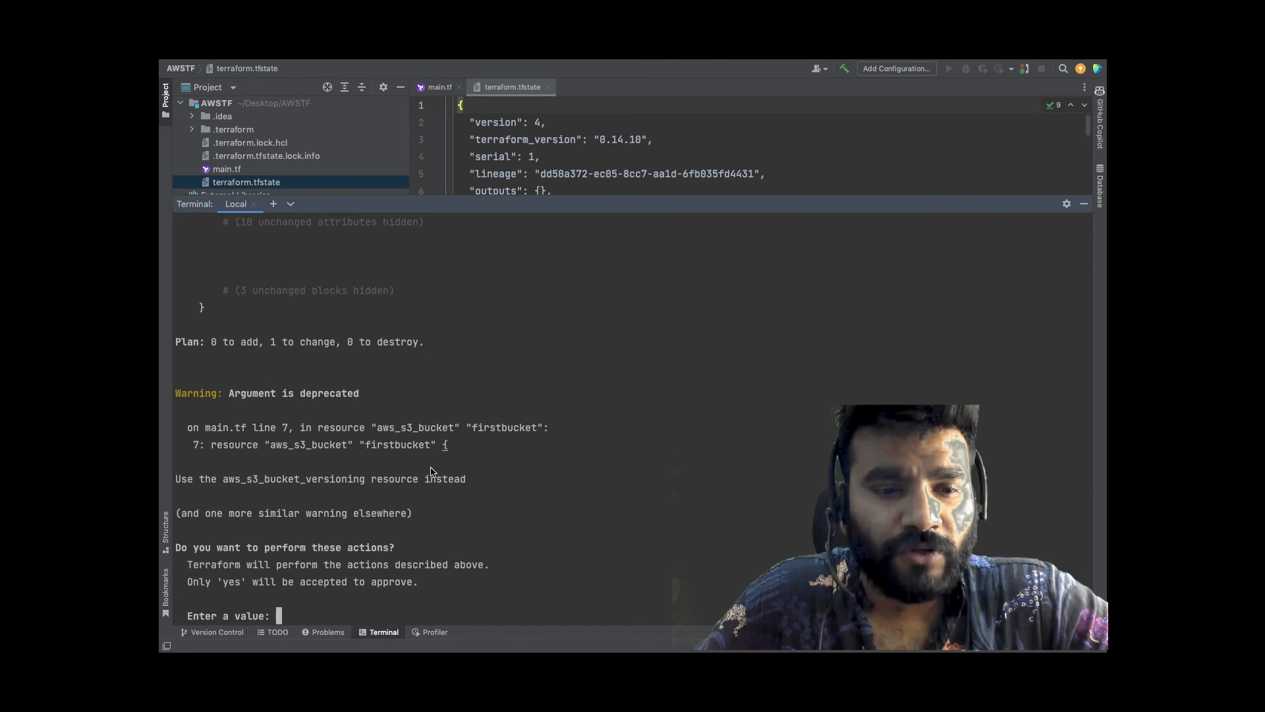
type("yes")
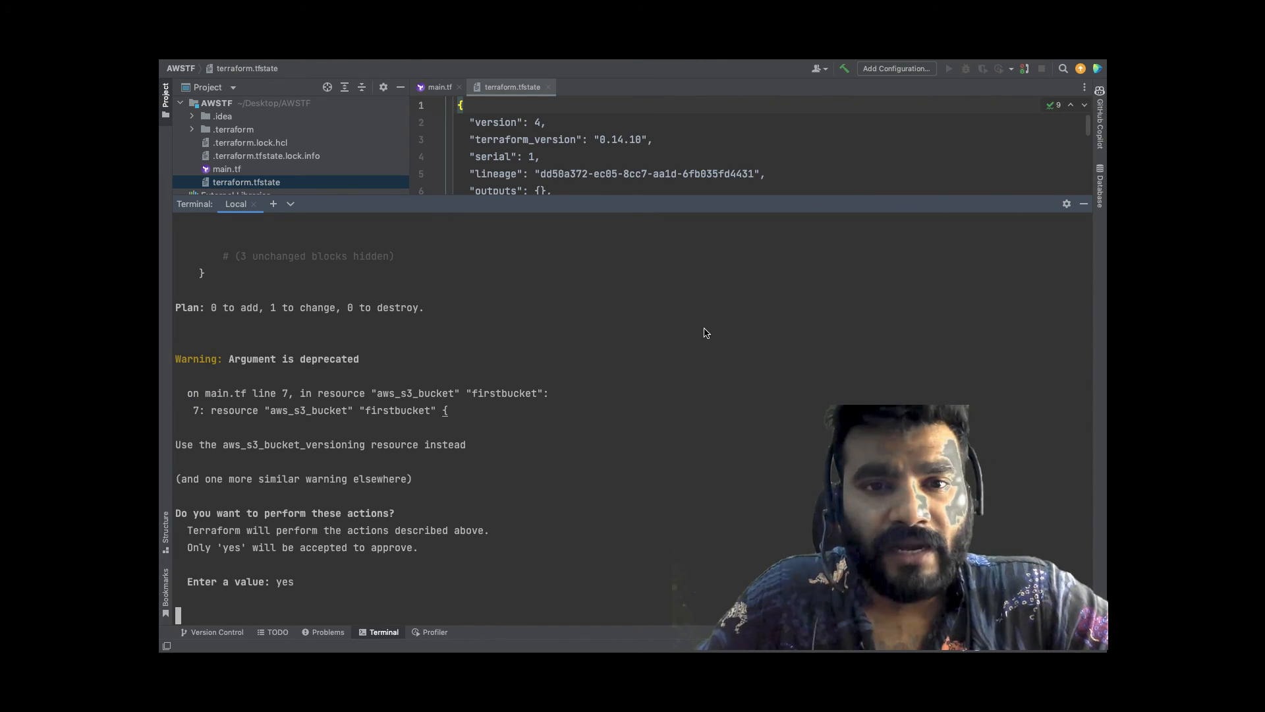
mouse_move(695, 388)
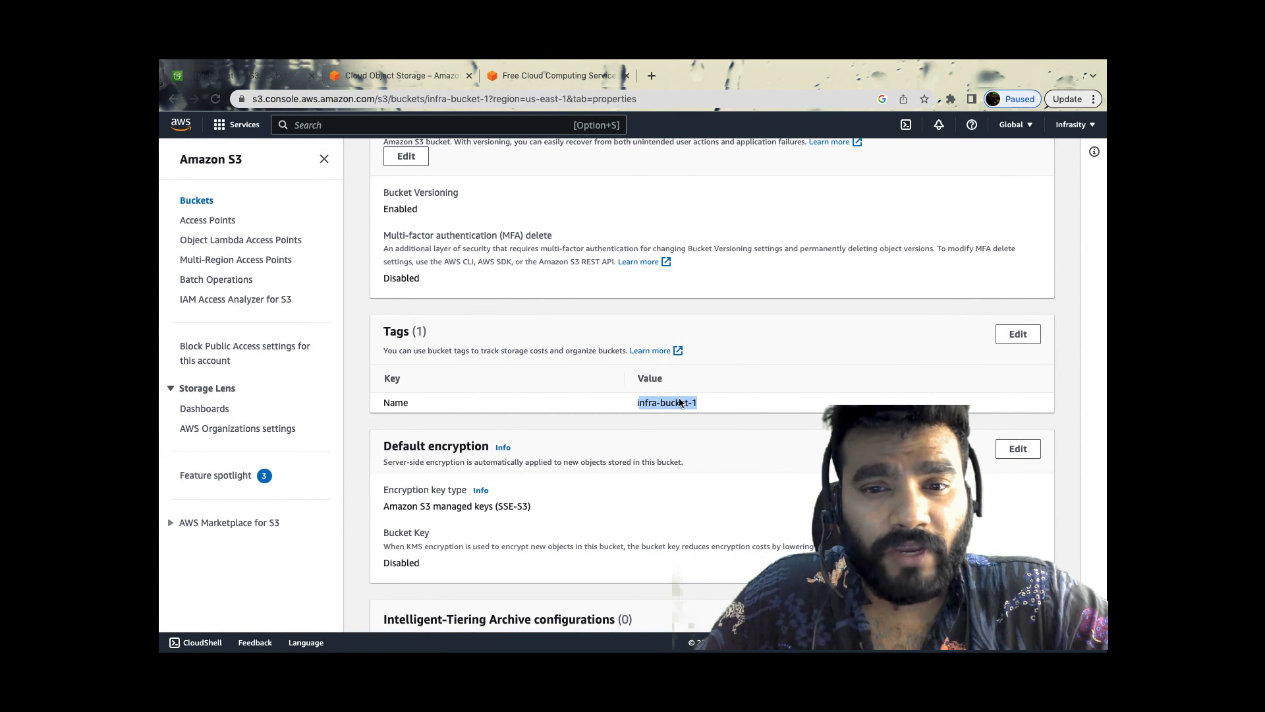
mouse_move(668, 451)
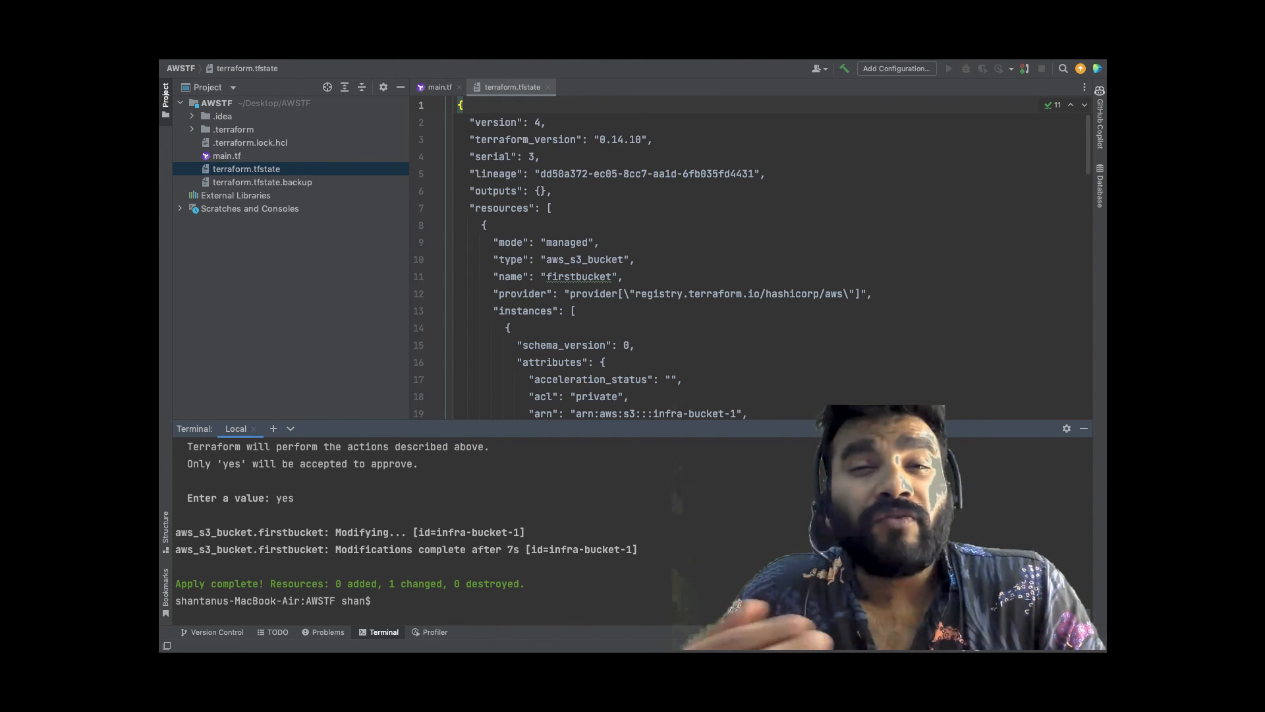
mouse_move(400, 183)
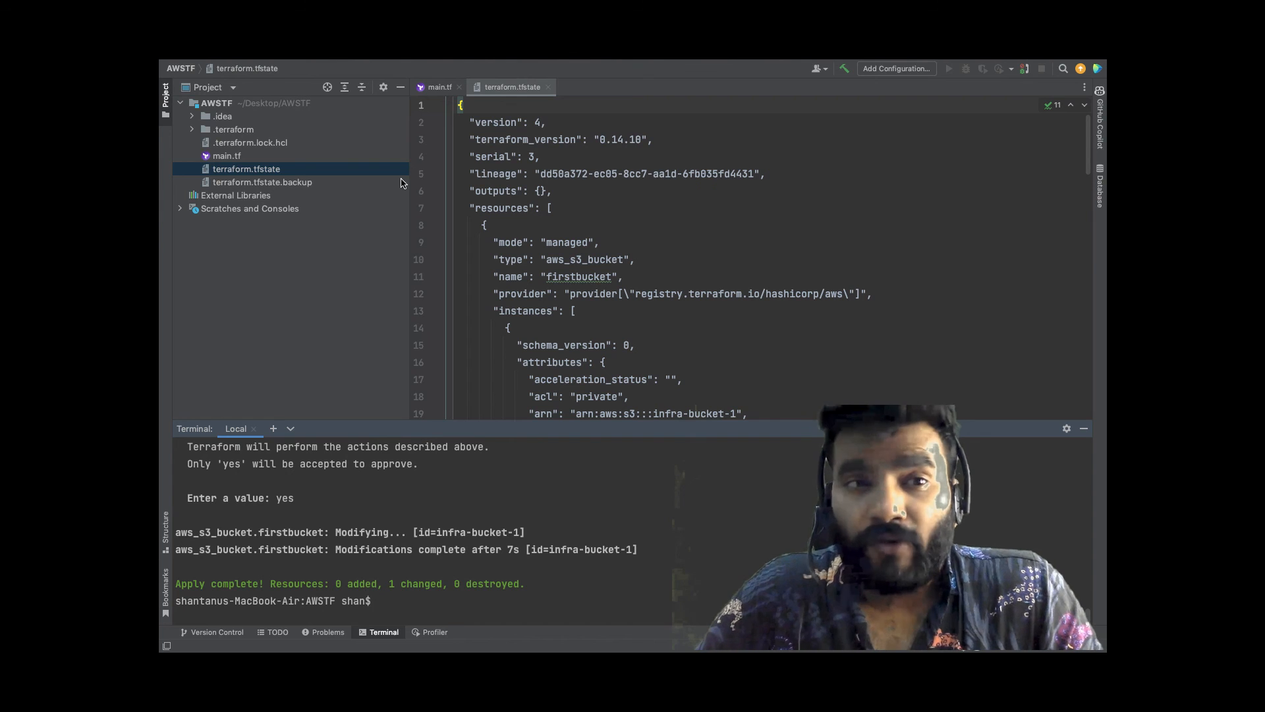
Reopen main.tf at the top, showing the bucket's Name and createdvia tags.
left_click(227, 156)
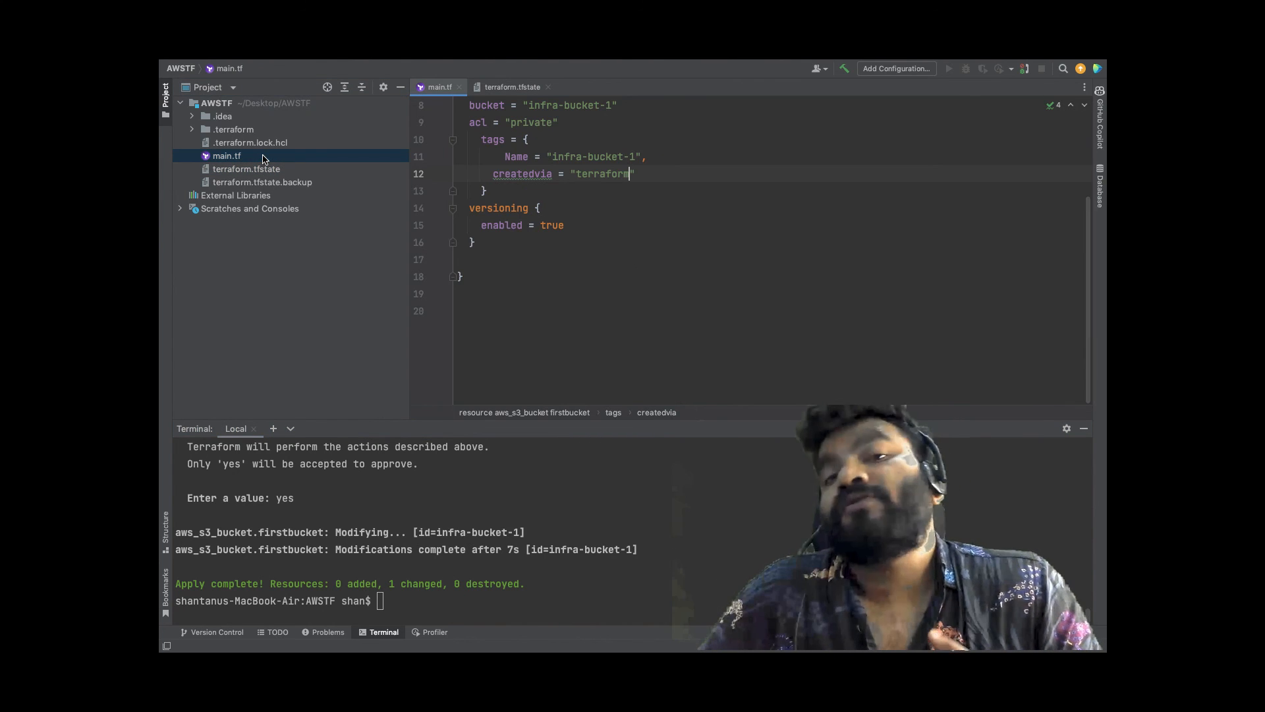
scroll("up", 3)
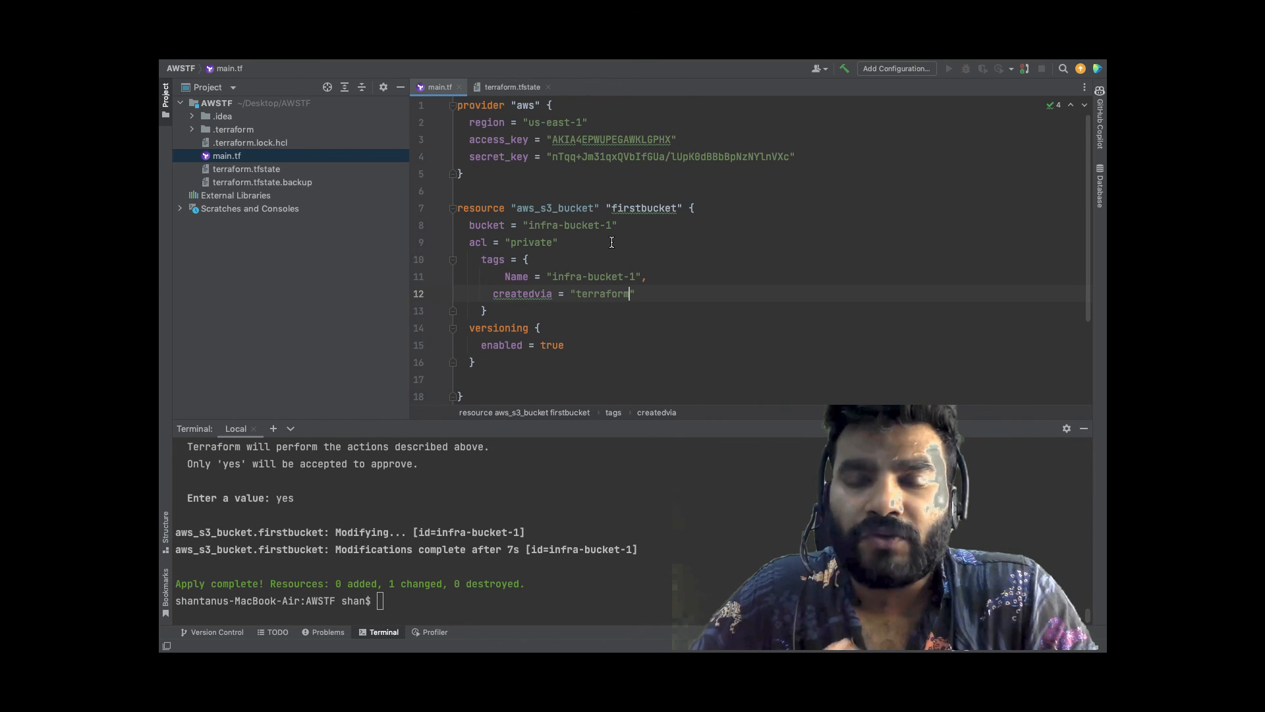
mouse_move(628, 189)
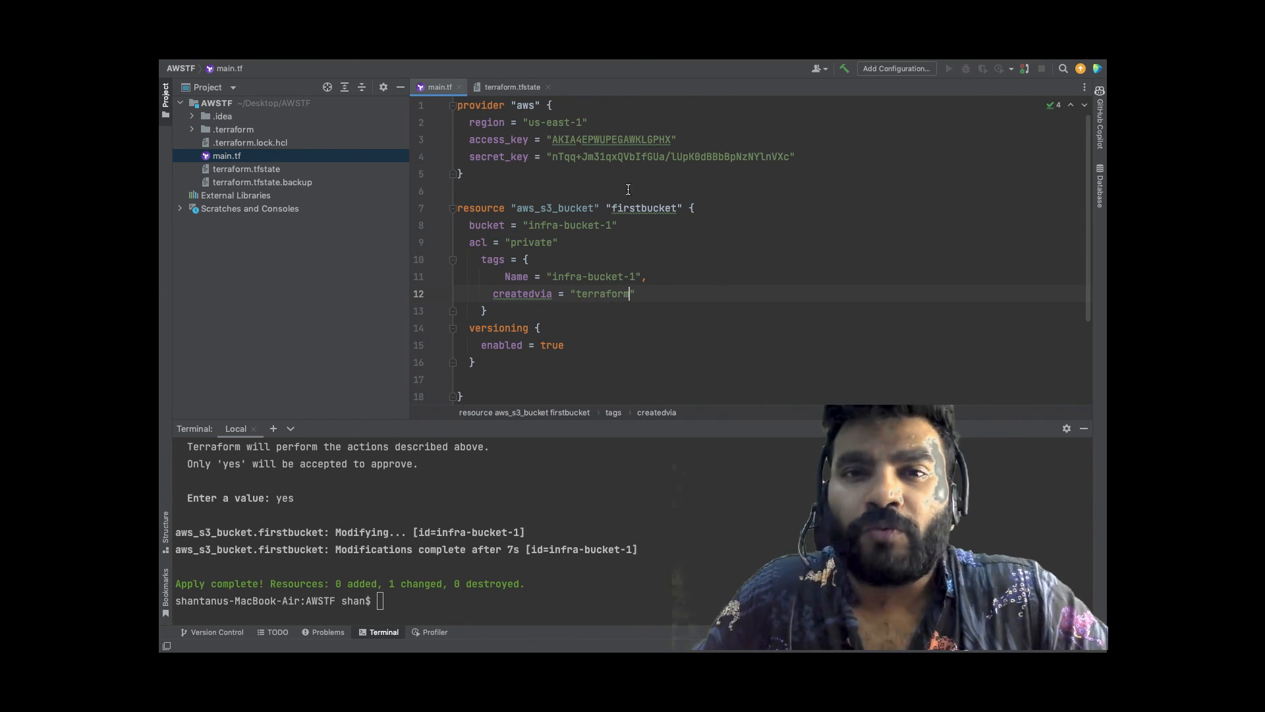
mouse_move(962, 370)
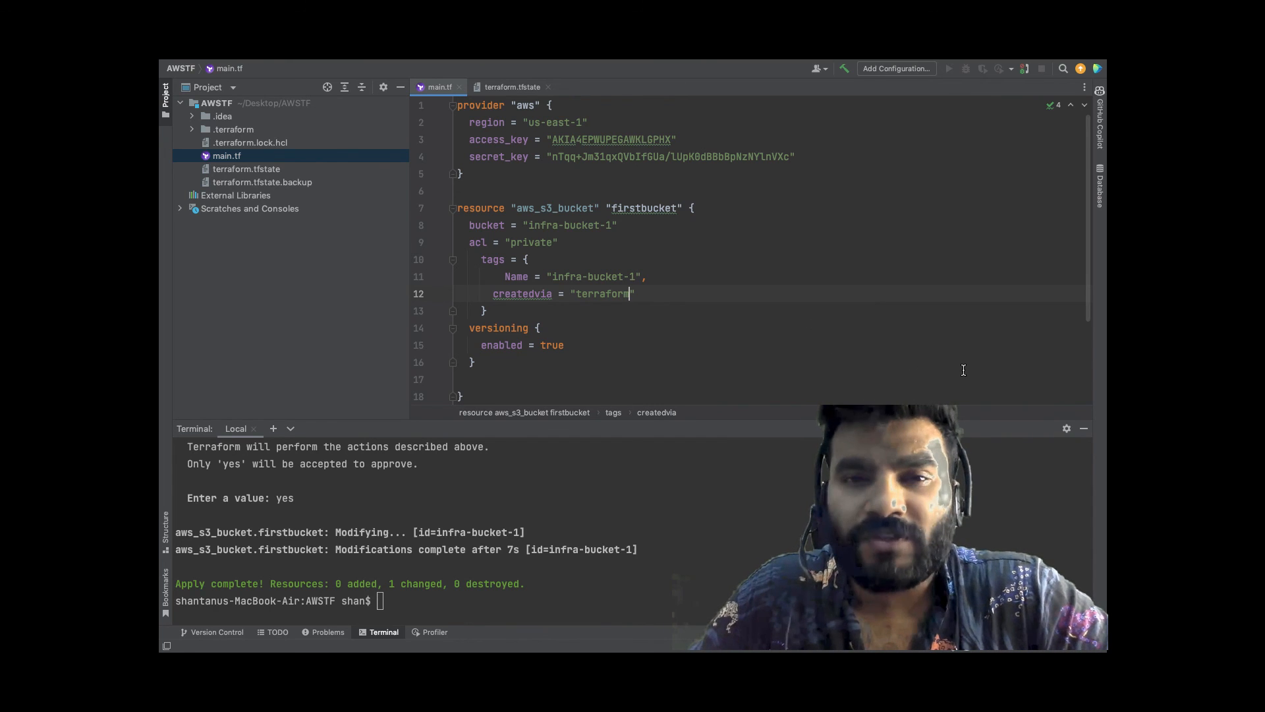
mouse_move(1010, 303)
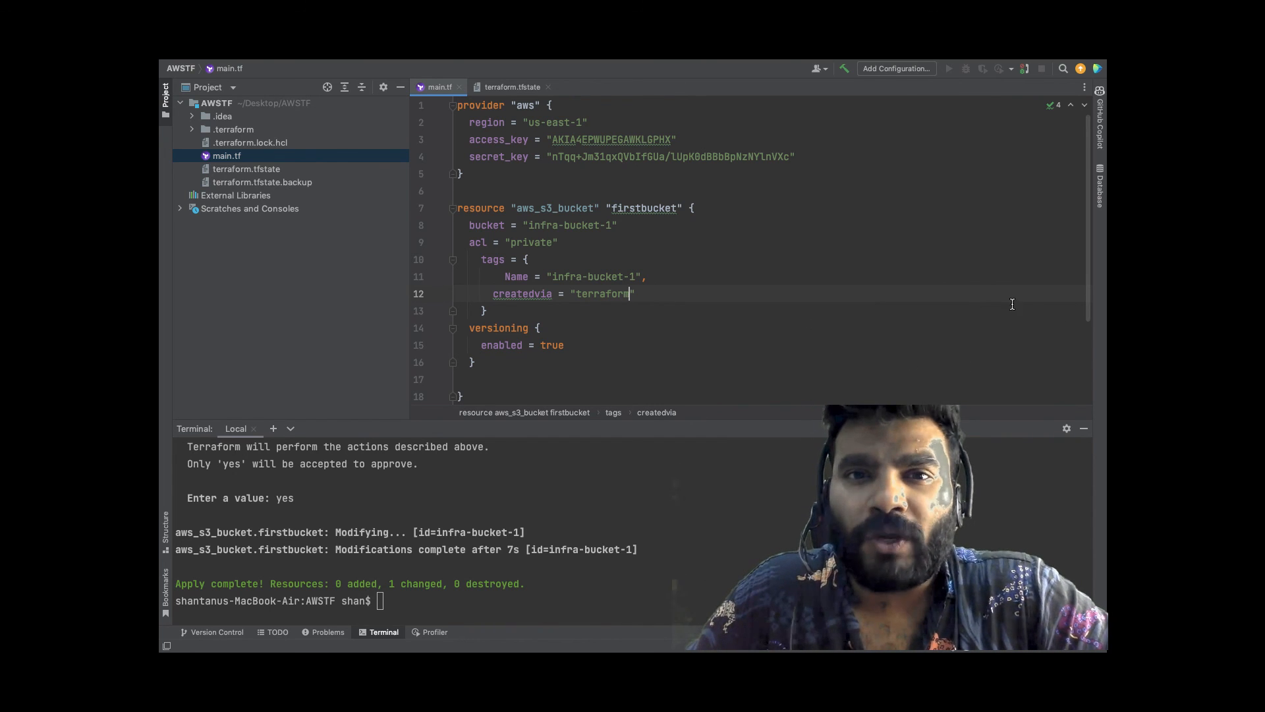